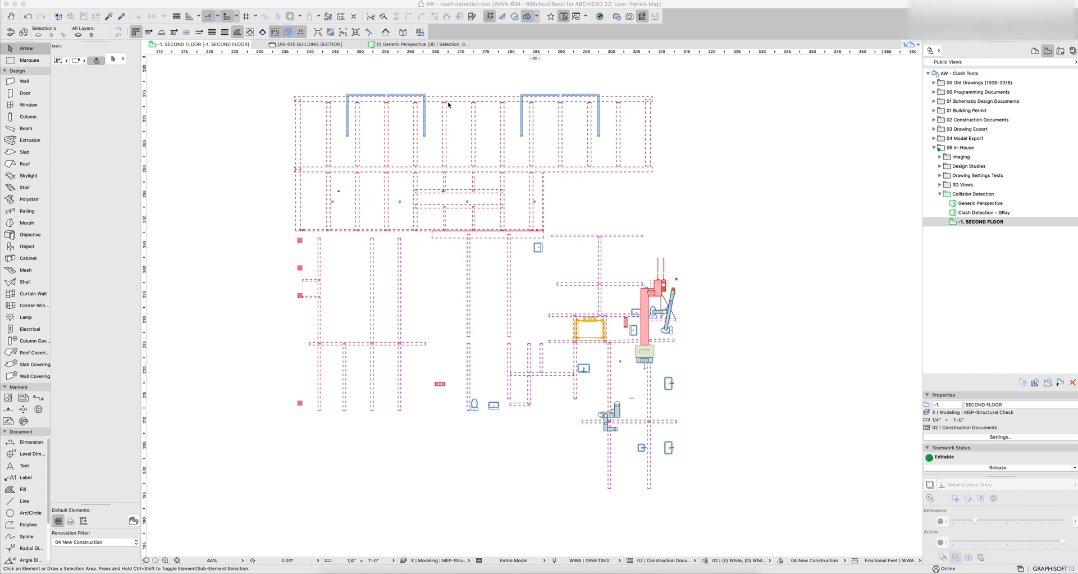
{"action": "mouse_move", "coordinate": [446, 96]}
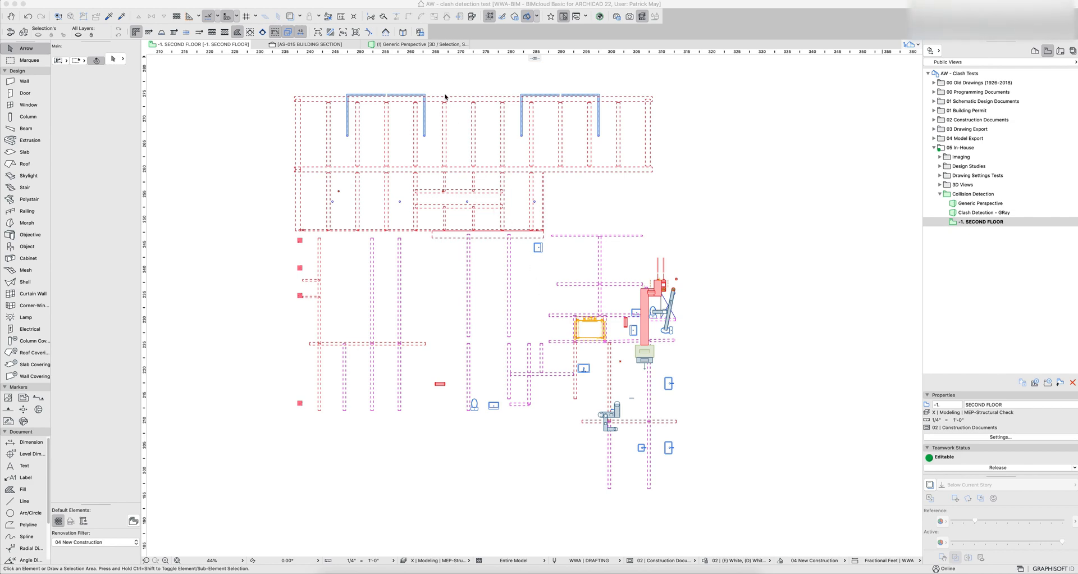
{"action": "mouse_move", "coordinate": [429, 75]}
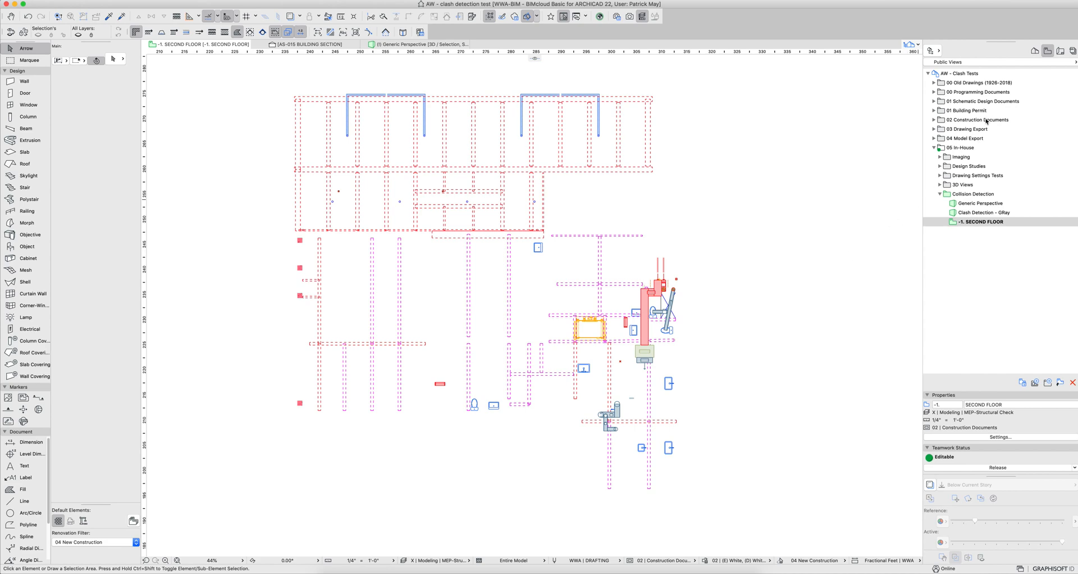
{"action": "mouse_move", "coordinate": [973, 213]}
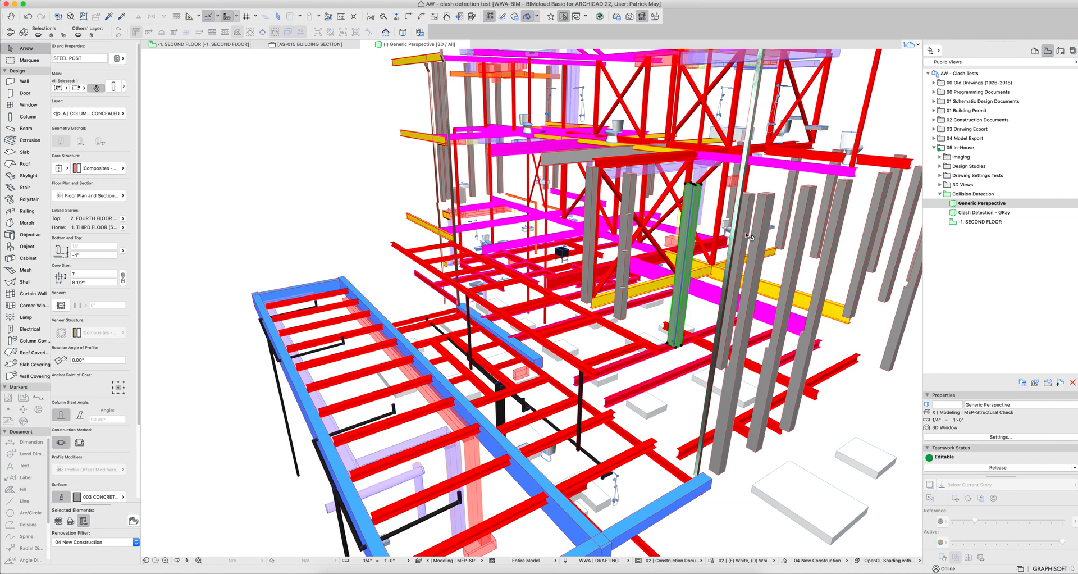
{"action": "mouse_move", "coordinate": [453, 193]}
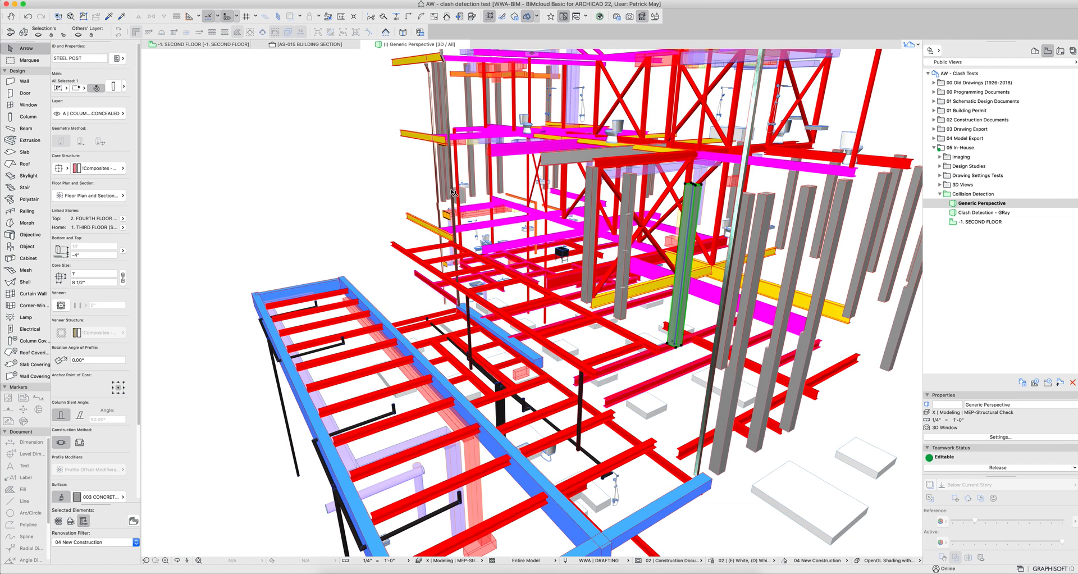
{"action": "mouse_move", "coordinate": [633, 337]}
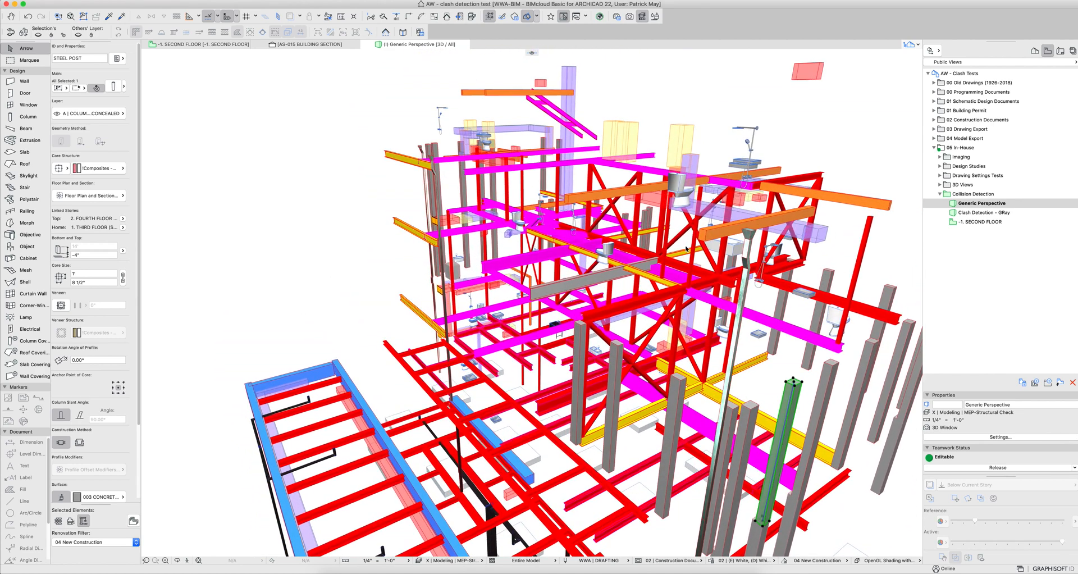
Select a beam in the 3D perspective to see its properties, then deselect it
{"action": "left_click", "coordinate": [742, 220]}
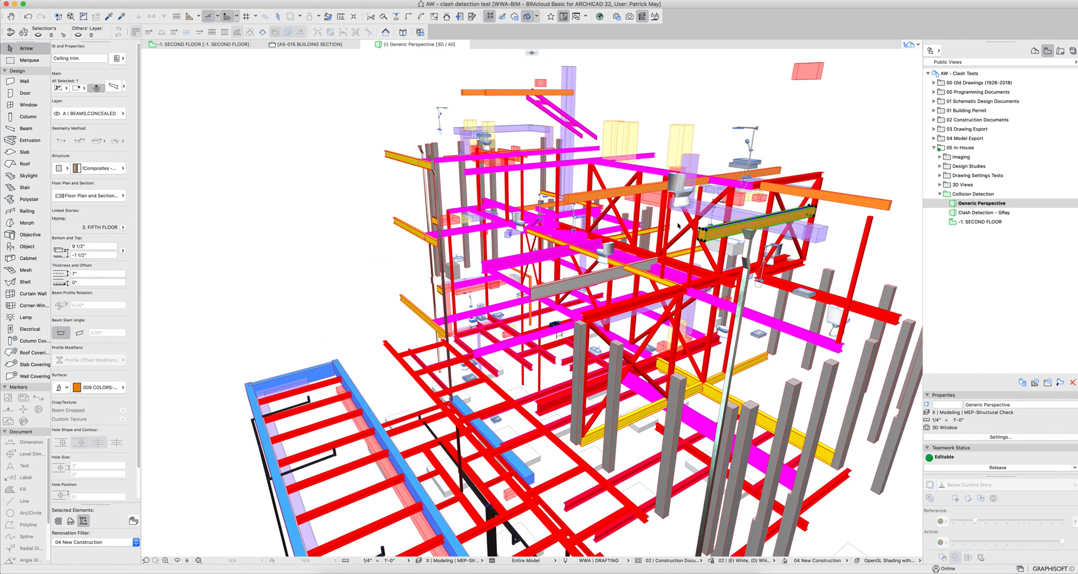
{"action": "left_click", "coordinate": [738, 217]}
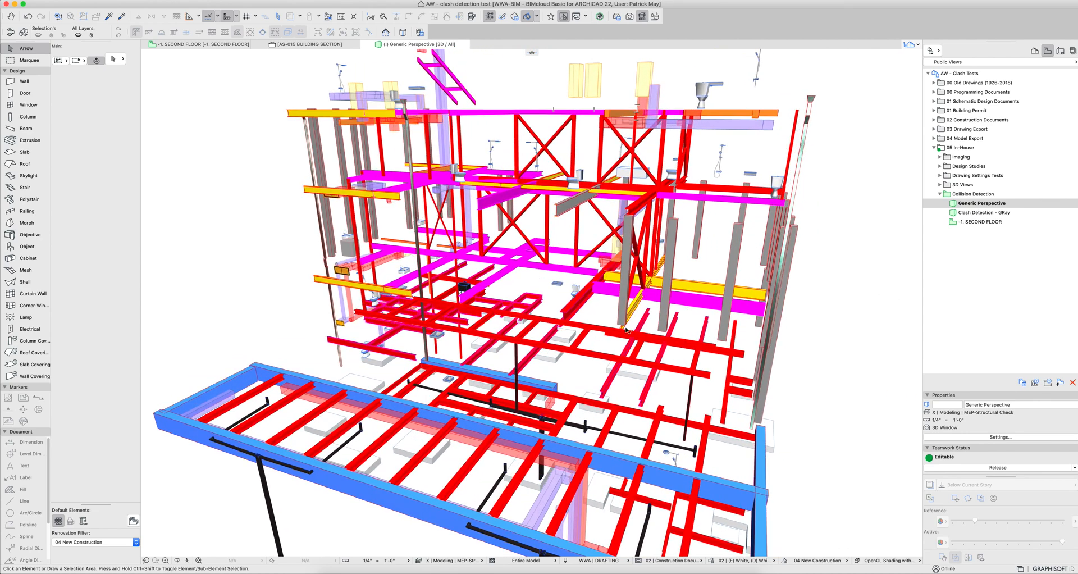
{"action": "mouse_move", "coordinate": [731, 560]}
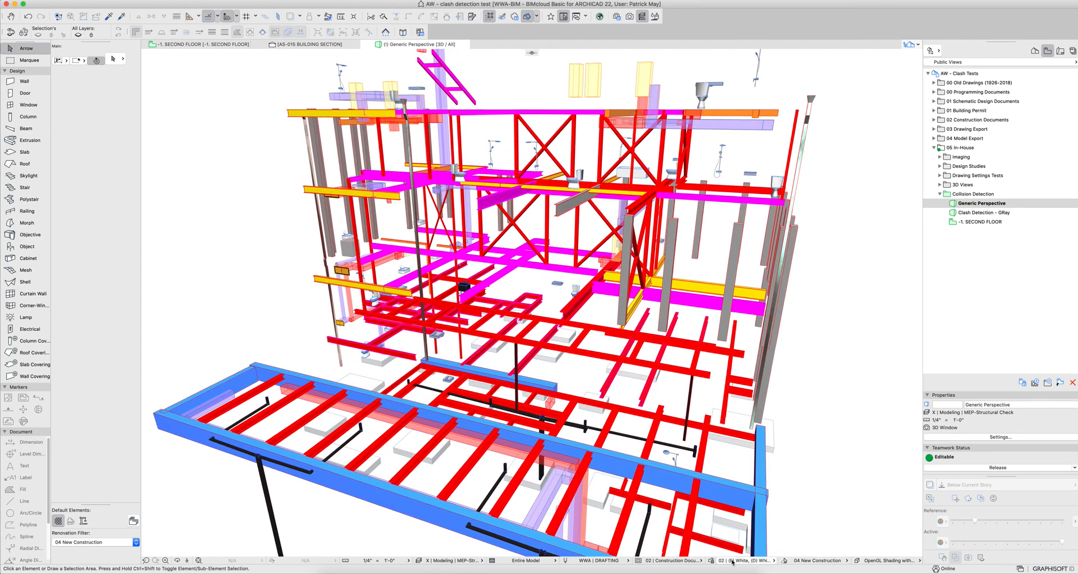
Switch the view's graphic override to Clash Detection and inspect its Mechanical, Plumbing and Structural rules
{"action": "left_click", "coordinate": [735, 560]}
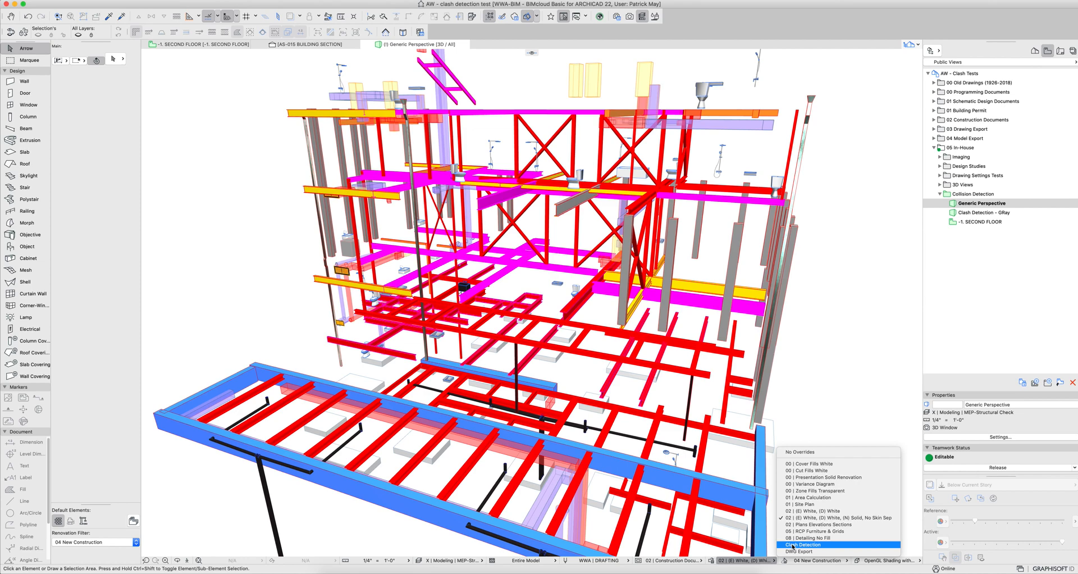
{"action": "left_click", "coordinate": [802, 544]}
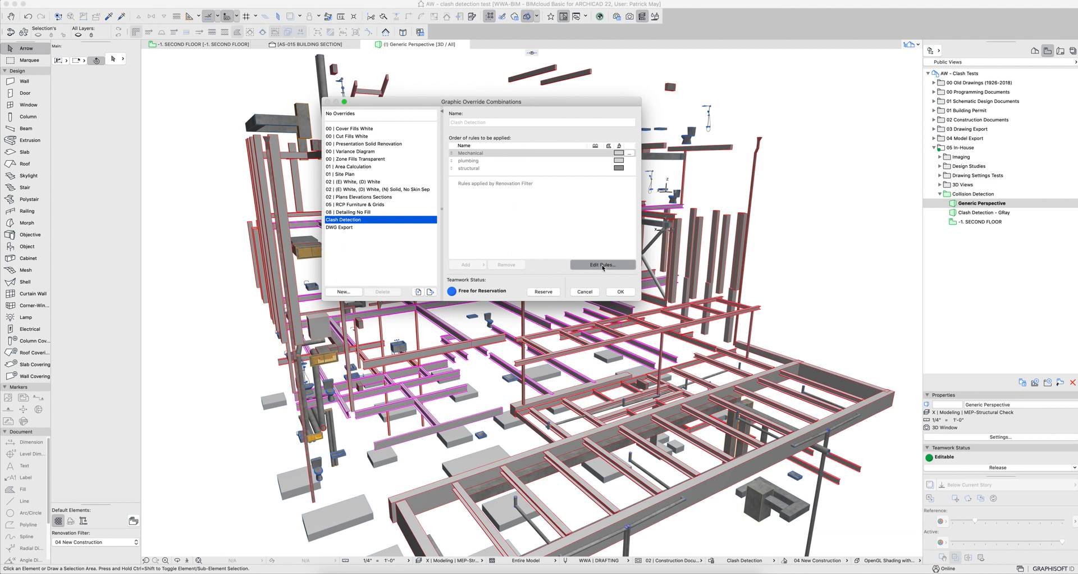
{"action": "left_click", "coordinate": [601, 265]}
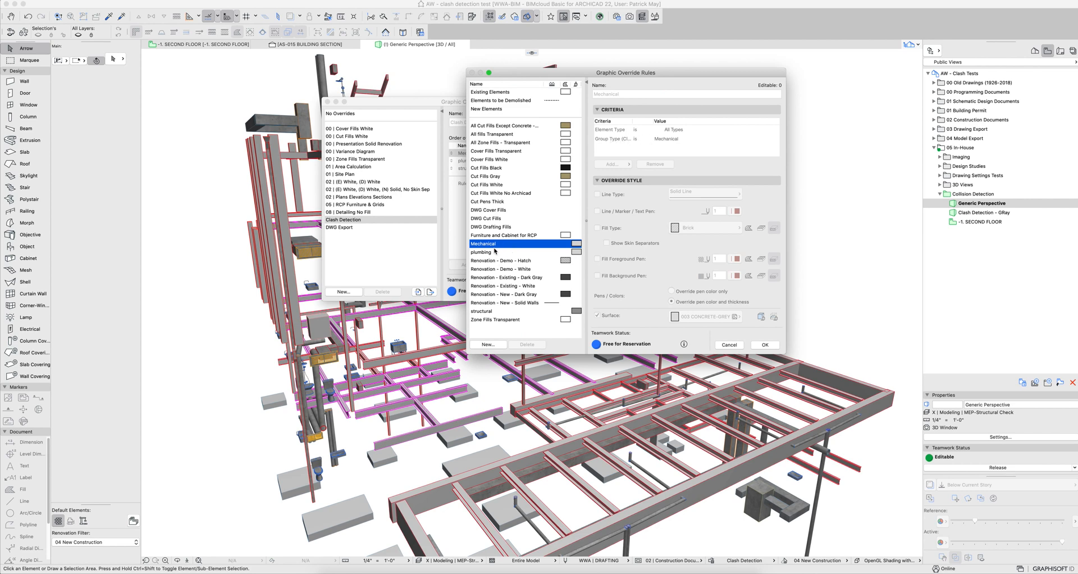
{"action": "left_click", "coordinate": [483, 251]}
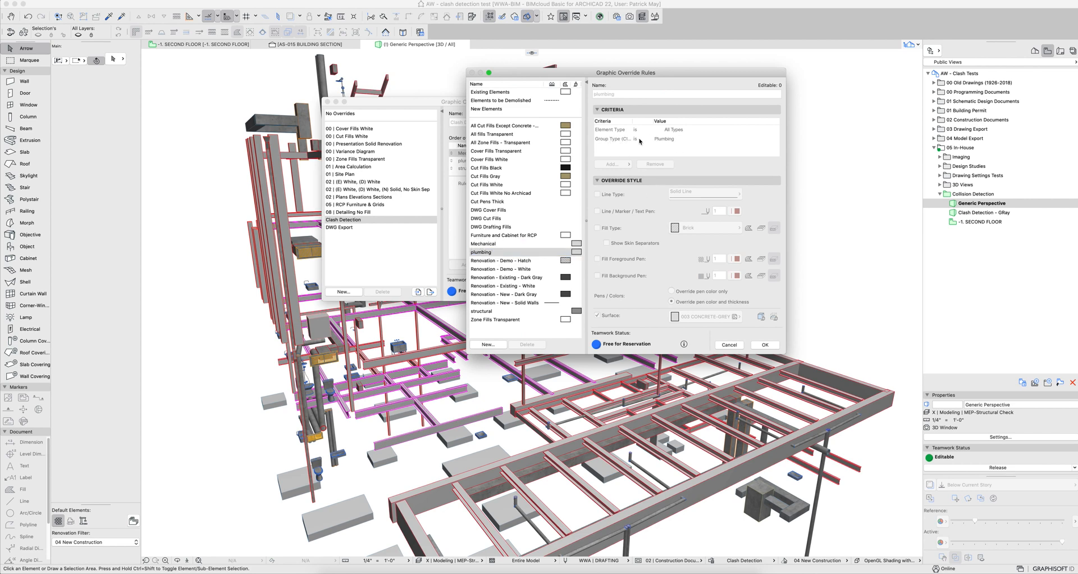
{"action": "left_click", "coordinate": [484, 243]}
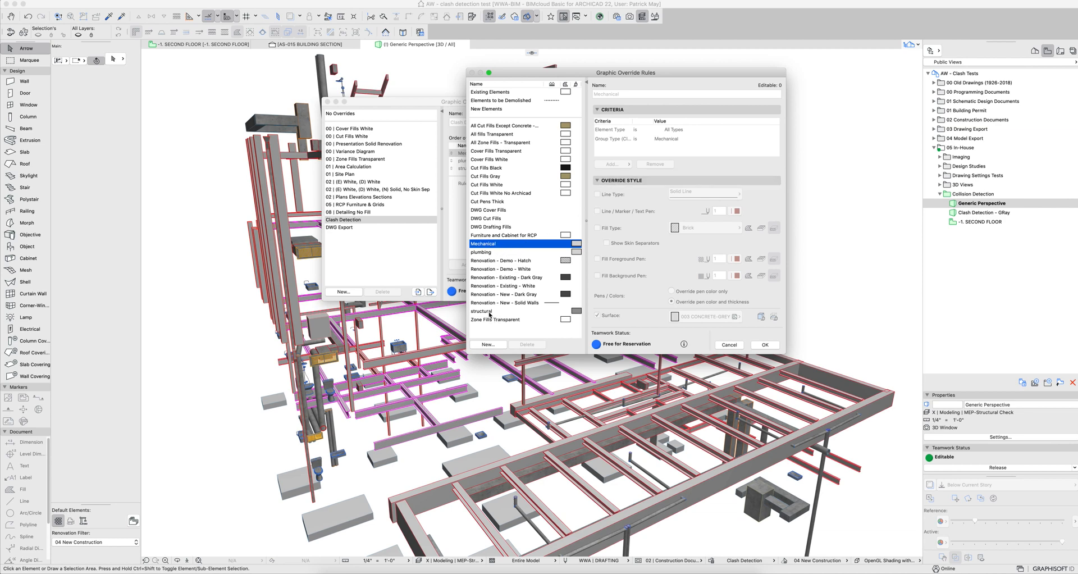
{"action": "left_click", "coordinate": [481, 310]}
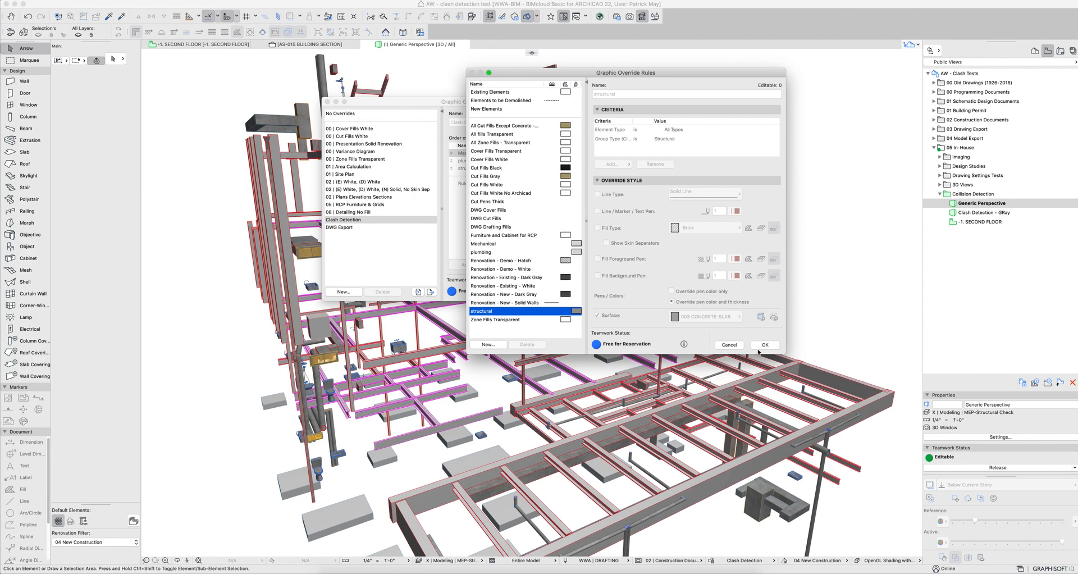
{"action": "left_click", "coordinate": [763, 344]}
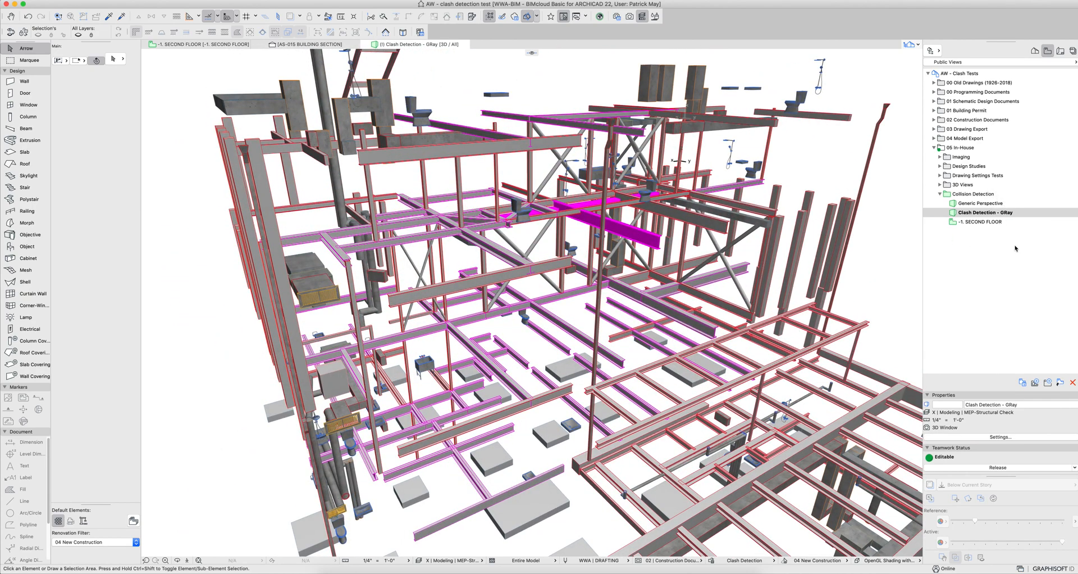
{"action": "mouse_move", "coordinate": [1000, 203]}
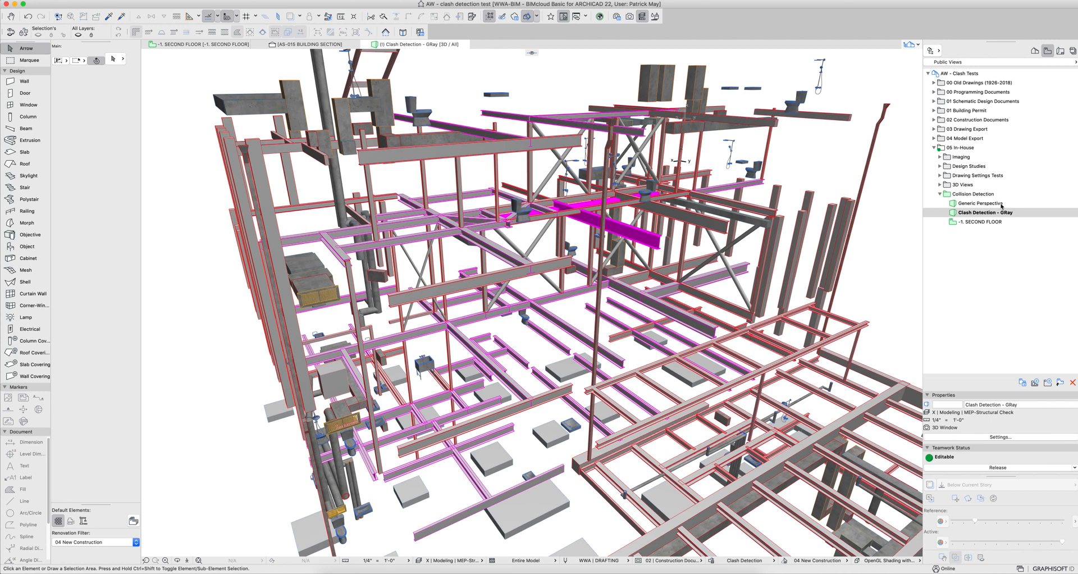
{"action": "mouse_move", "coordinate": [681, 327]}
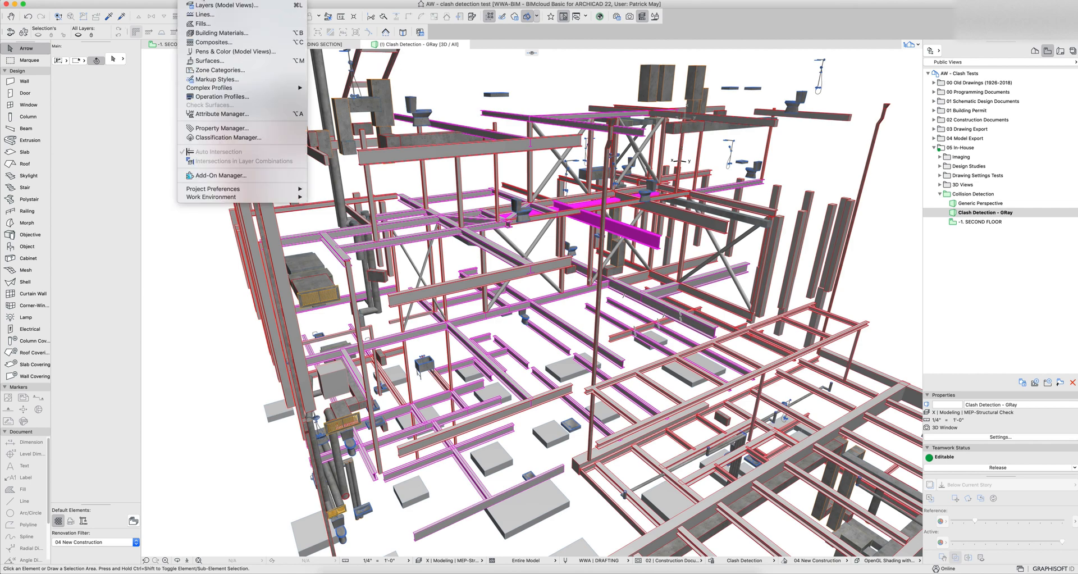
{"action": "mouse_move", "coordinate": [217, 79]}
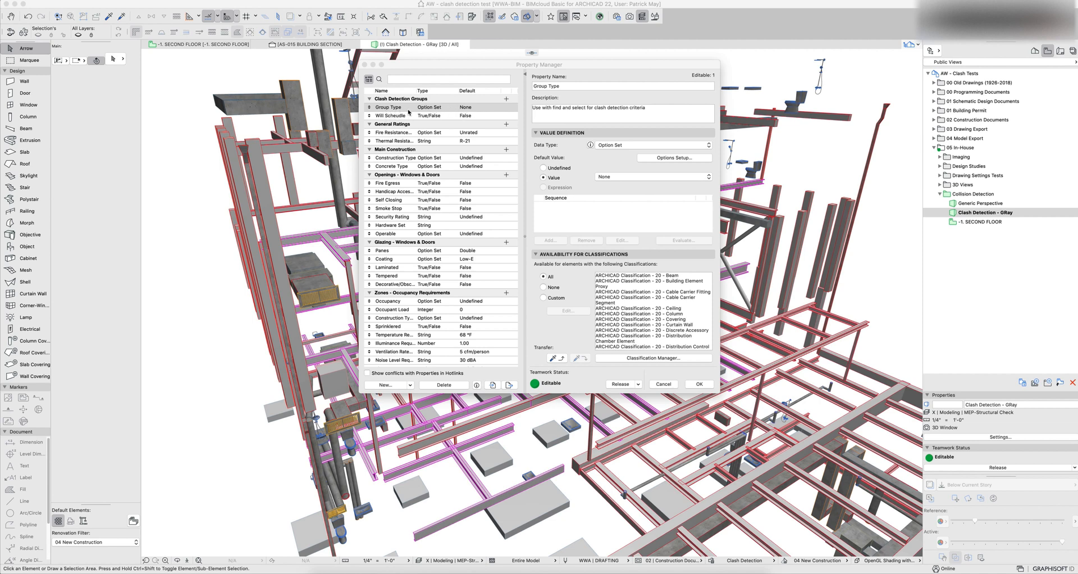
Select Group Type and view its Structural, Mechanical, Plumbing, Finishes and Electrical values, keeping None
{"action": "left_click", "coordinate": [388, 107]}
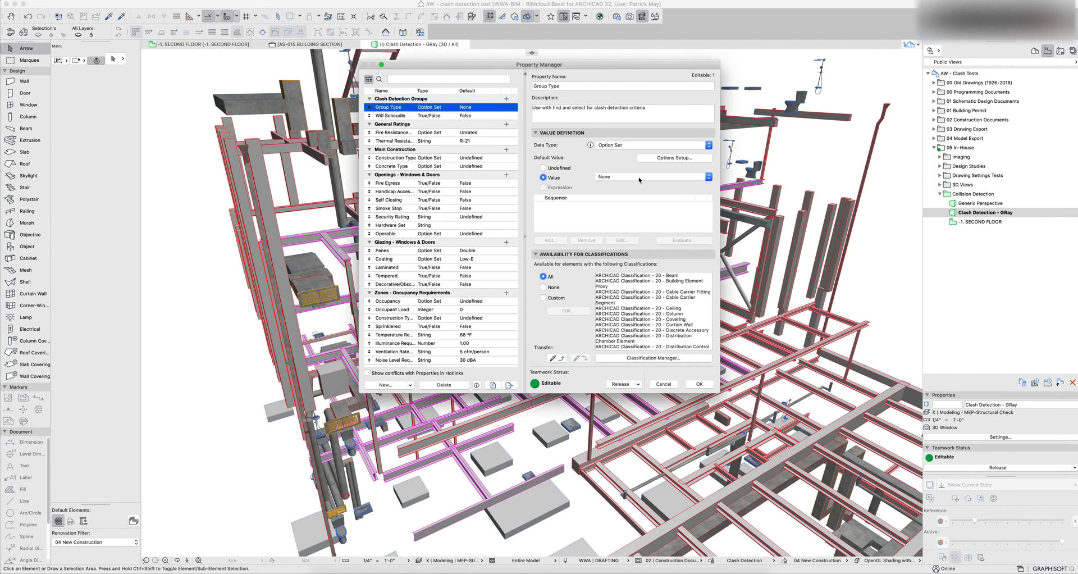
{"action": "left_click", "coordinate": [651, 177]}
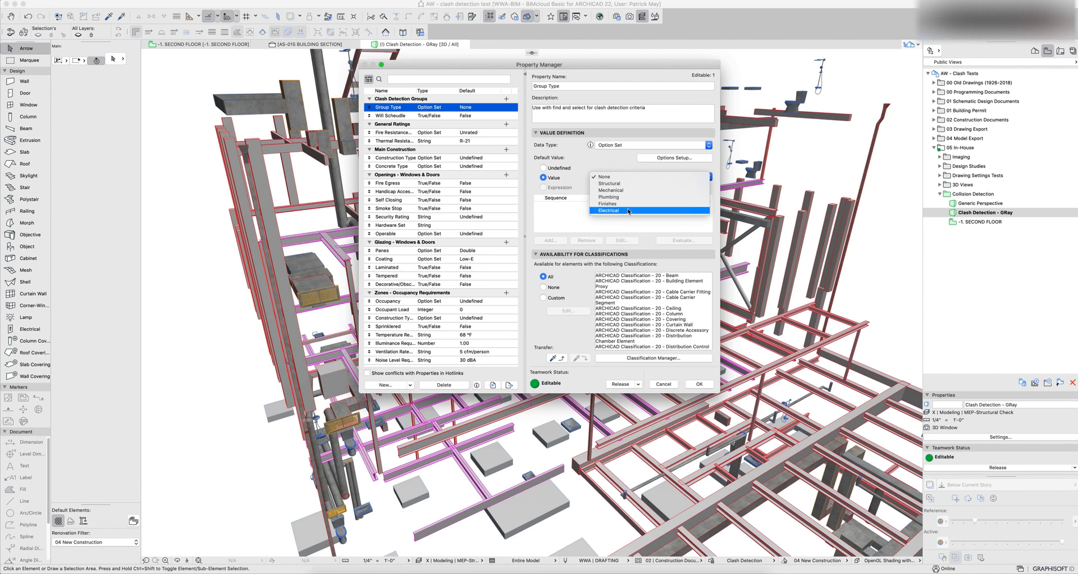
{"action": "mouse_move", "coordinate": [618, 211]}
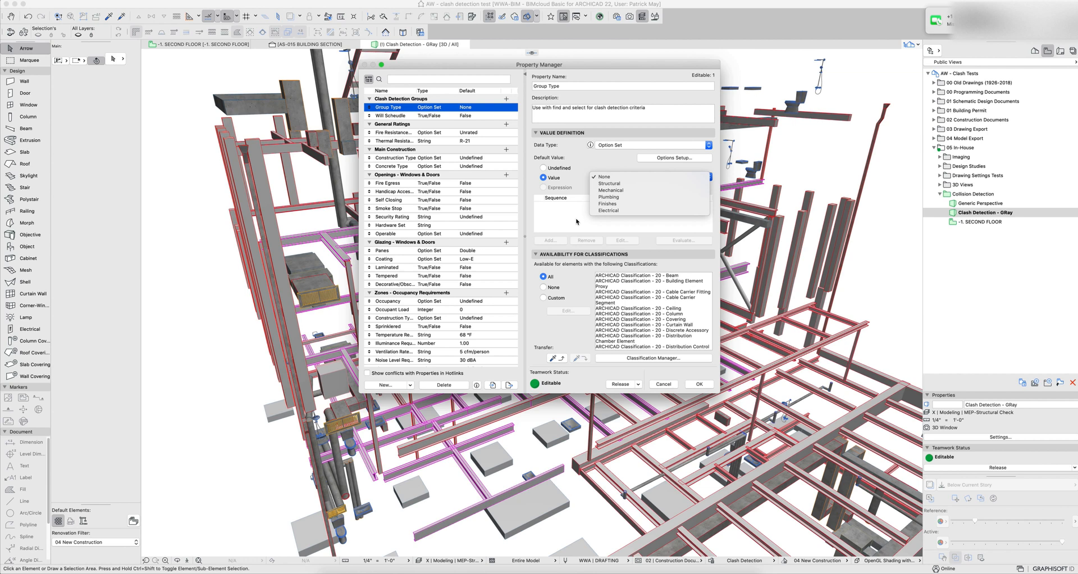
{"action": "left_click", "coordinate": [603, 177]}
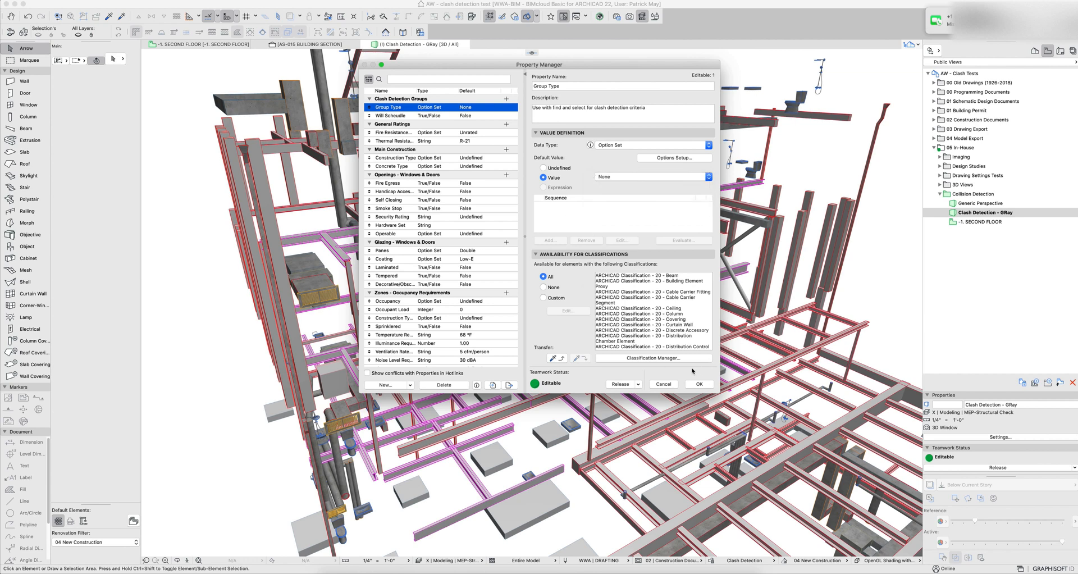
{"action": "mouse_move", "coordinate": [520, 265]}
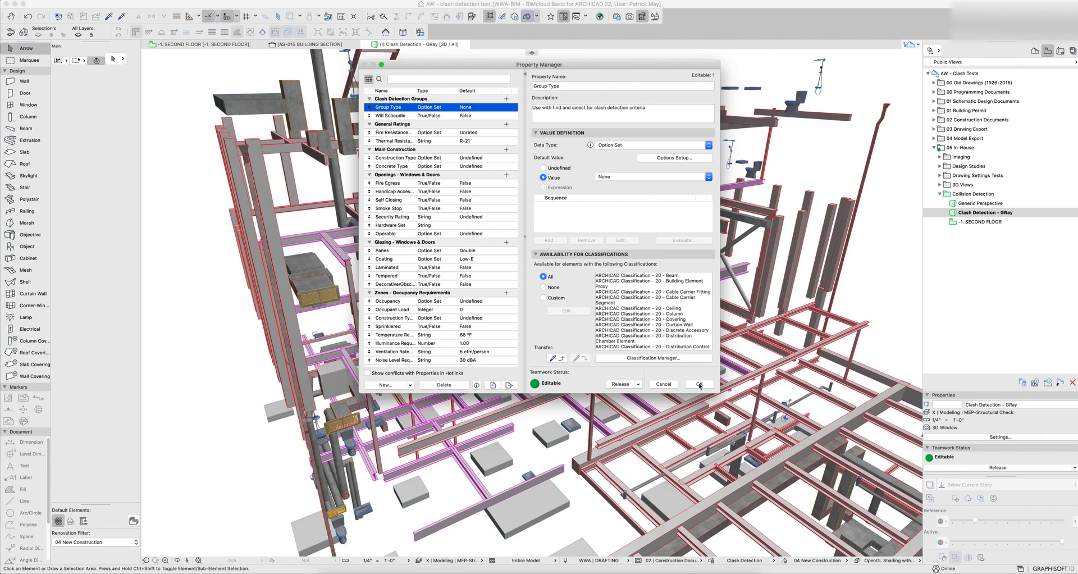
Close Property Manager, give the beam the ID 'Steel Beam' and keep its Structural group type
{"action": "left_click", "coordinate": [698, 384]}
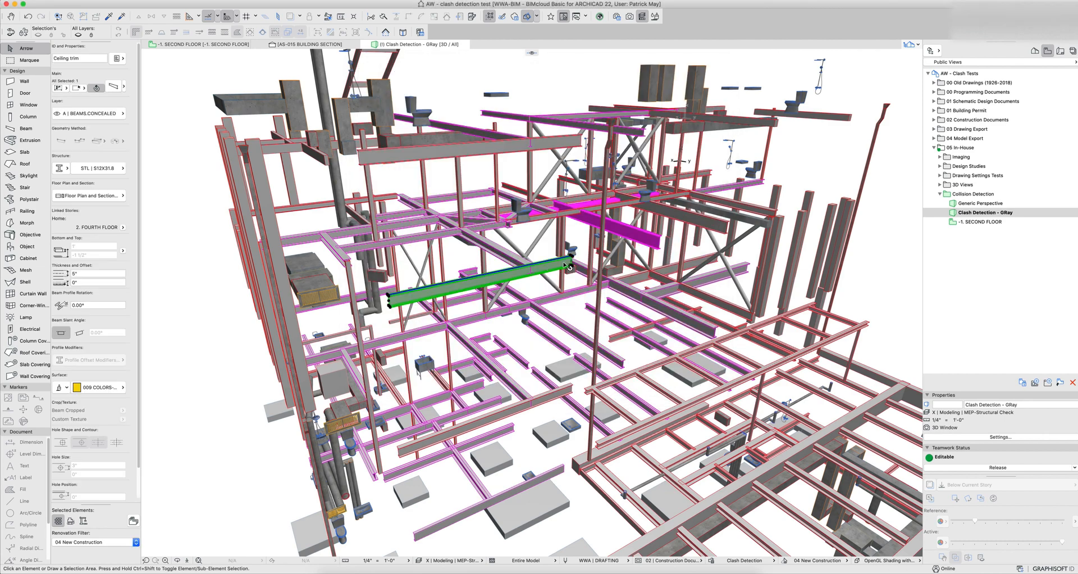
{"action": "double_click", "coordinate": [475, 277]}
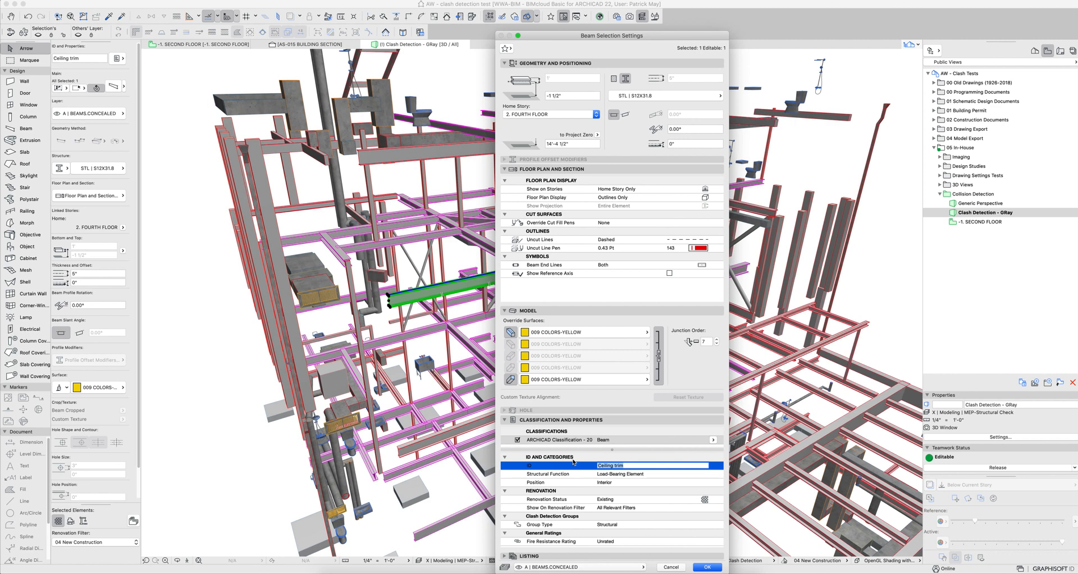
{"action": "type", "text": "Steel"}
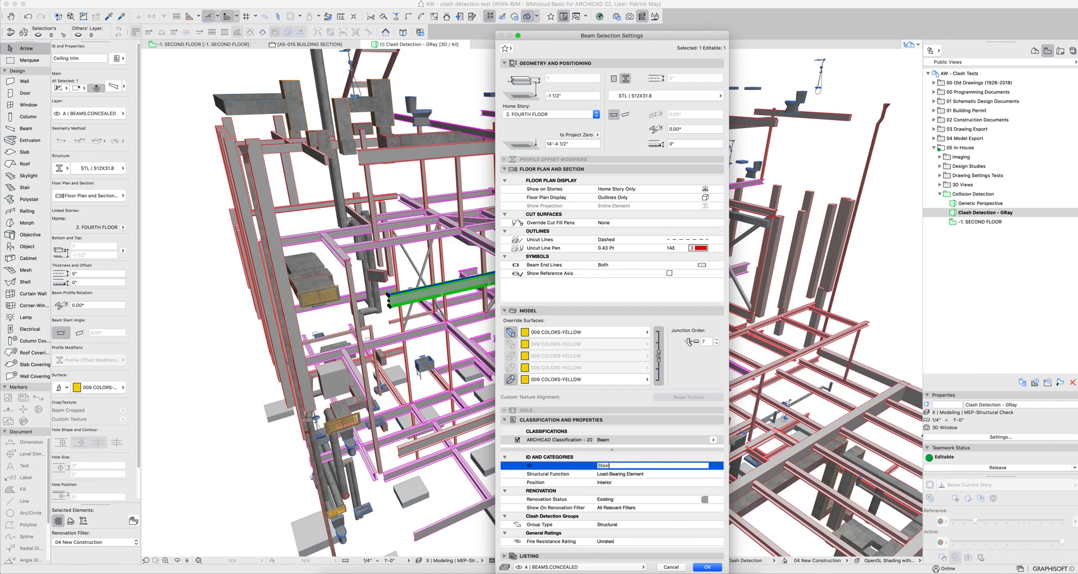
{"action": "type", "text": "Beam"}
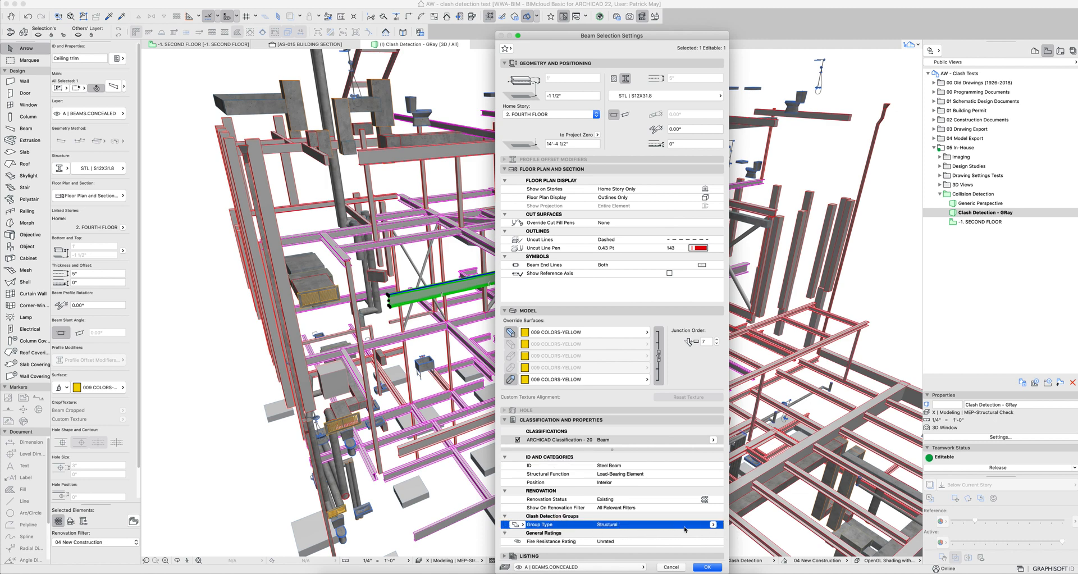
{"action": "left_click", "coordinate": [712, 524]}
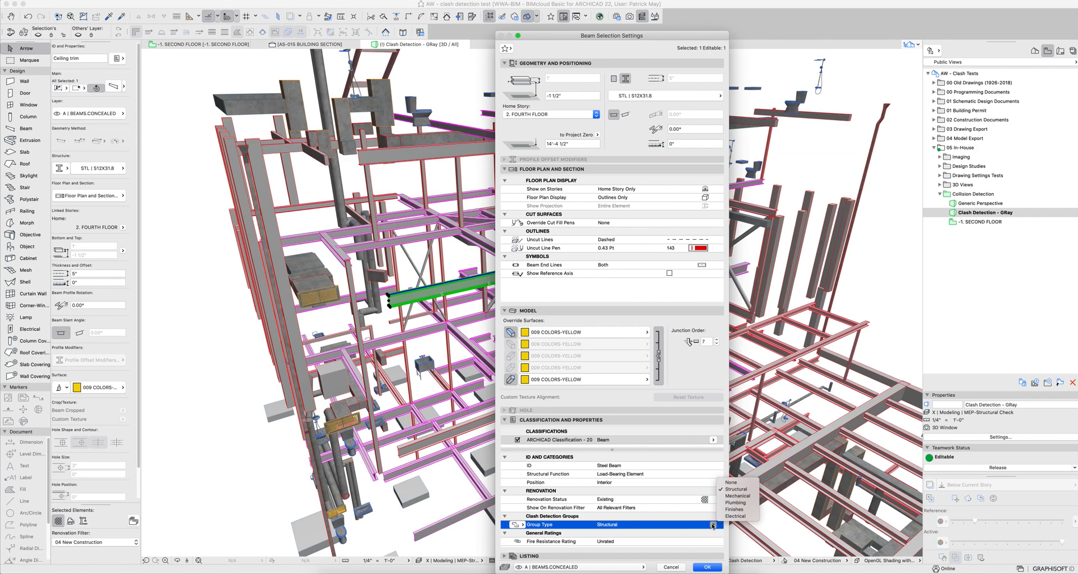
{"action": "left_click", "coordinate": [734, 488]}
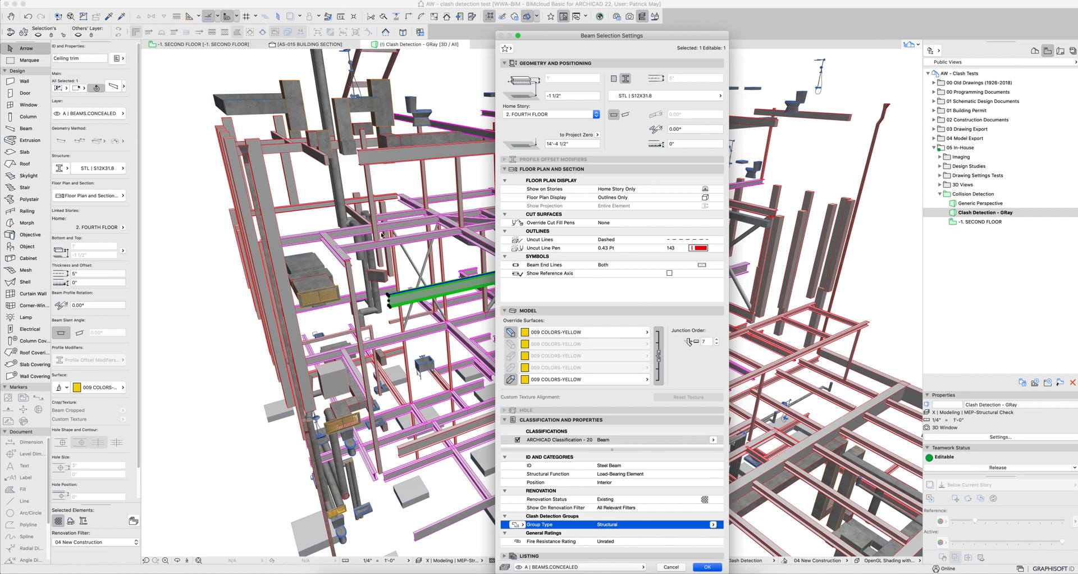
{"action": "left_click", "coordinate": [705, 567]}
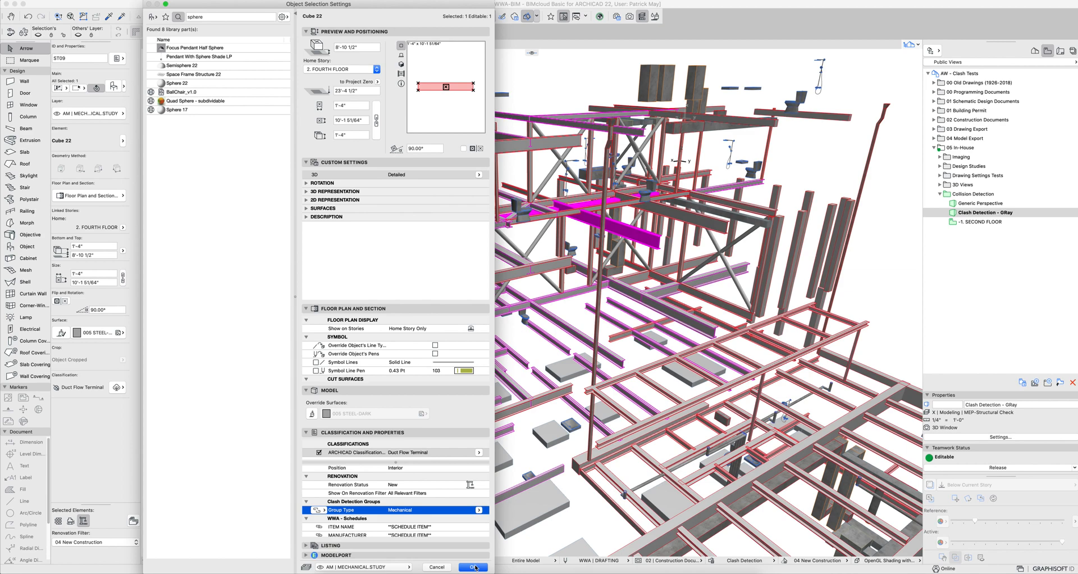
Confirm Mechanical as the duct terminal's Clash Detection Group Type and close its settings
{"action": "left_click", "coordinate": [472, 567]}
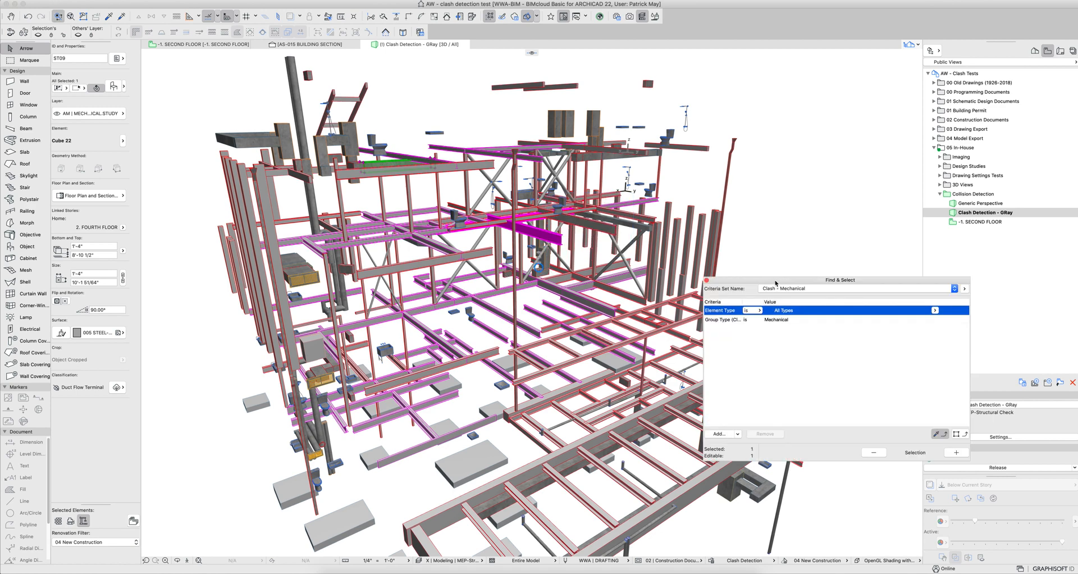
Load the Clash - Structural criteria set, check its Structural group type, then switch to Clash - Mechanical
{"action": "left_click_drag", "start_coordinate": [839, 279], "coordinate": [587, 208]}
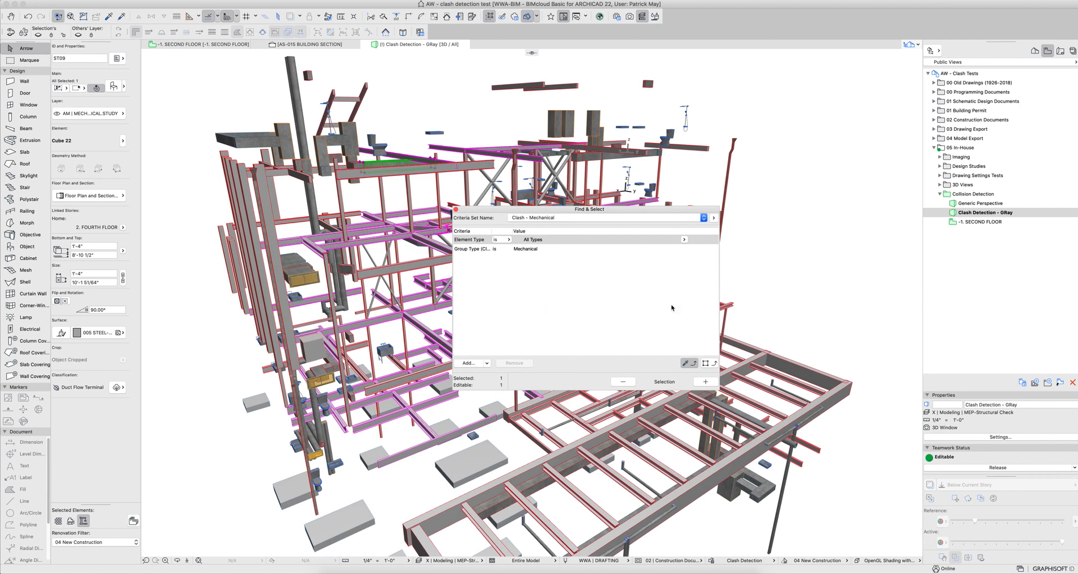
{"action": "mouse_move", "coordinate": [565, 222]}
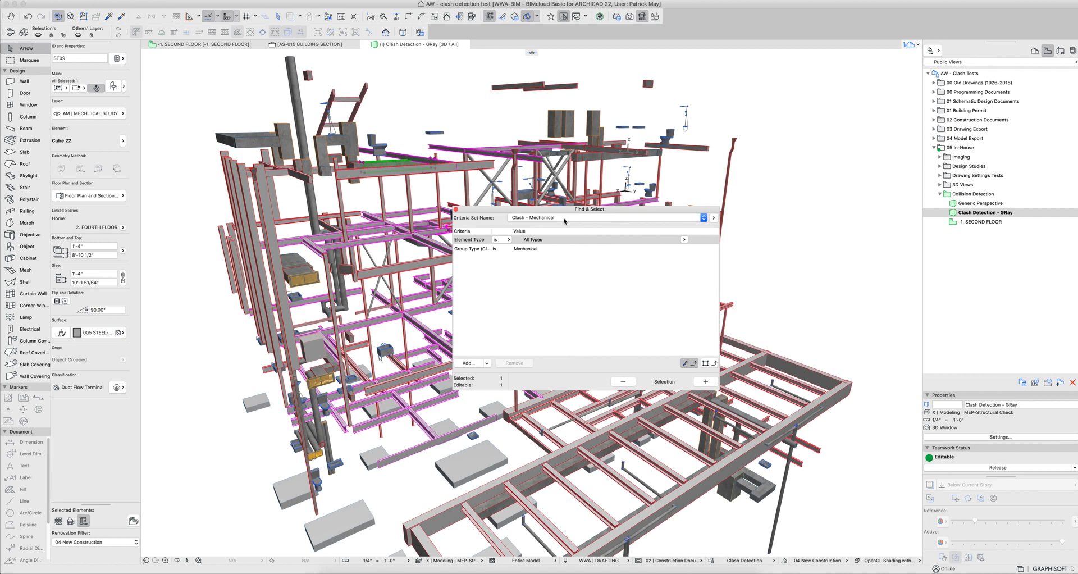
{"action": "left_click", "coordinate": [701, 217]}
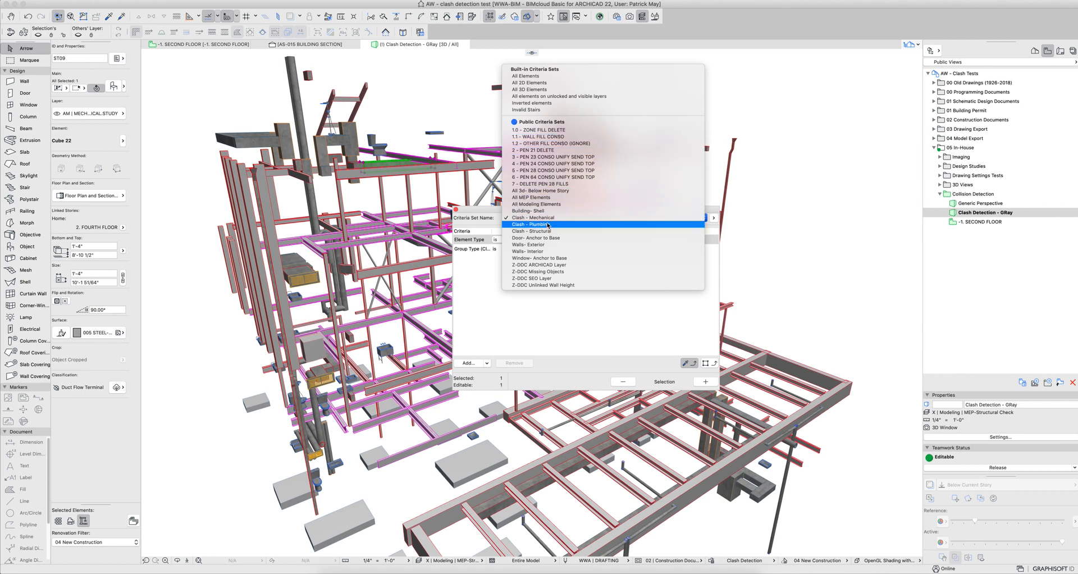
{"action": "left_click", "coordinate": [532, 231]}
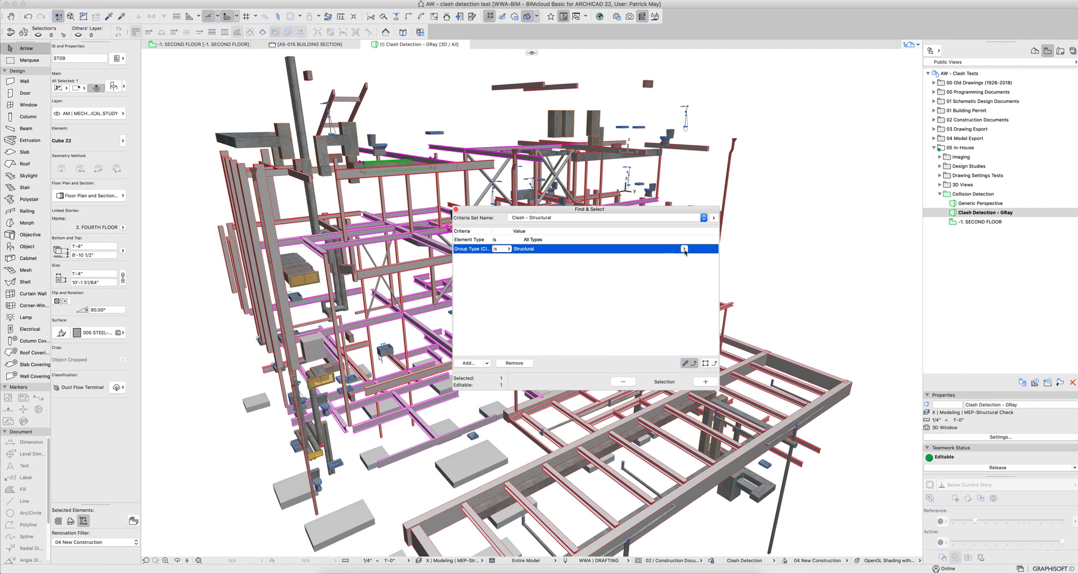
{"action": "left_click", "coordinate": [683, 248]}
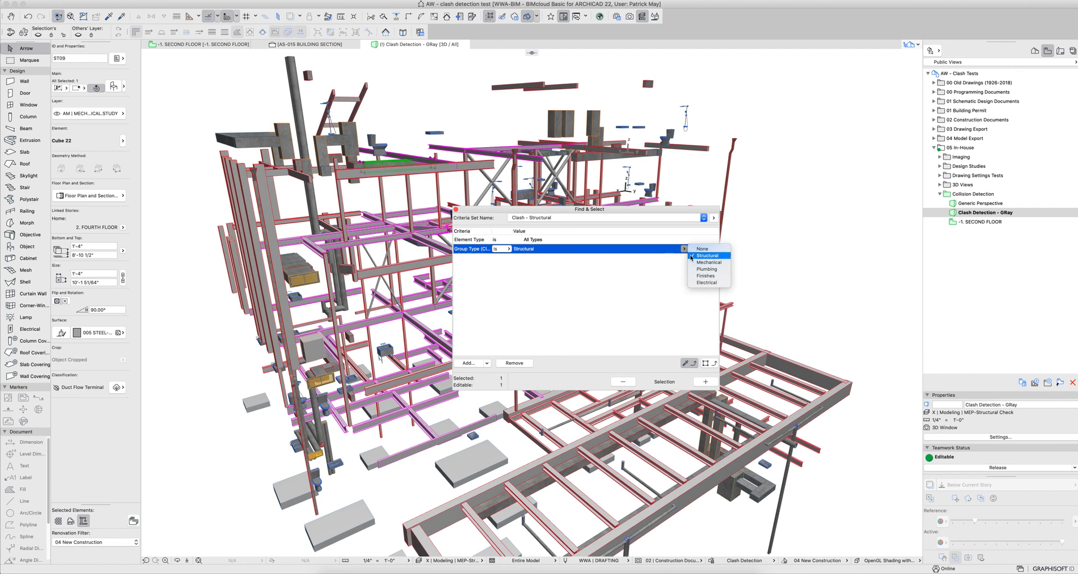
{"action": "left_click", "coordinate": [707, 255]}
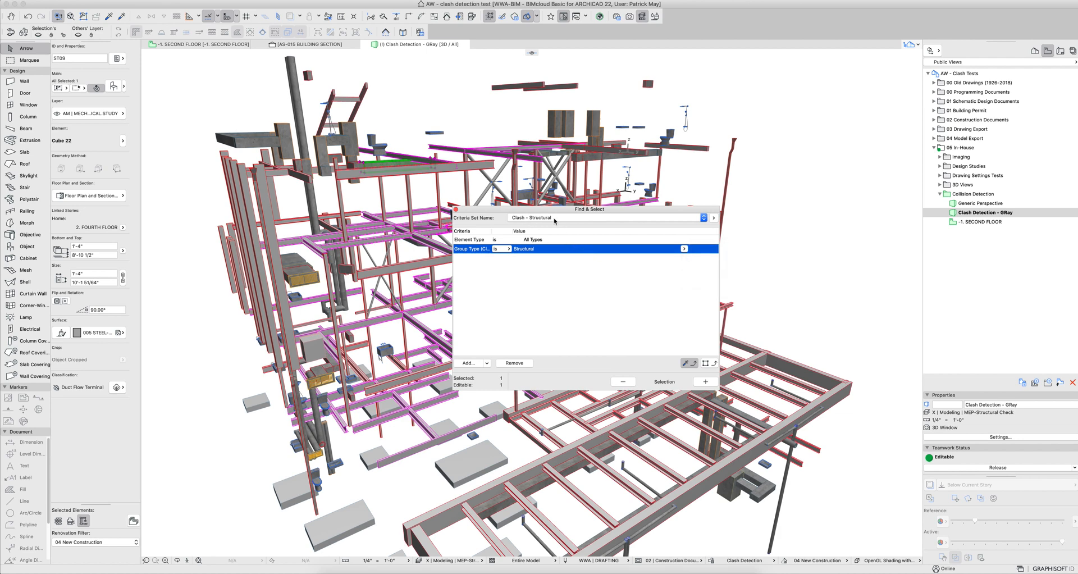
{"action": "left_click", "coordinate": [703, 218]}
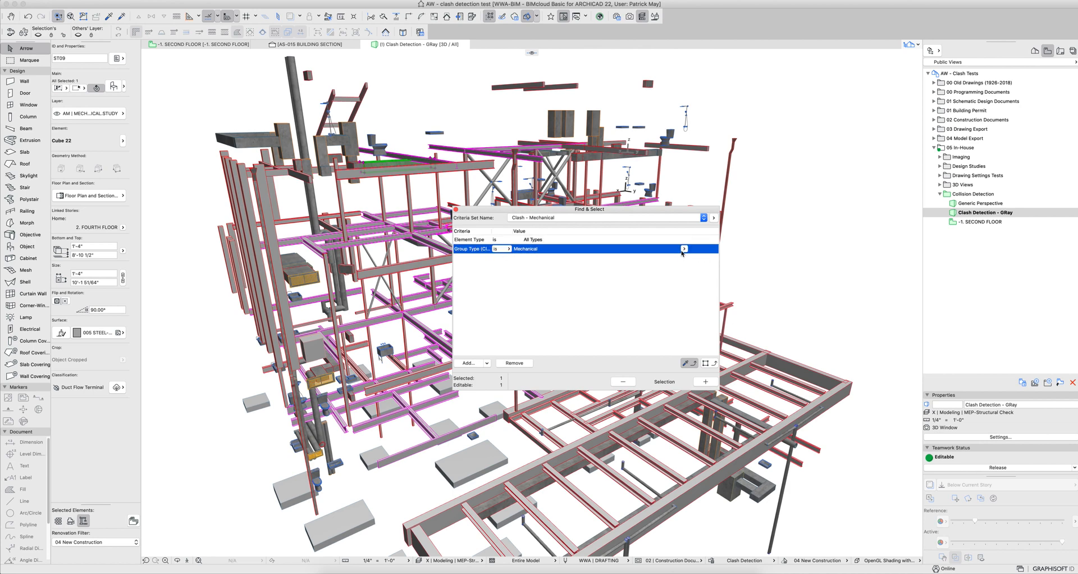
{"action": "mouse_move", "coordinate": [557, 294]}
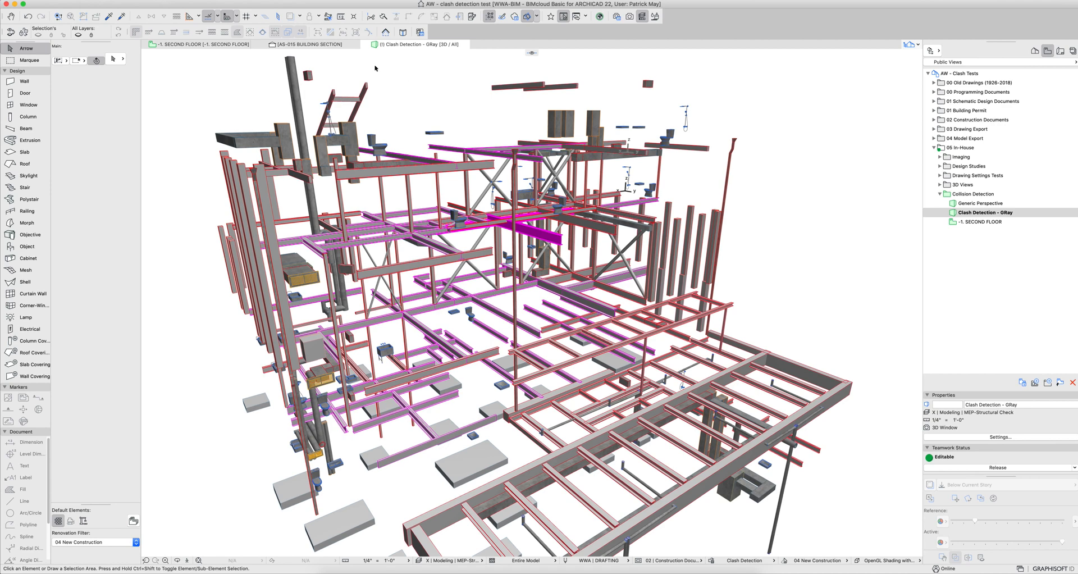
{"action": "left_click", "coordinate": [168, 4]}
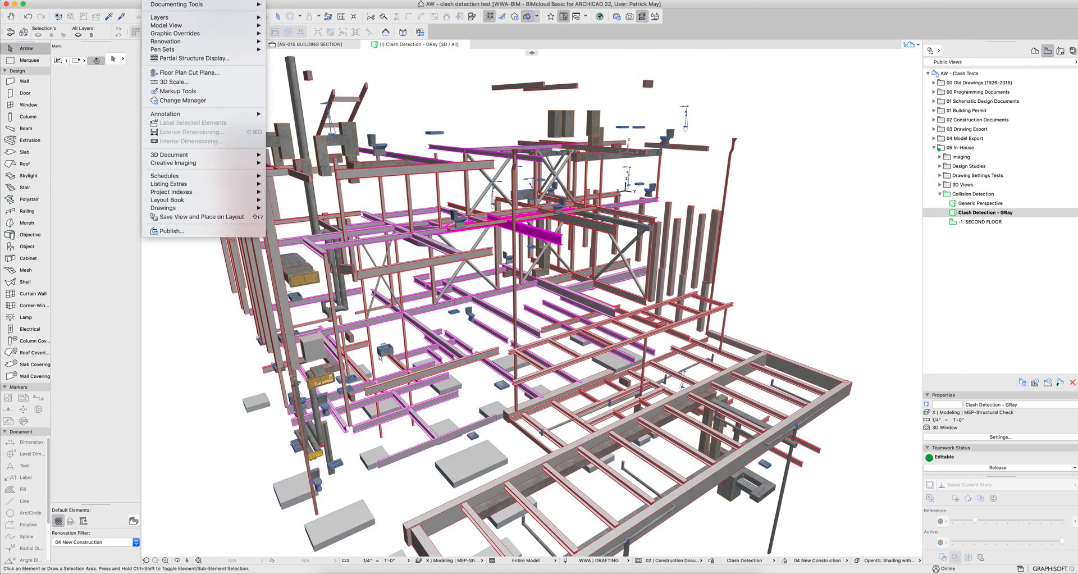
Open Design > Collision Detection to compare the Structural and Mechanical groups
{"action": "left_click", "coordinate": [144, 4]}
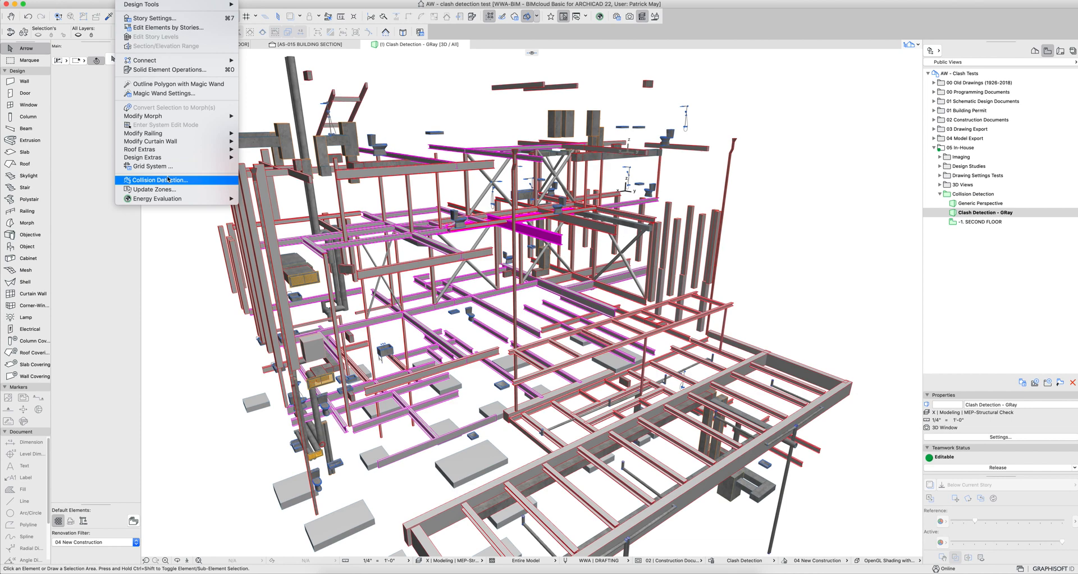
{"action": "left_click", "coordinate": [159, 179]}
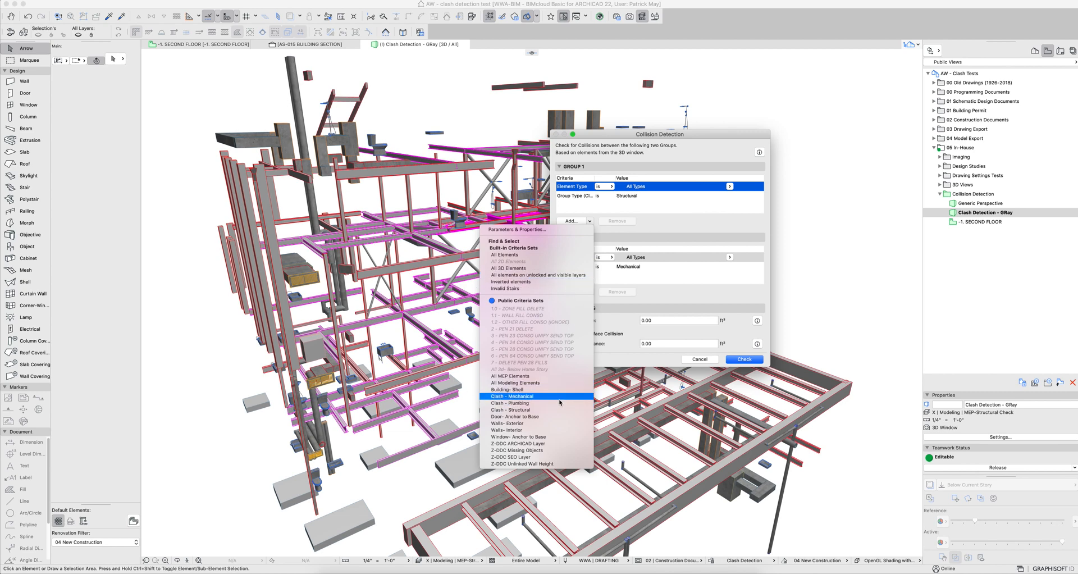
Dismiss the criteria set list, then enter 0.10 volume and 1.00 surface tolerance
{"action": "left_click", "coordinate": [510, 396]}
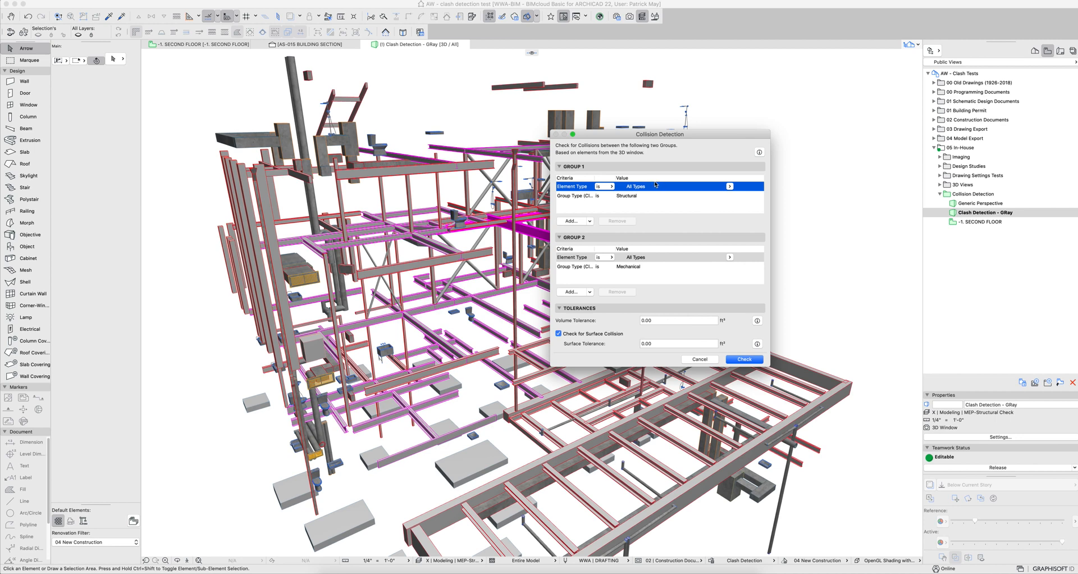
{"action": "left_click", "coordinate": [572, 291]}
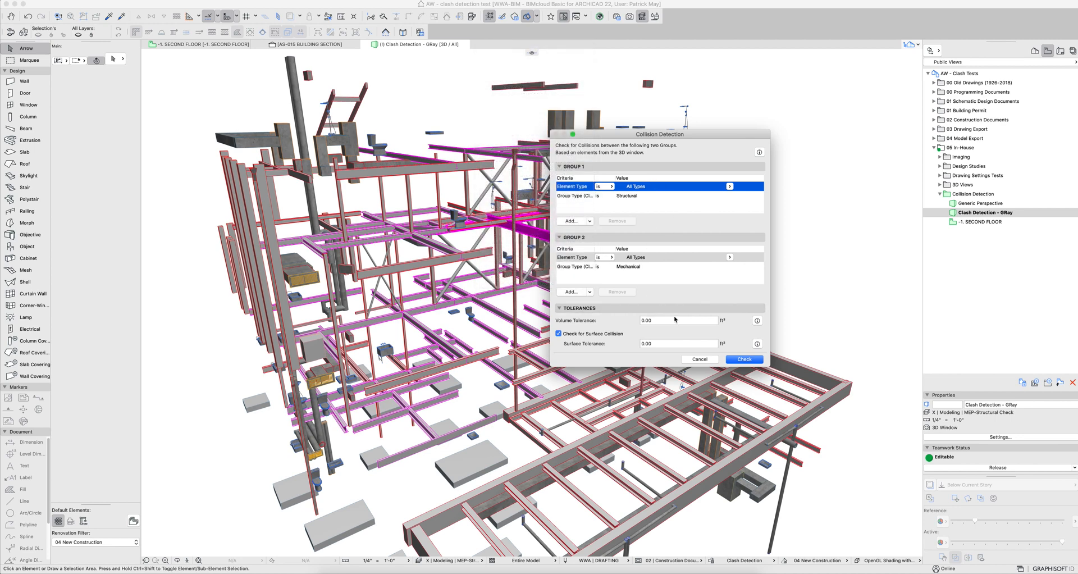
{"action": "mouse_move", "coordinate": [655, 303]}
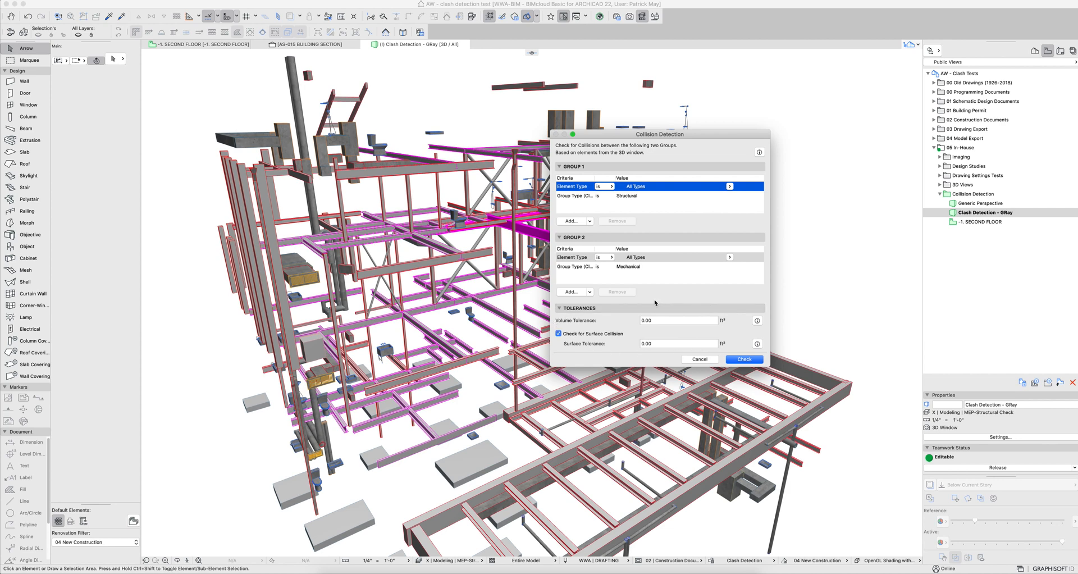
{"action": "mouse_move", "coordinate": [631, 328]}
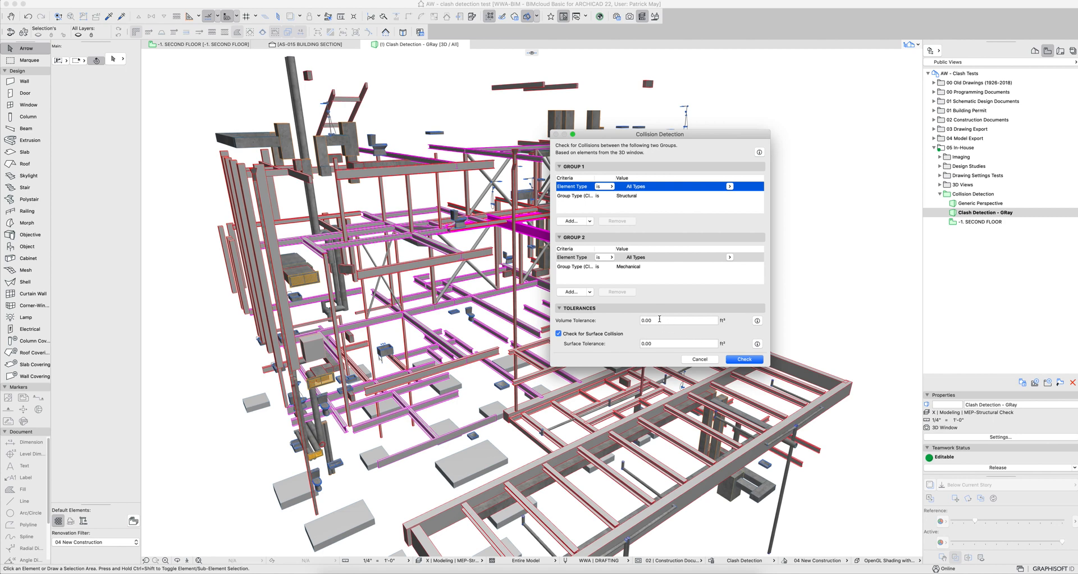
{"action": "left_click", "coordinate": [676, 319]}
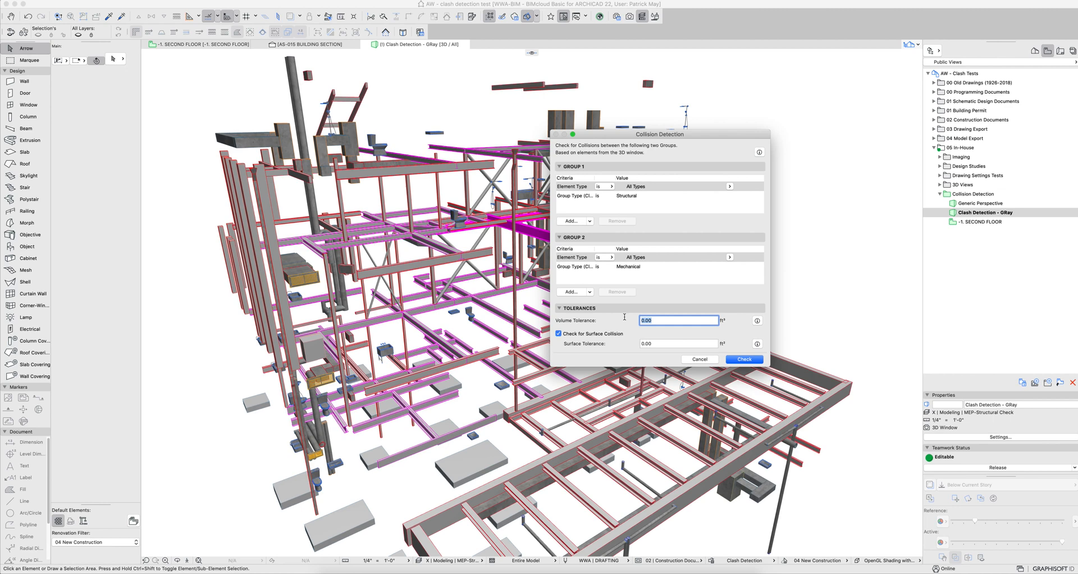
{"action": "type", "text": "1"}
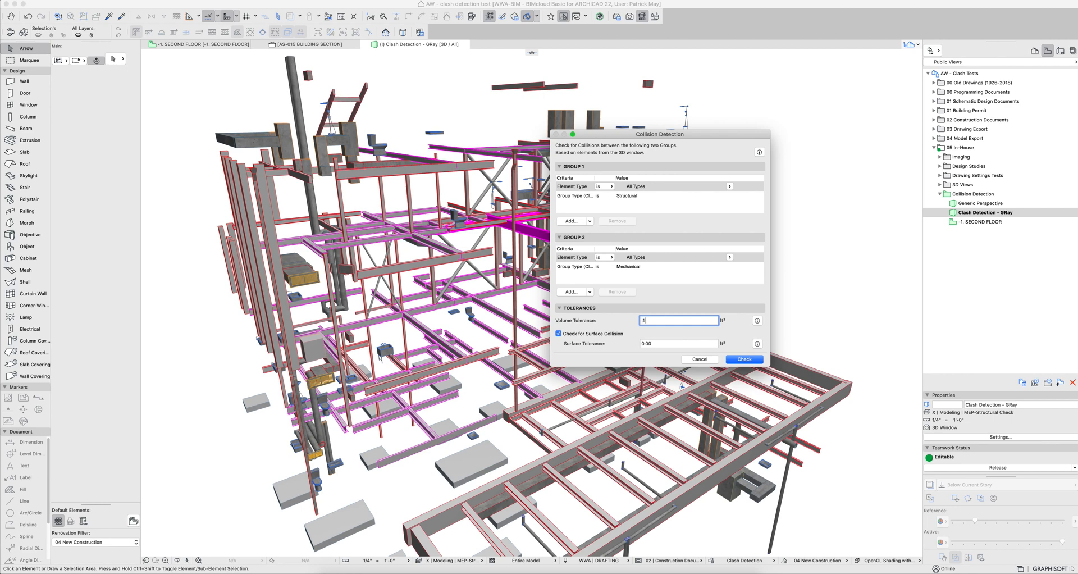
{"action": "left_click", "coordinate": [676, 343]}
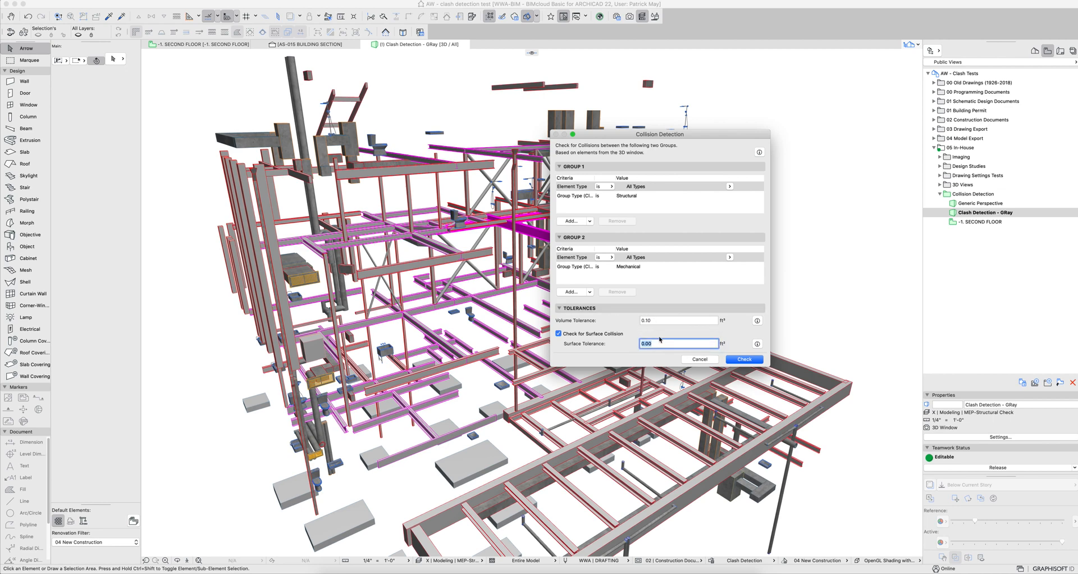
{"action": "type", "text": "1"}
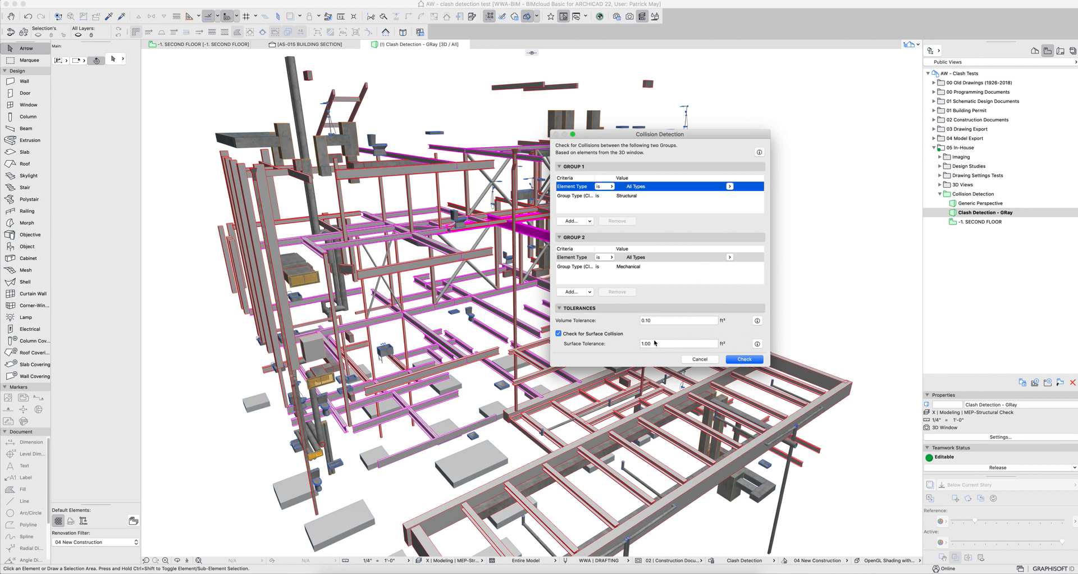
Check collisions (8 found), then rerun at 0.00 tolerances, which reports 10 collisions
{"action": "left_click", "coordinate": [743, 358]}
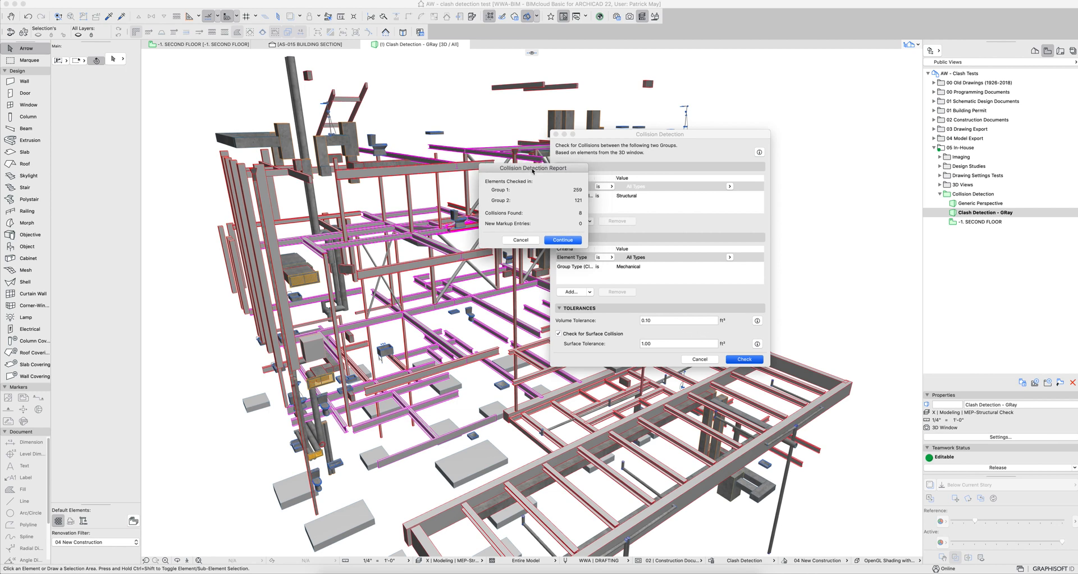
{"action": "left_click_drag", "start_coordinate": [534, 167], "coordinate": [462, 171]}
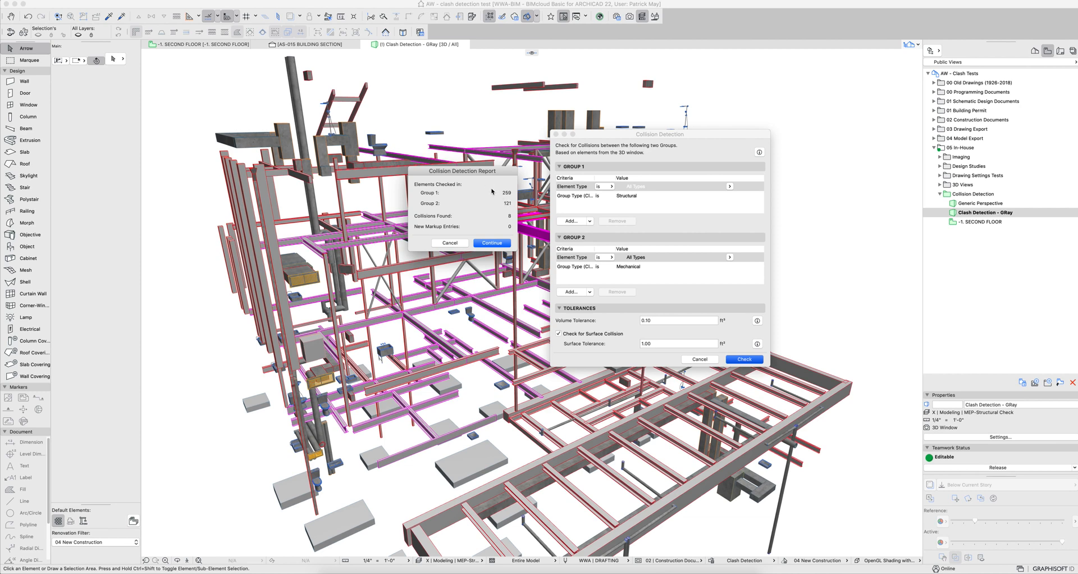
{"action": "mouse_move", "coordinate": [491, 191]}
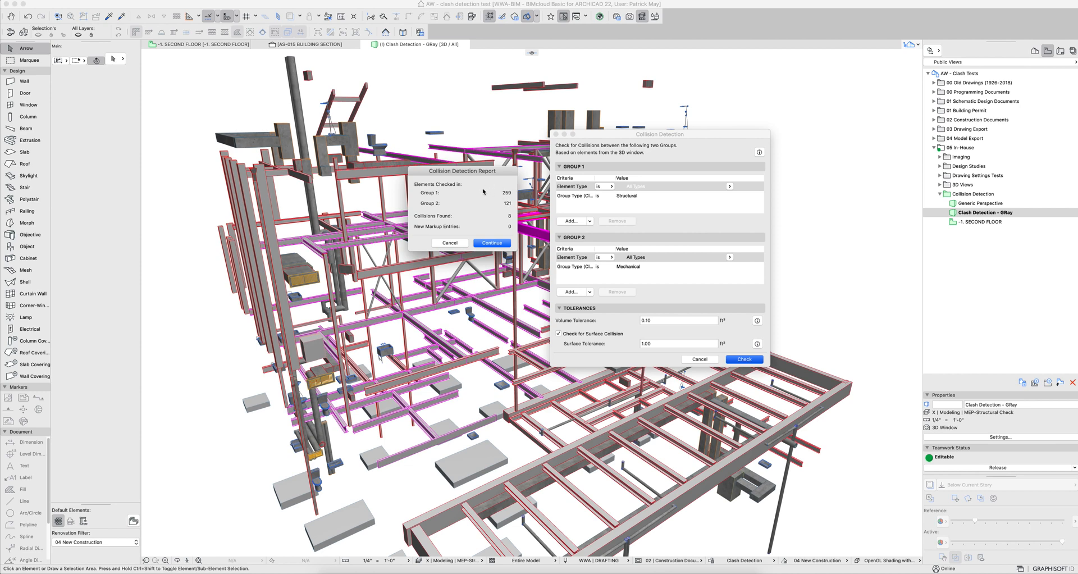
{"action": "mouse_move", "coordinate": [498, 202]}
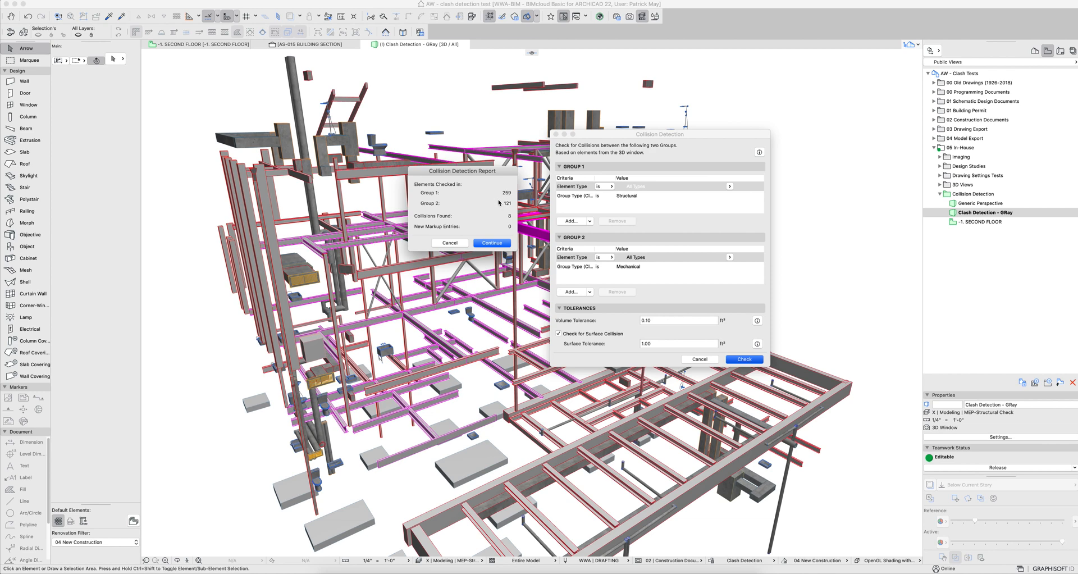
{"action": "mouse_move", "coordinate": [505, 221]}
{"action": "type", "text": "0"}
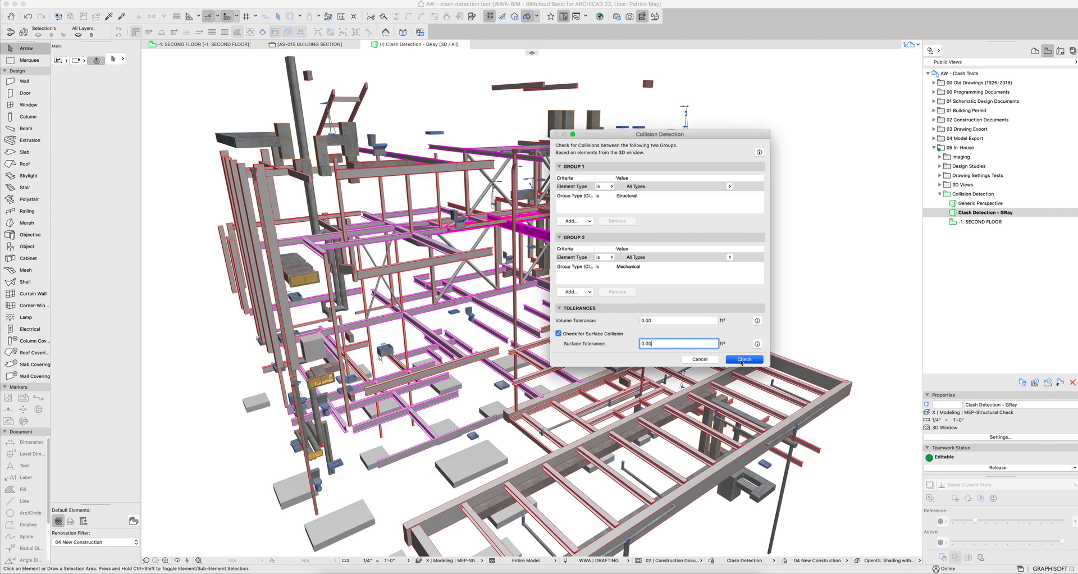
{"action": "left_click", "coordinate": [744, 358]}
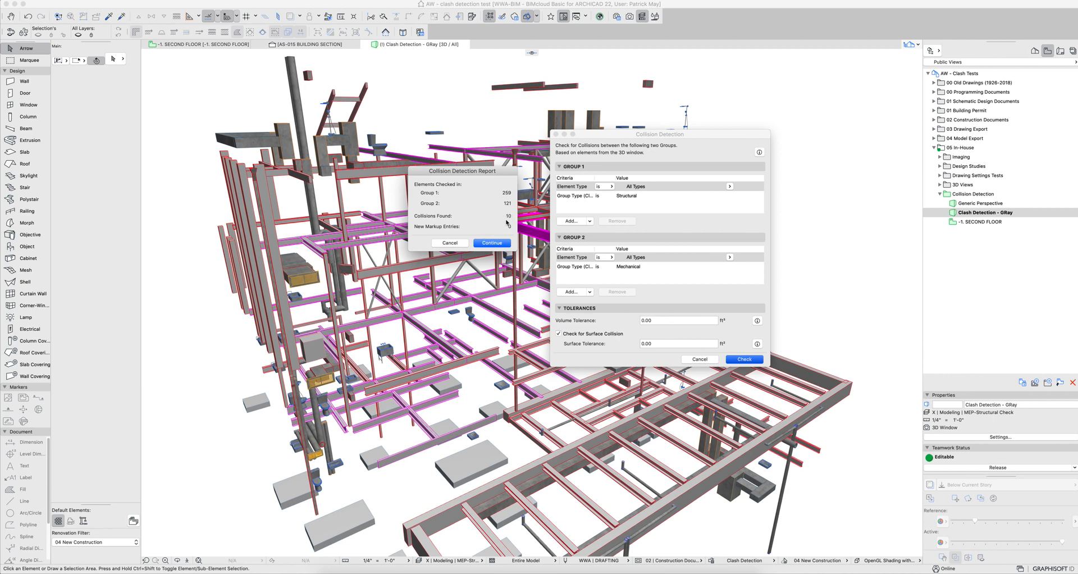
{"action": "mouse_move", "coordinate": [642, 298]}
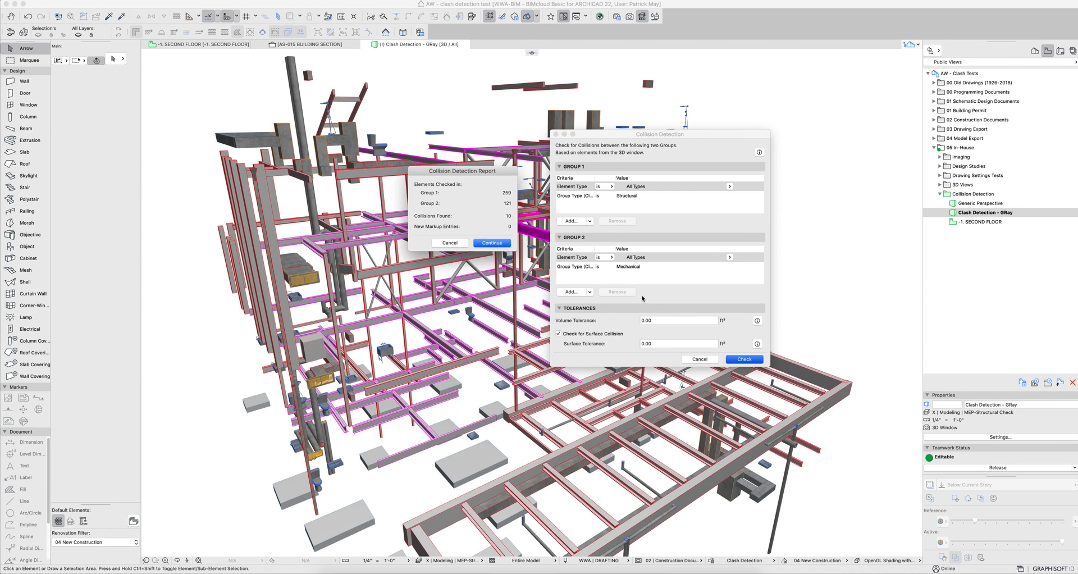
{"action": "mouse_move", "coordinate": [625, 341]}
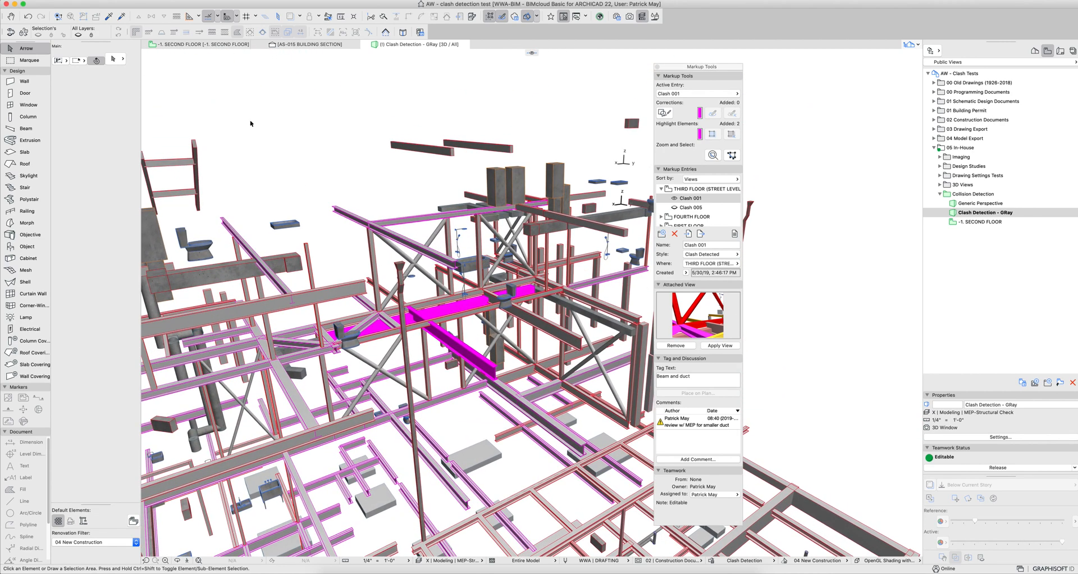
With Clash 001 'Beam and duct' listed in Markup Tools, open the Options menu
{"action": "left_click", "coordinate": [234, 5]}
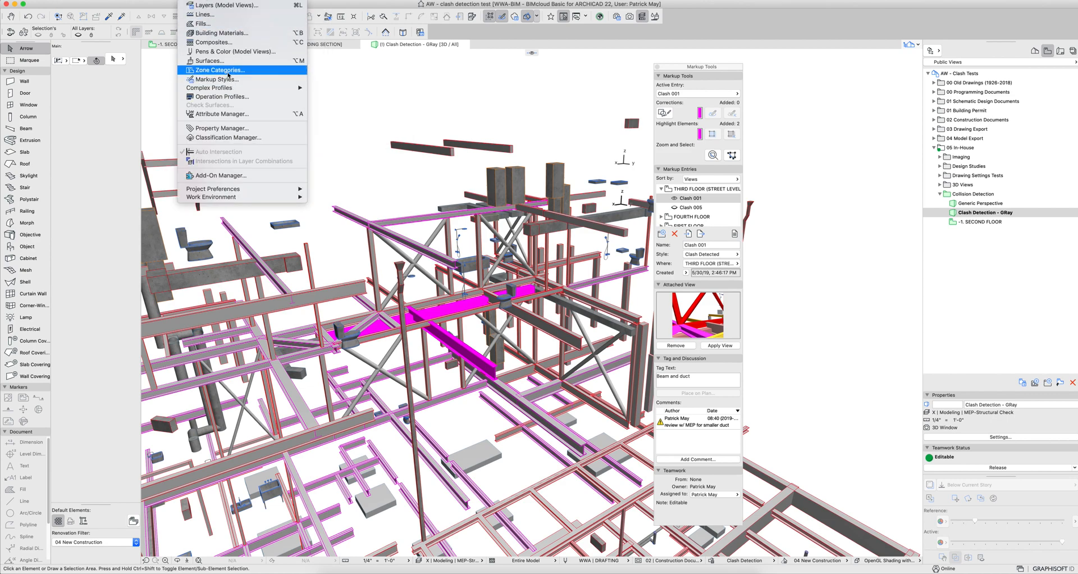
{"action": "mouse_move", "coordinate": [235, 80]}
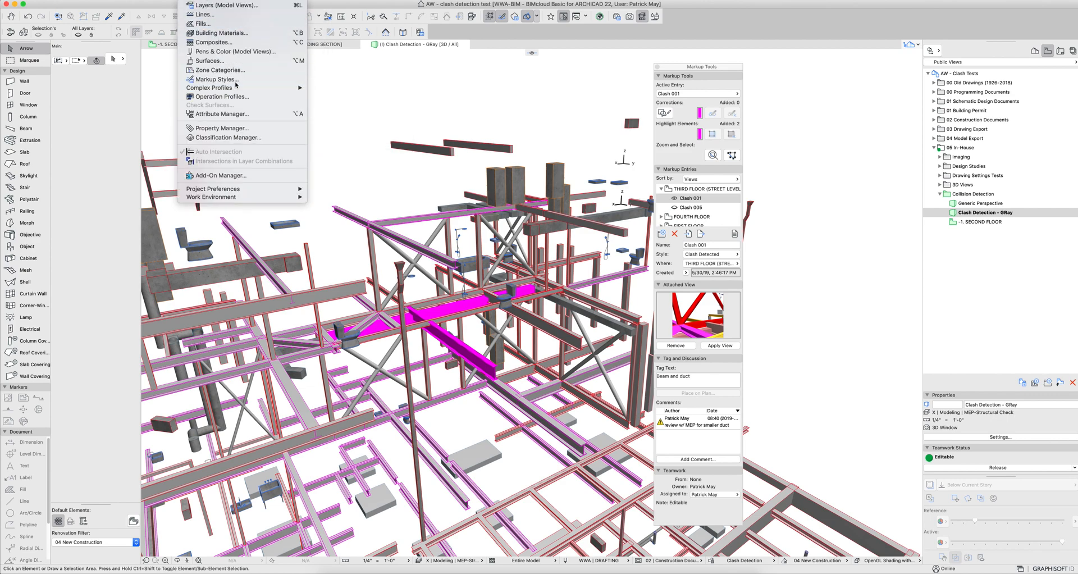
{"action": "left_click", "coordinate": [214, 79]}
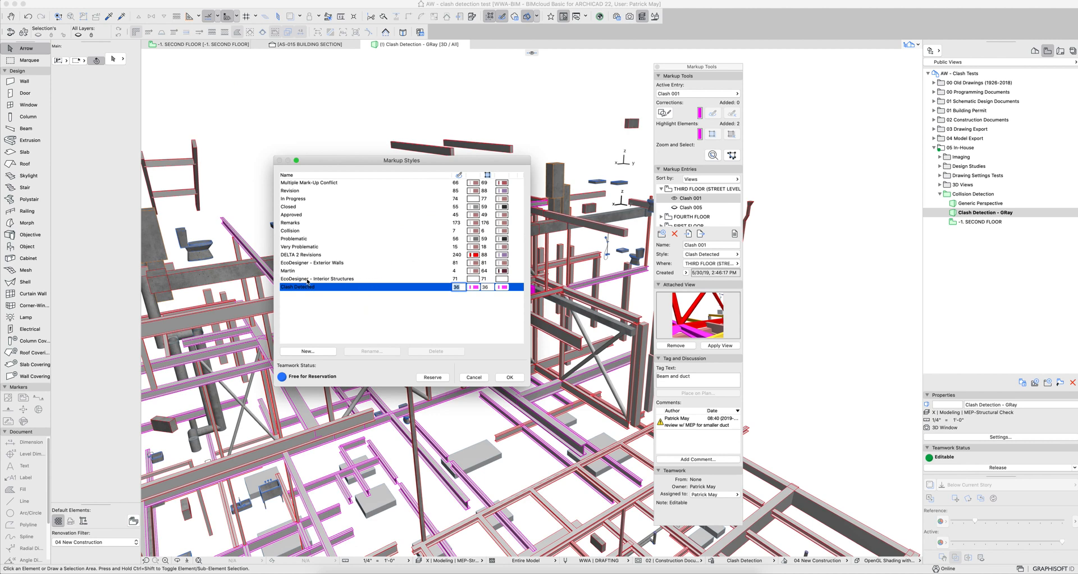
{"action": "mouse_move", "coordinate": [501, 302]}
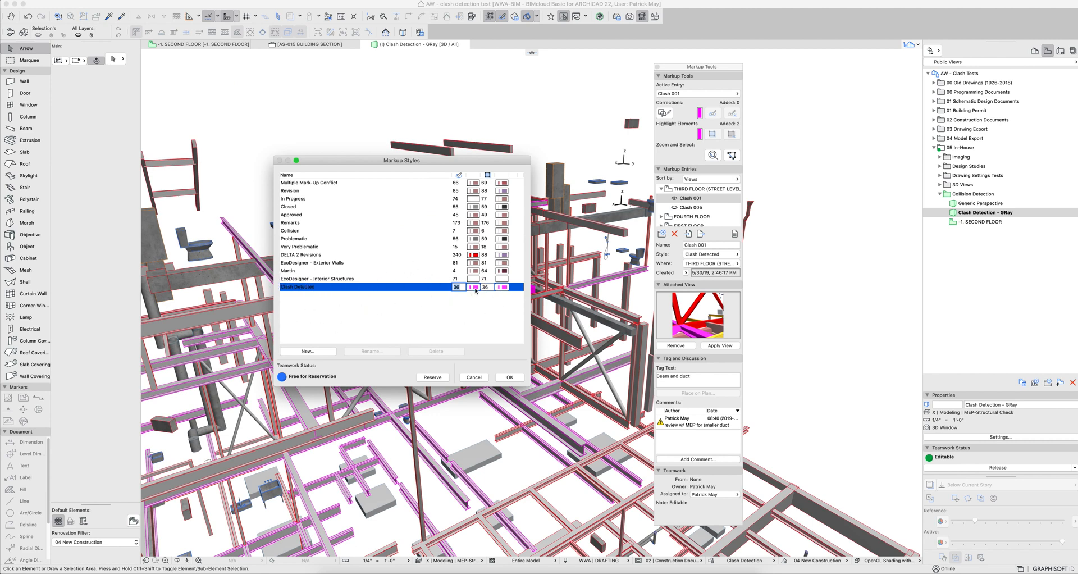
{"action": "left_click", "coordinate": [475, 287]}
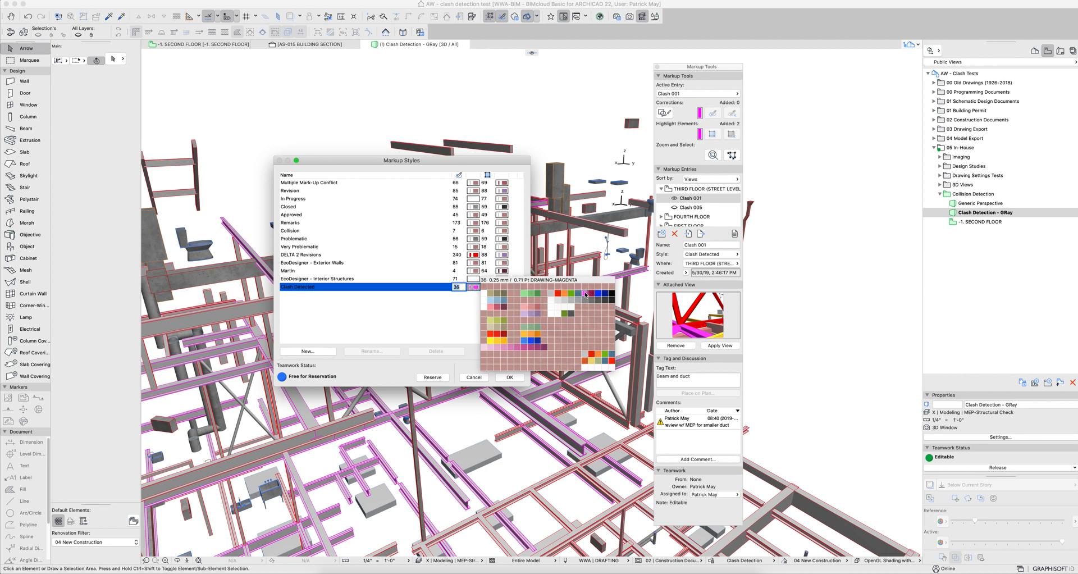
{"action": "left_click", "coordinate": [586, 347]}
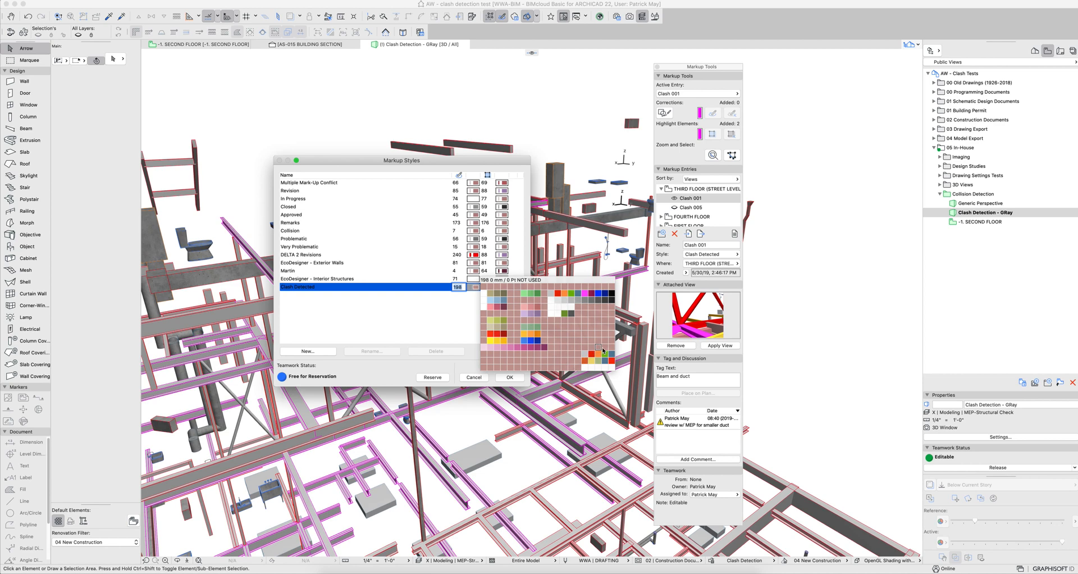
{"action": "left_click", "coordinate": [598, 346]}
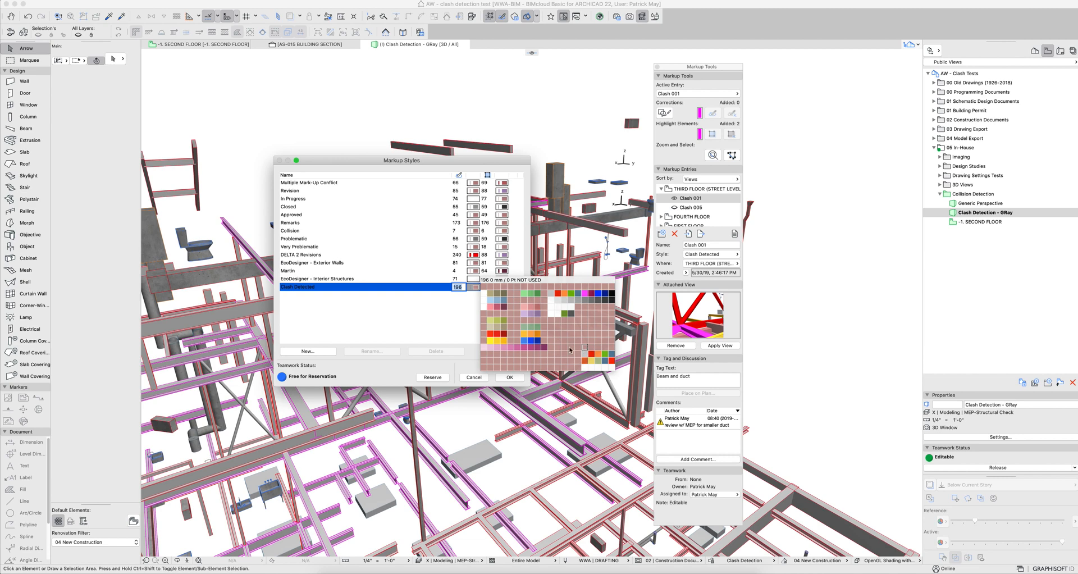
{"action": "left_click", "coordinate": [582, 294]}
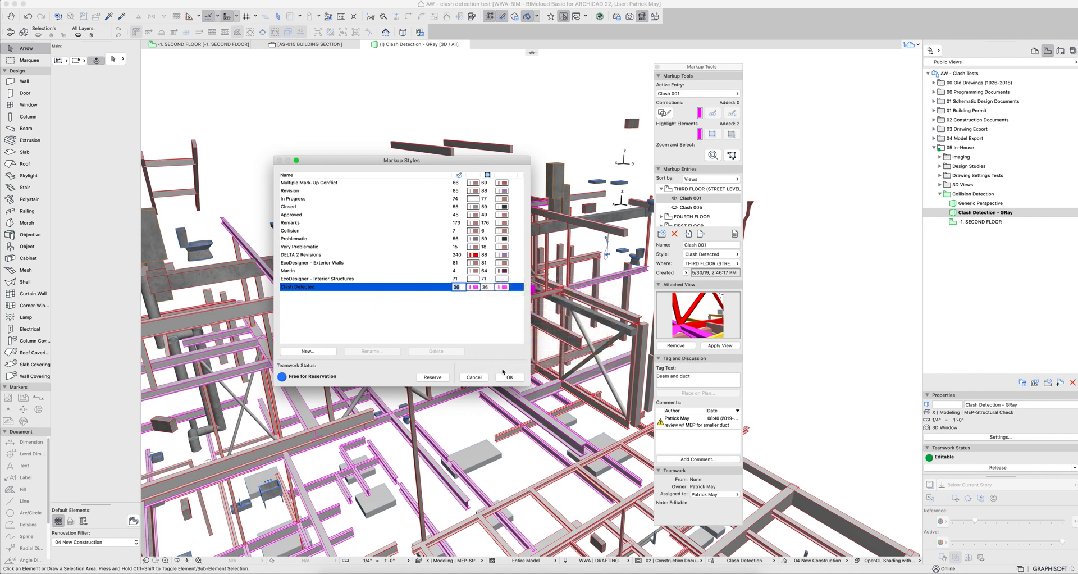
{"action": "left_click", "coordinate": [509, 377]}
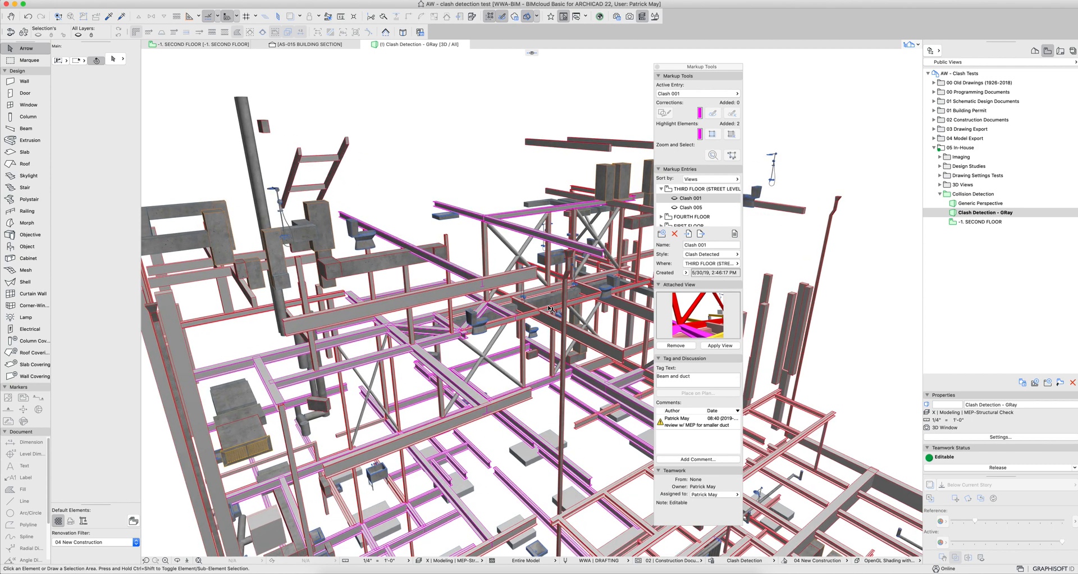
Compare Clash 001 with Clash 005, ending zoomed in on Clash 001's beam and duct
{"action": "left_click", "coordinate": [690, 197]}
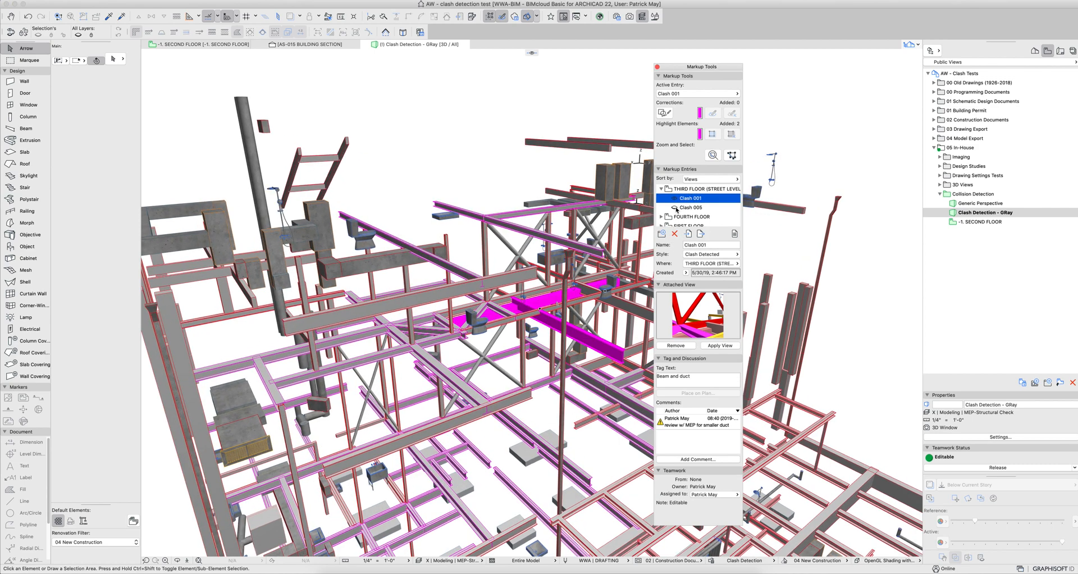
{"action": "left_click", "coordinate": [691, 207]}
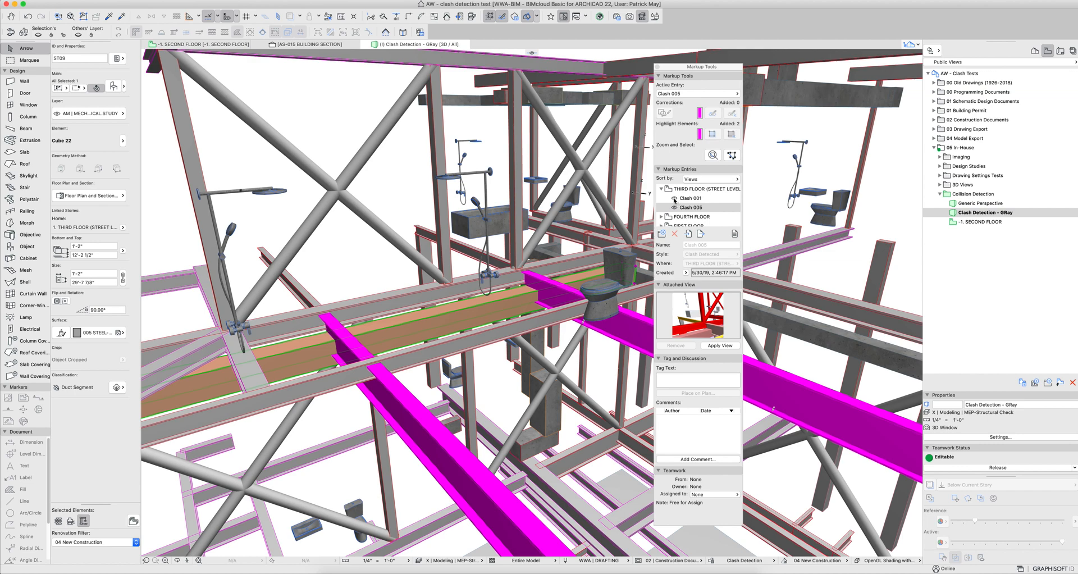
{"action": "left_click", "coordinate": [690, 197]}
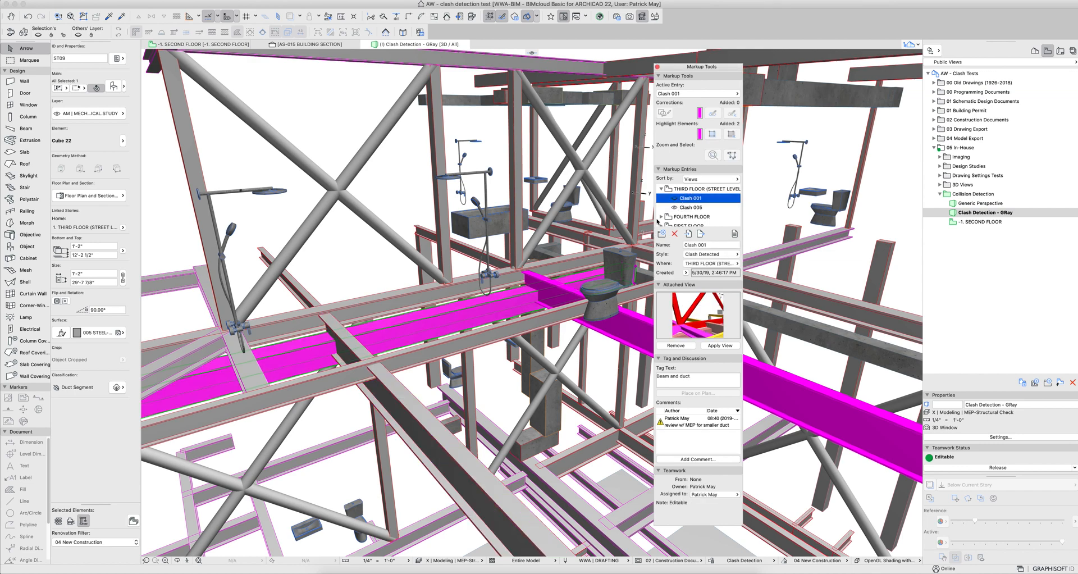
{"action": "left_click", "coordinate": [692, 207]}
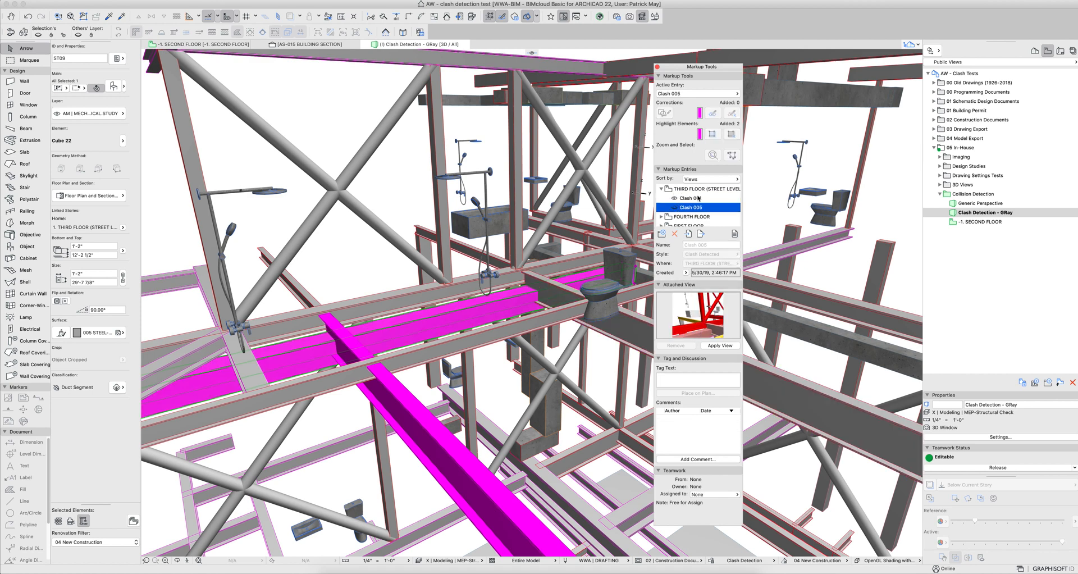
{"action": "left_click", "coordinate": [690, 197]}
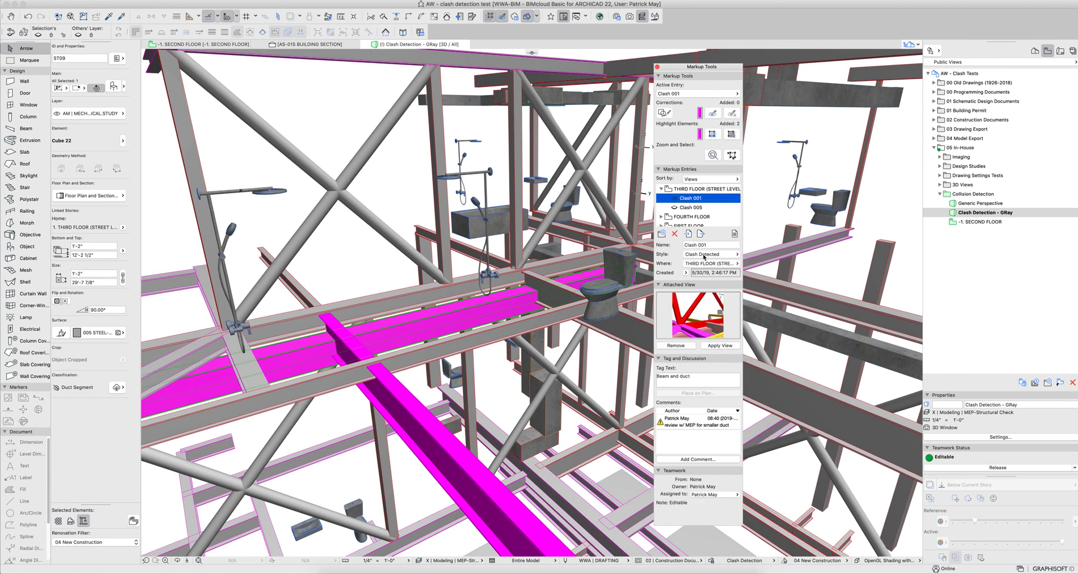
{"action": "left_click", "coordinate": [709, 254]}
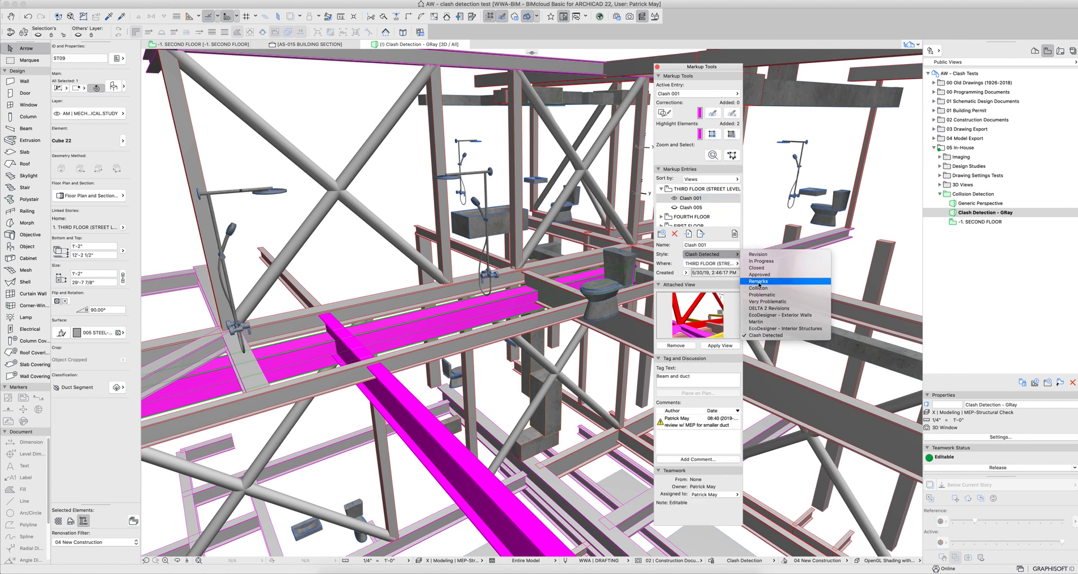
{"action": "left_click", "coordinate": [757, 281]}
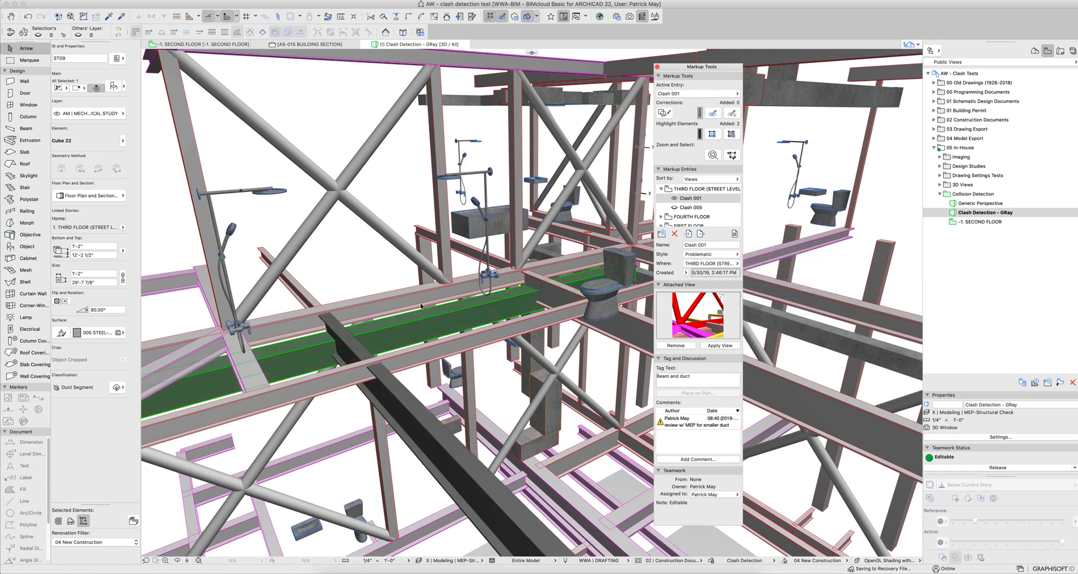
{"action": "left_click", "coordinate": [710, 254]}
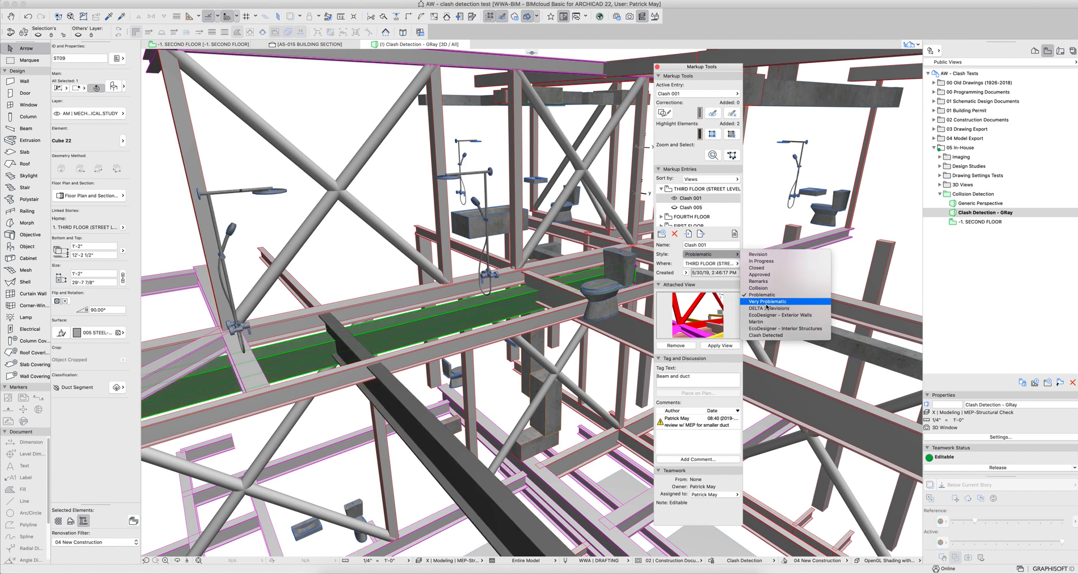
{"action": "left_click", "coordinate": [765, 301]}
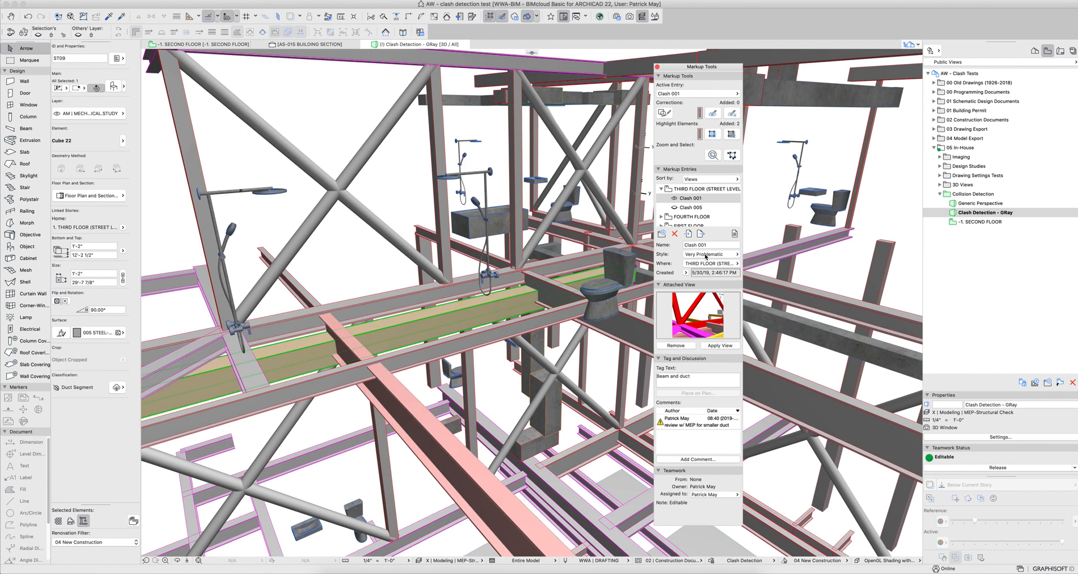
{"action": "mouse_move", "coordinate": [705, 257]}
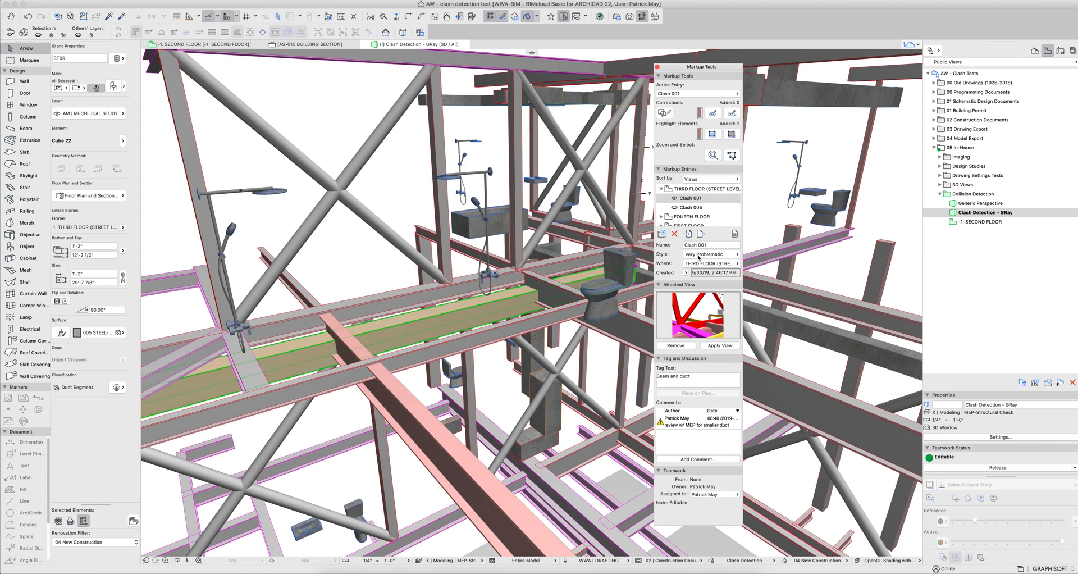
{"action": "left_click", "coordinate": [709, 254]}
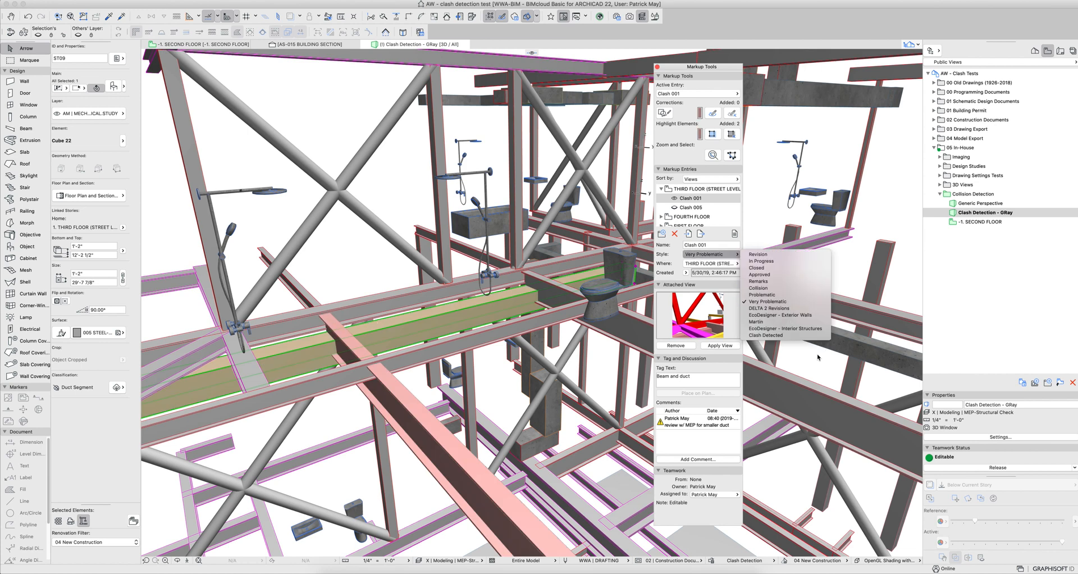
{"action": "left_click", "coordinate": [763, 335]}
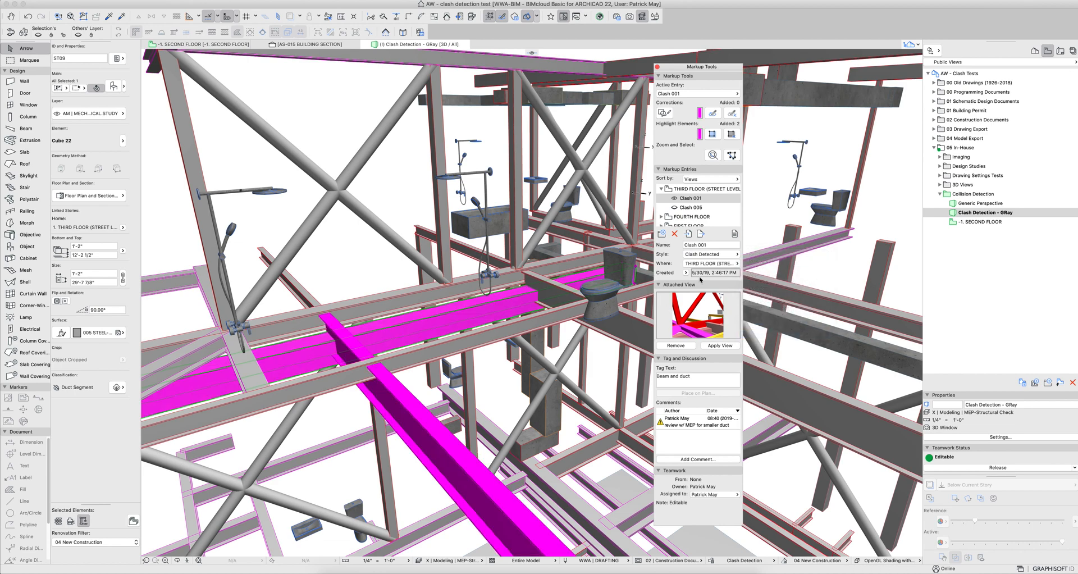
{"action": "left_click", "coordinate": [711, 254]}
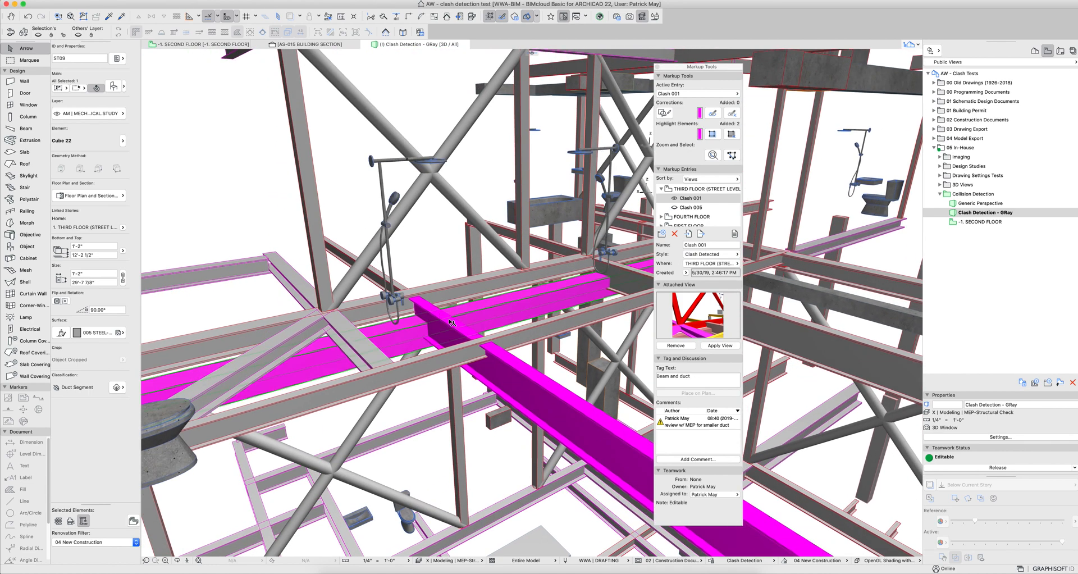
Generate the Markup Report listing all clash entries with styles, locations and dates
{"action": "left_click", "coordinate": [698, 379]}
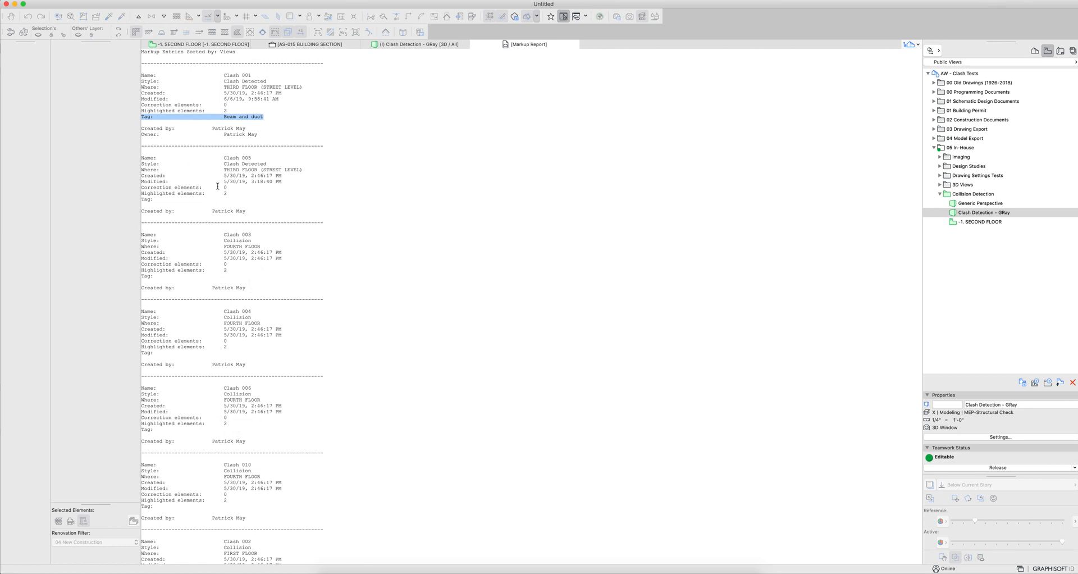
{"action": "mouse_move", "coordinate": [417, 176]}
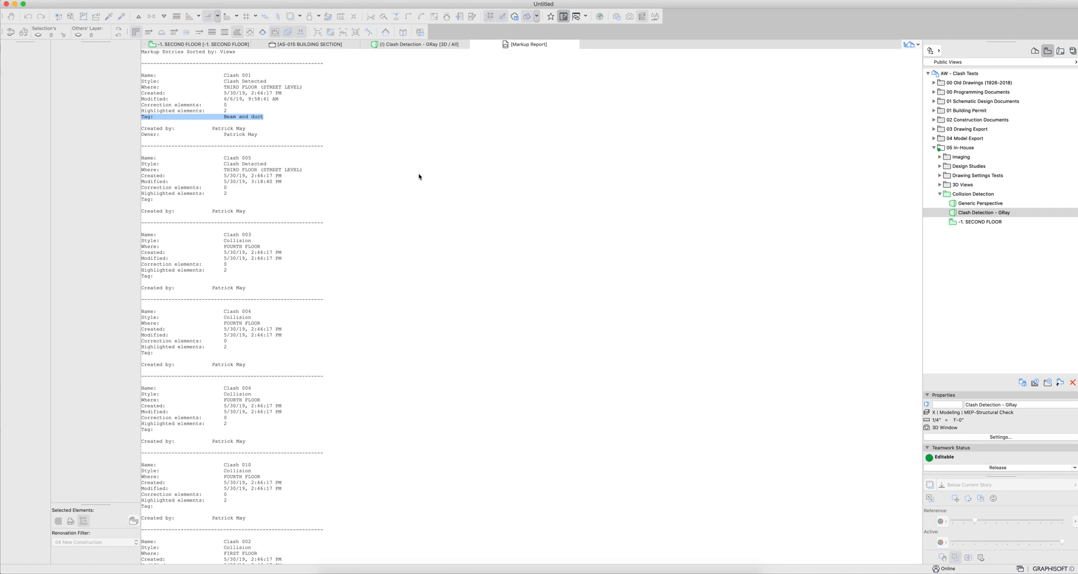
{"action": "left_click", "coordinate": [415, 44]}
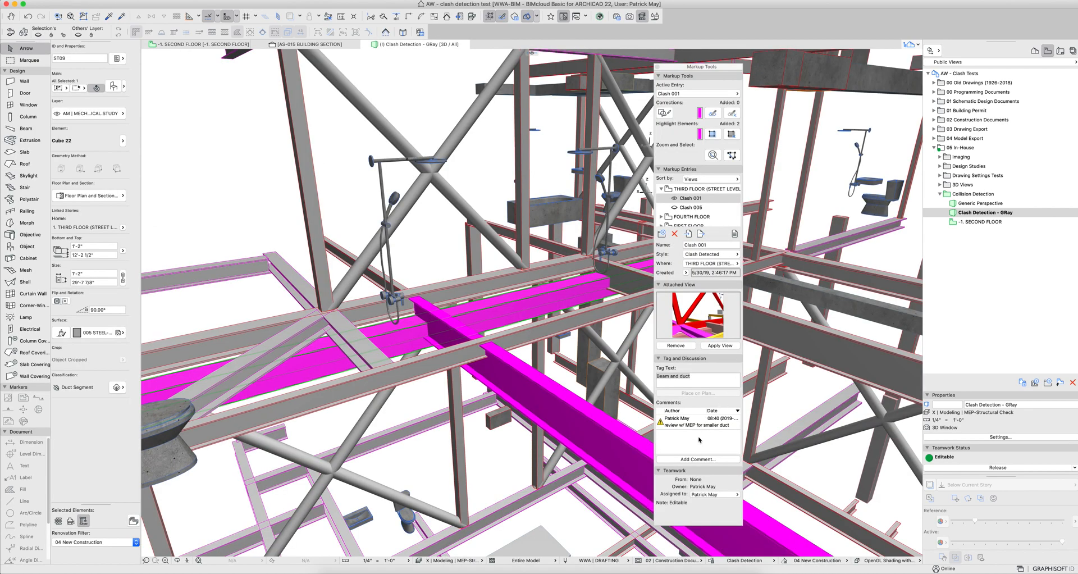
{"action": "left_click", "coordinate": [695, 421]}
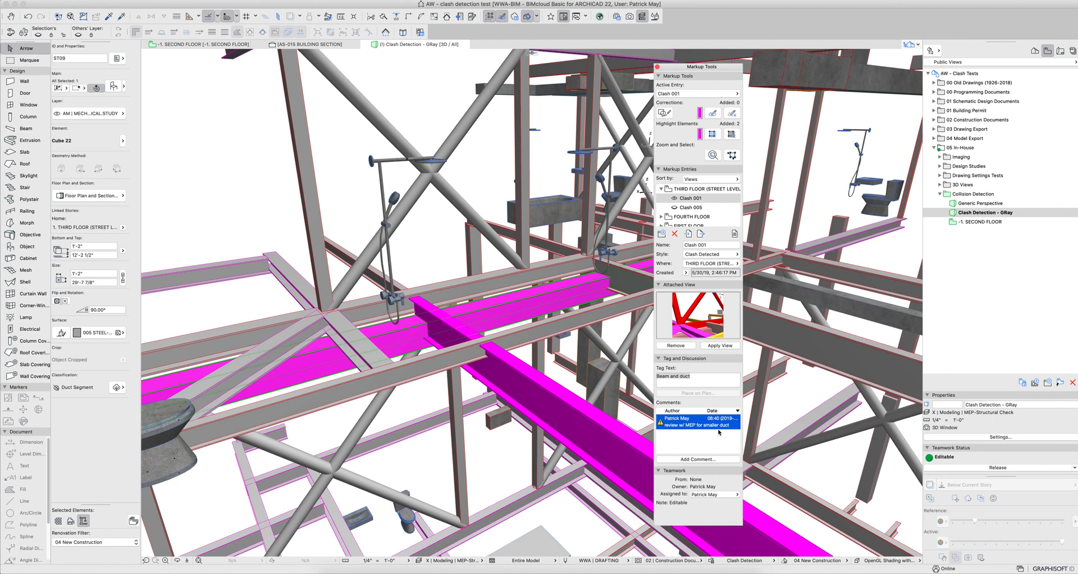
{"action": "mouse_move", "coordinate": [716, 431]}
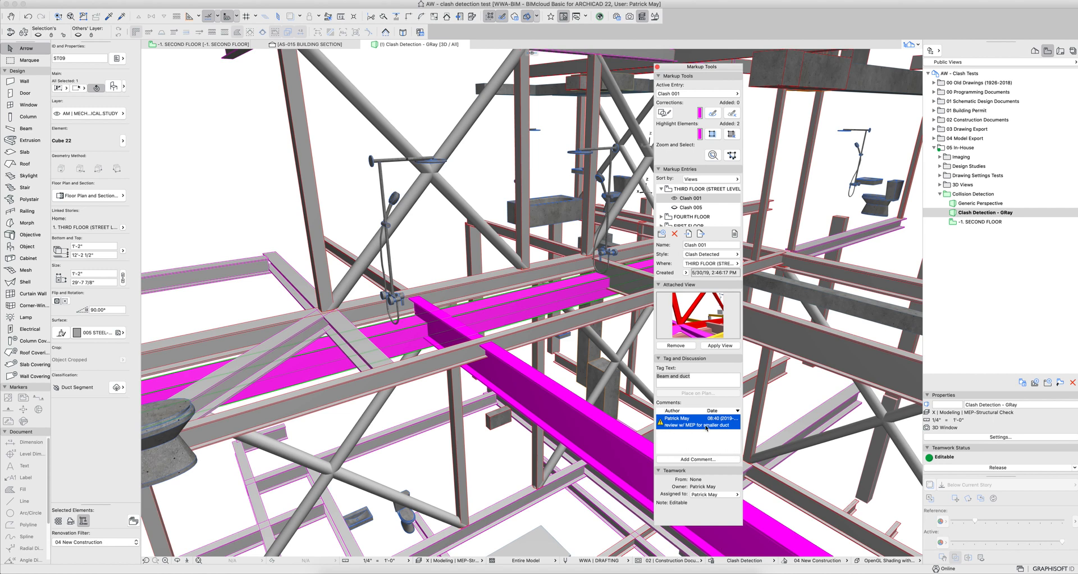
{"action": "left_click", "coordinate": [734, 493]}
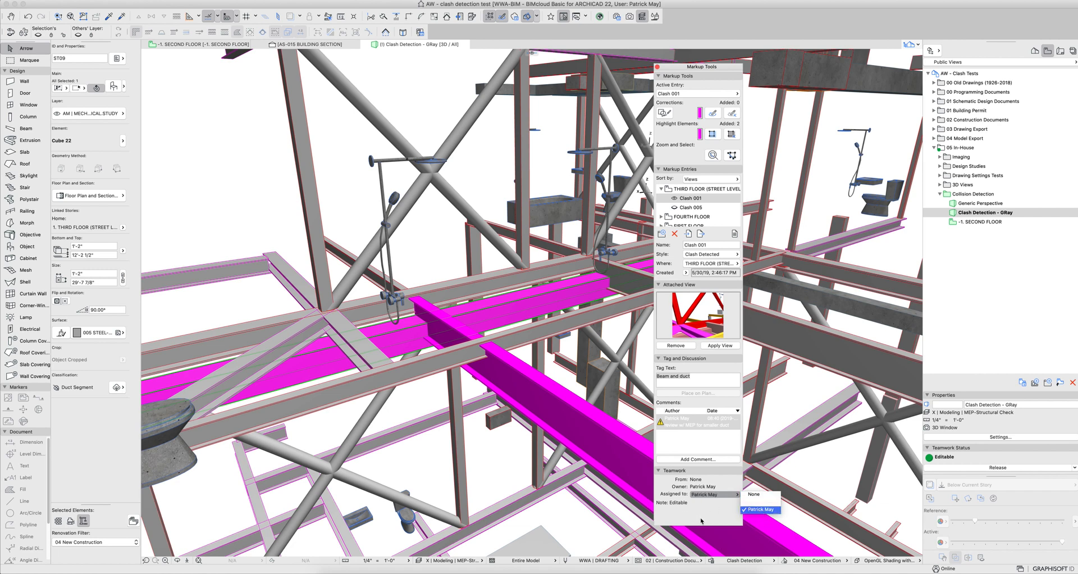
{"action": "left_click", "coordinate": [758, 509]}
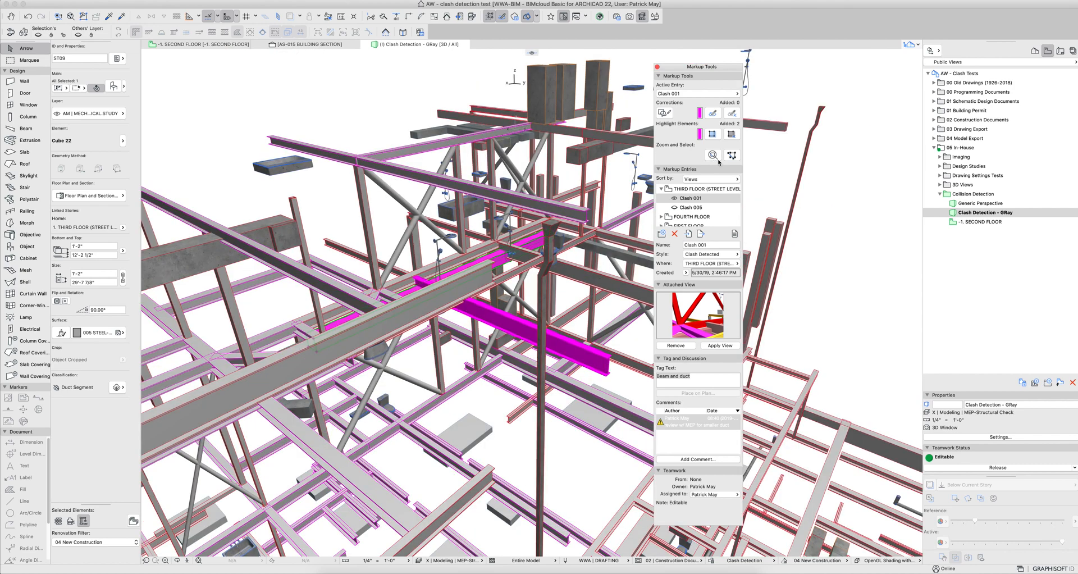
Switch between Clash 005 and Clash 001, then activate fourth-floor Clash 003
{"action": "left_click", "coordinate": [696, 208]}
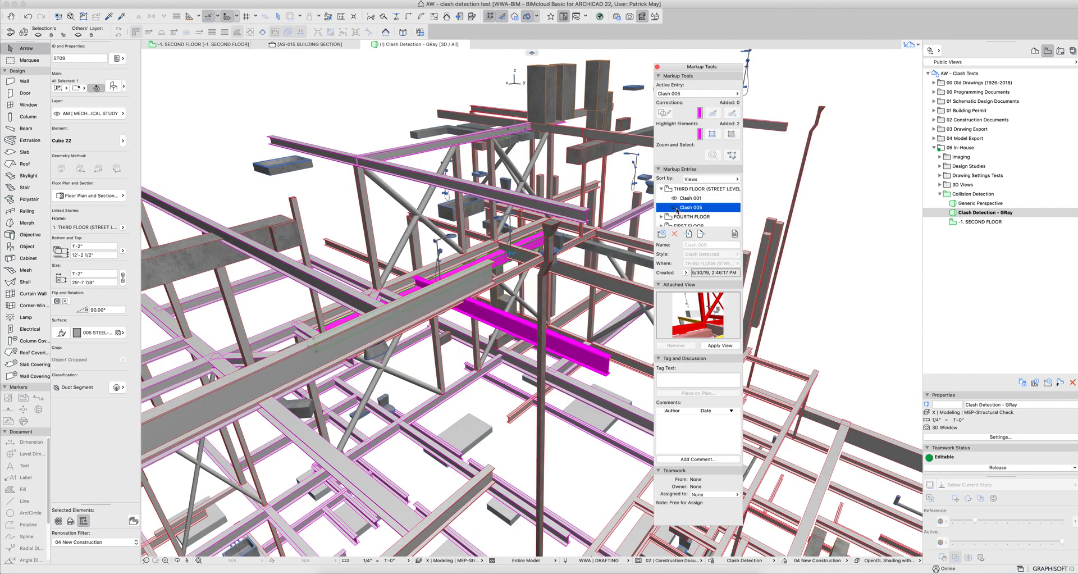
{"action": "left_click", "coordinate": [690, 198]}
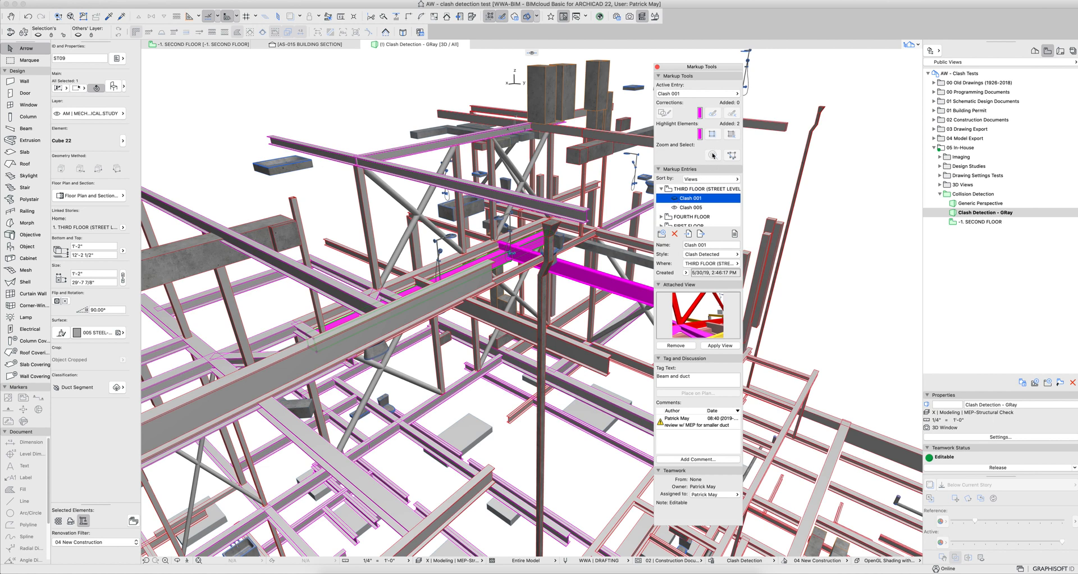
{"action": "left_click", "coordinate": [692, 206]}
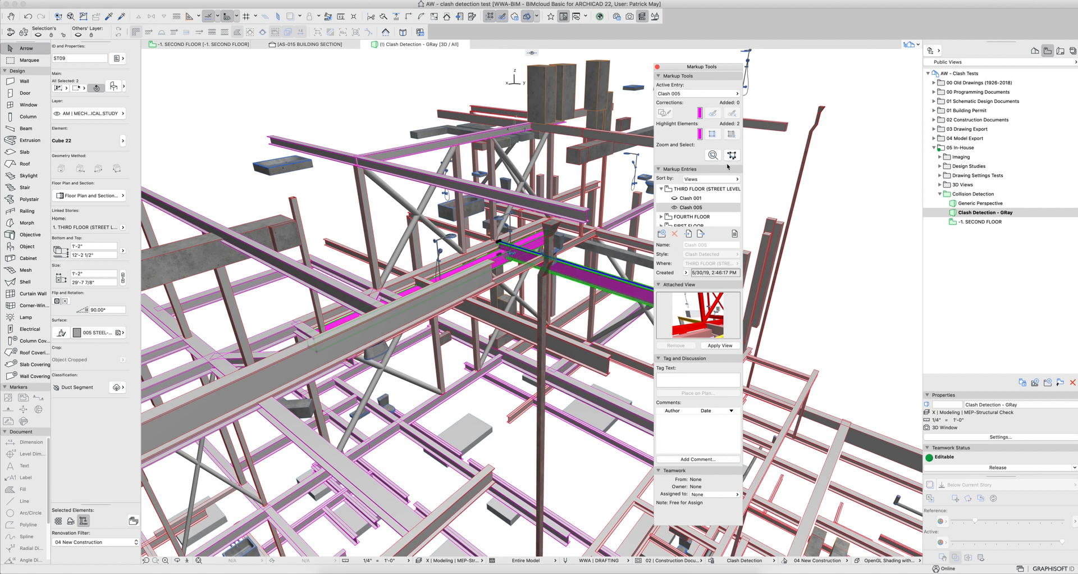
{"action": "mouse_move", "coordinate": [710, 243]}
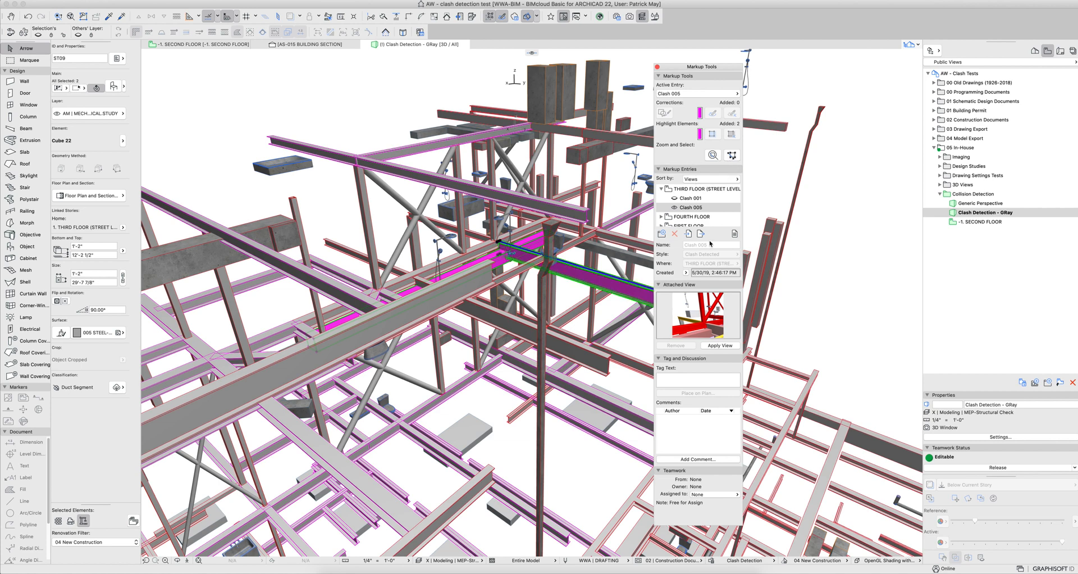
{"action": "left_click", "coordinate": [694, 208]}
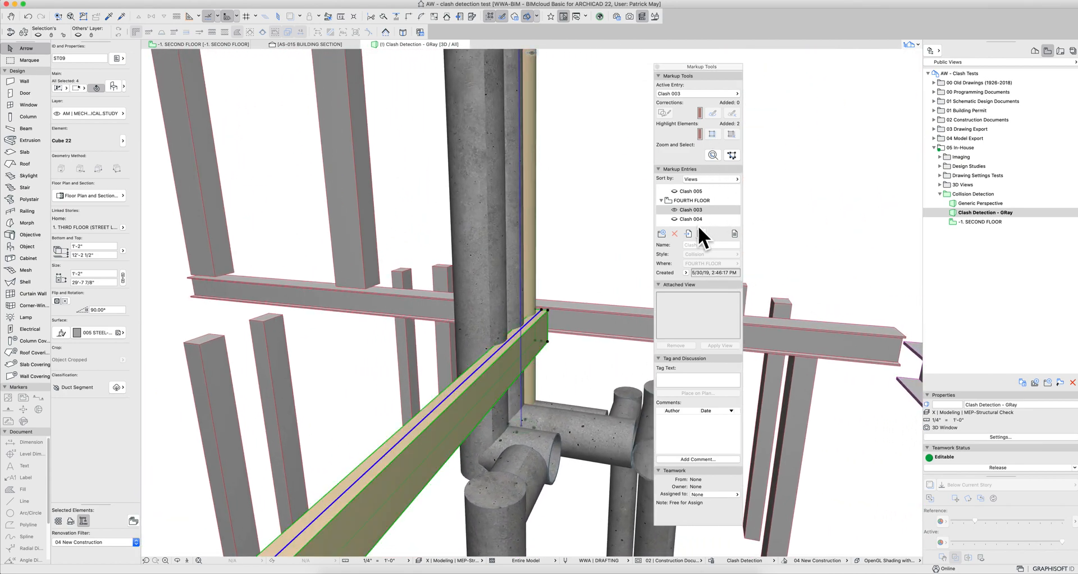
Claim Clash 003, set its style to Clash Detected, and keep it on the fourth floor
{"action": "left_click", "coordinate": [691, 210]}
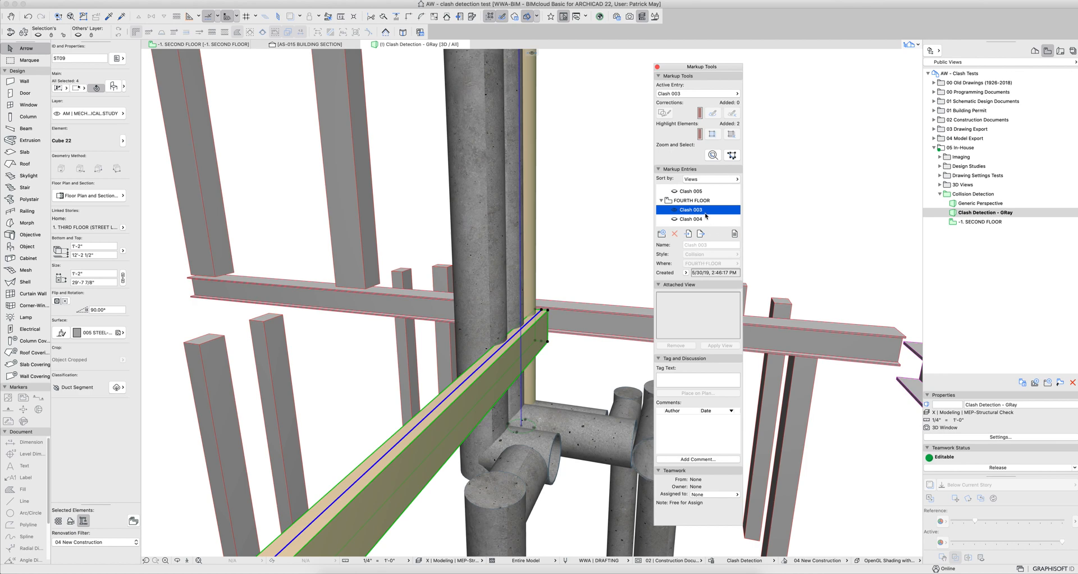
{"action": "mouse_move", "coordinate": [691, 401]}
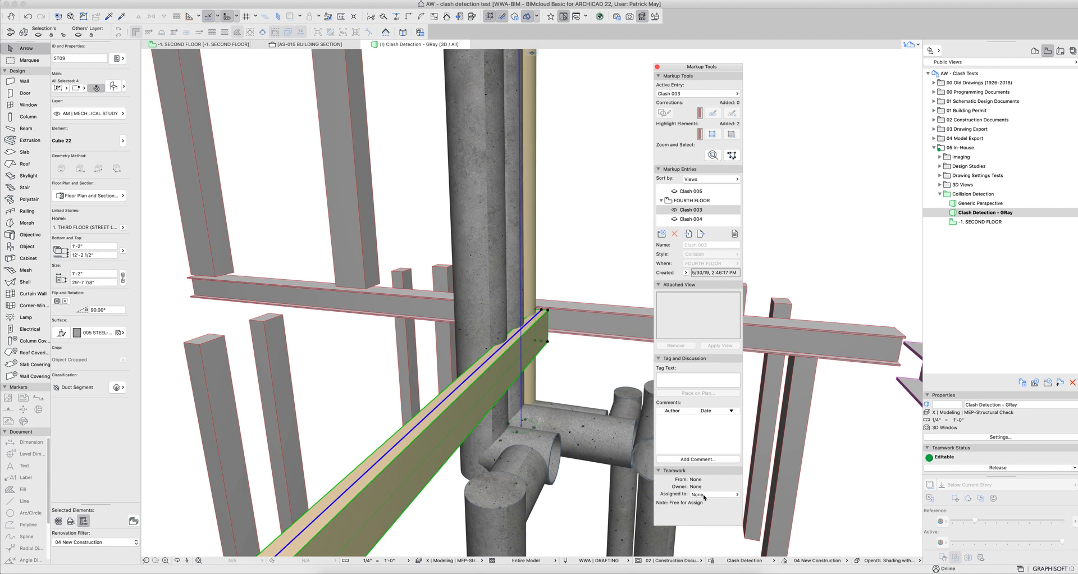
{"action": "left_click", "coordinate": [734, 494]}
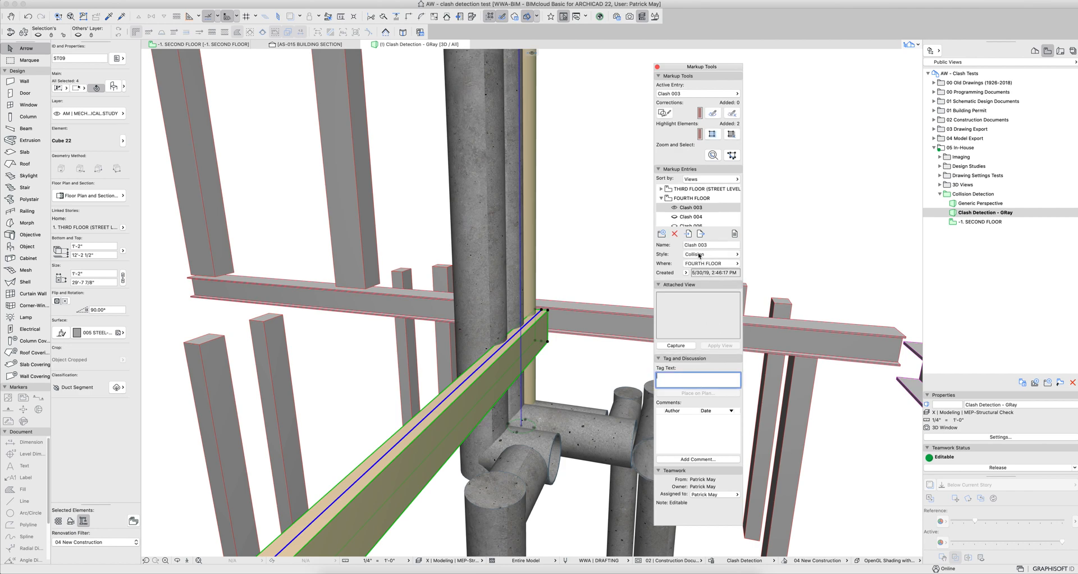
{"action": "left_click", "coordinate": [710, 254]}
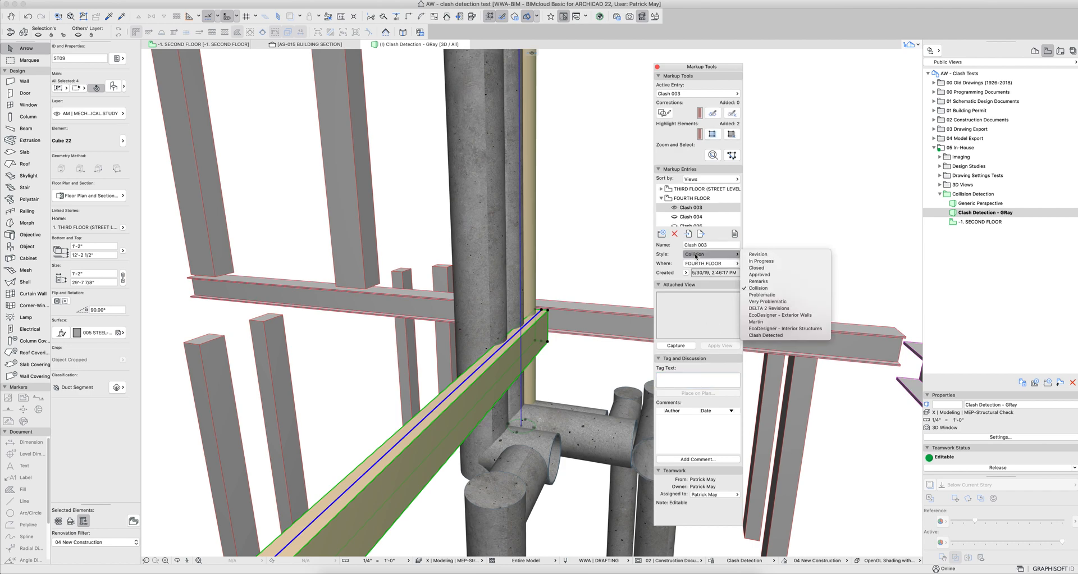
{"action": "left_click", "coordinate": [772, 335]}
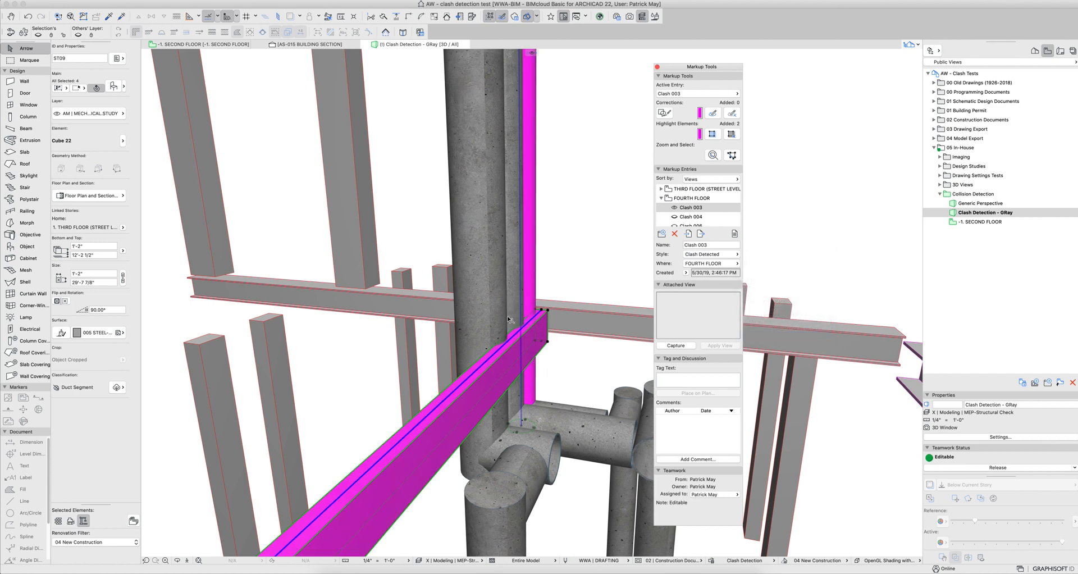
{"action": "mouse_move", "coordinate": [633, 316]}
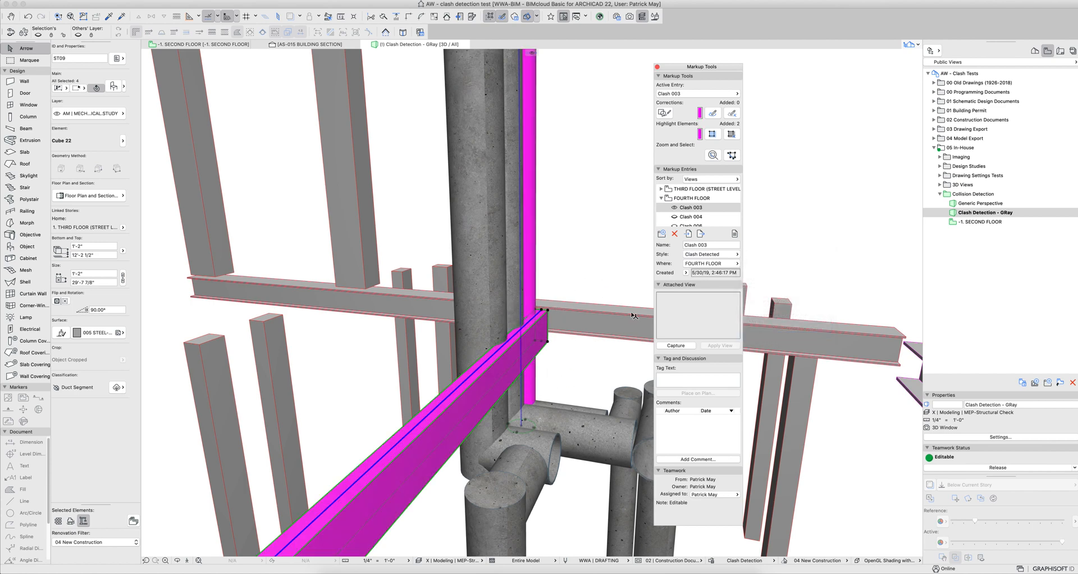
{"action": "left_click", "coordinate": [711, 263]}
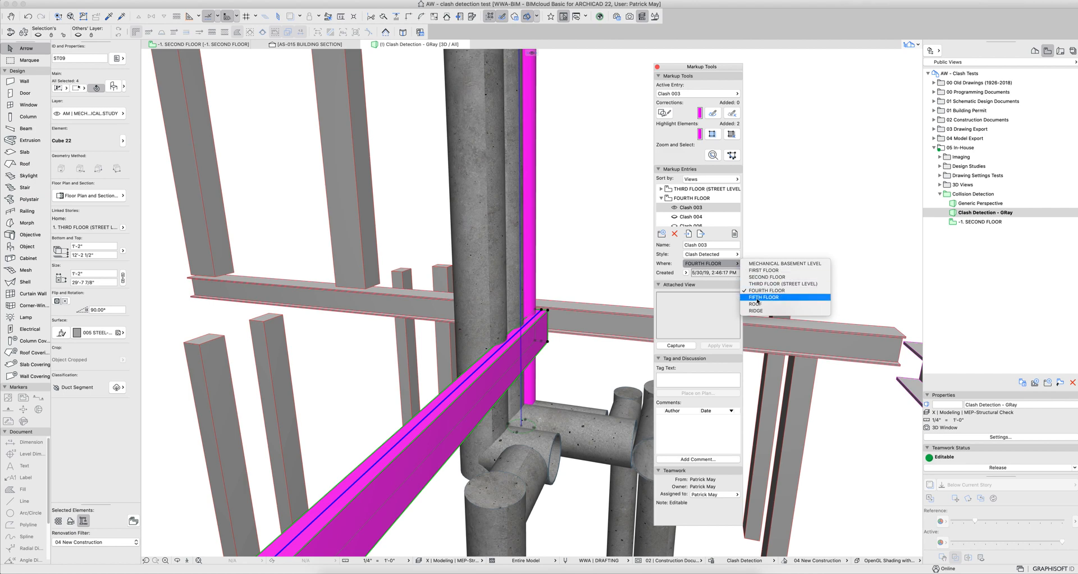
{"action": "left_click", "coordinate": [695, 245]}
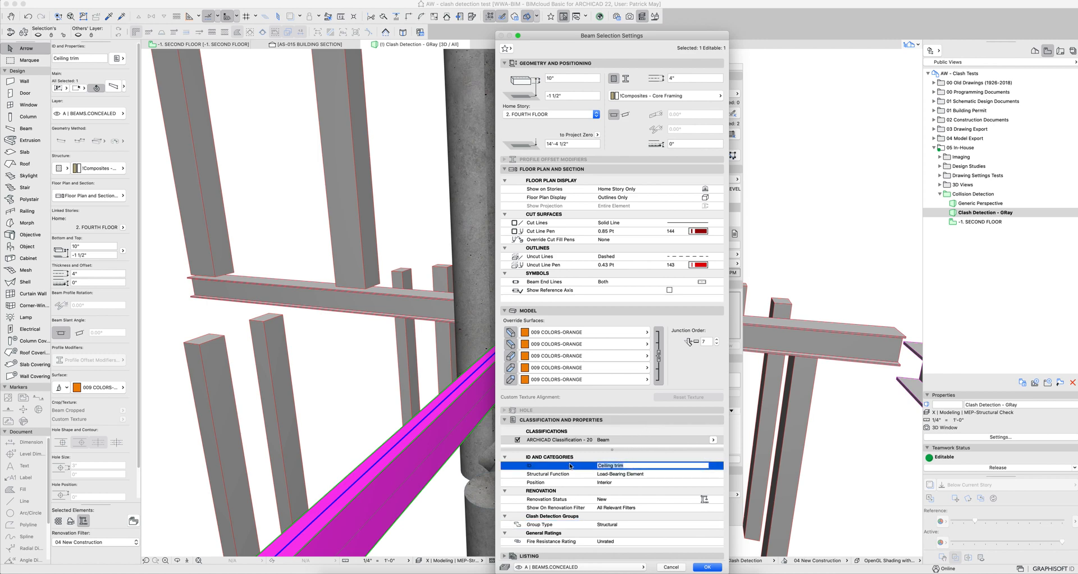
Enter 'Solid' for the beam and add a Warning comment 'Verify w/ mechanical' to Clash 003
{"action": "type", "text": "Solid Beam"}
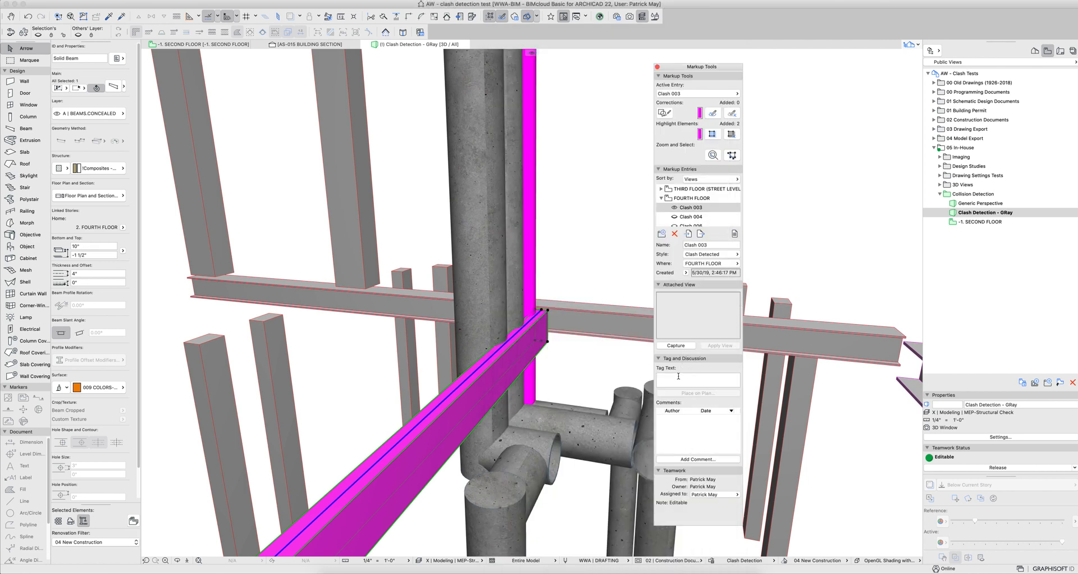
{"action": "type", "text": "Solid Beam to Round D"}
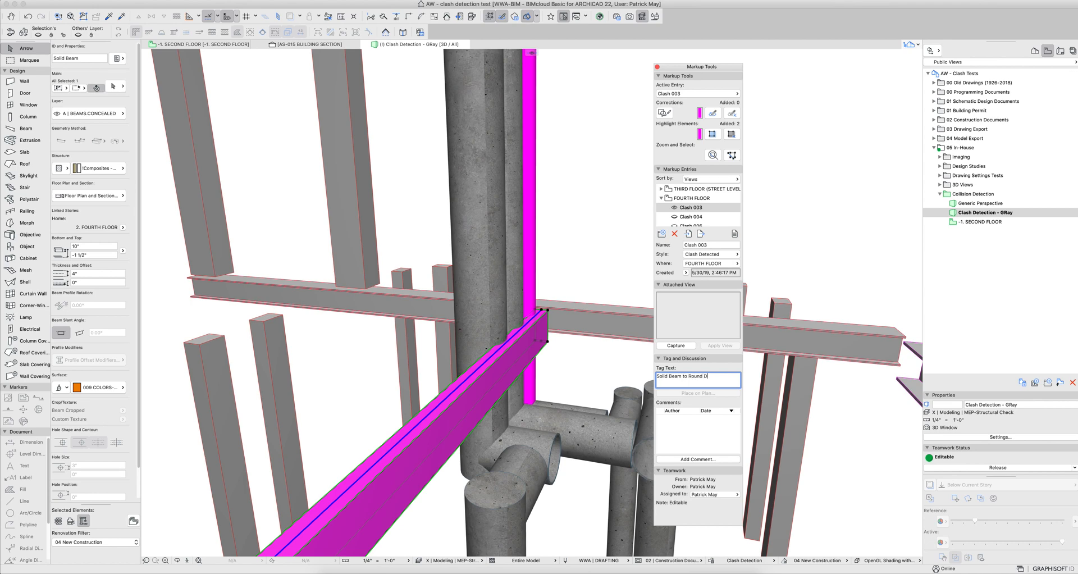
{"action": "left_click", "coordinate": [697, 459]}
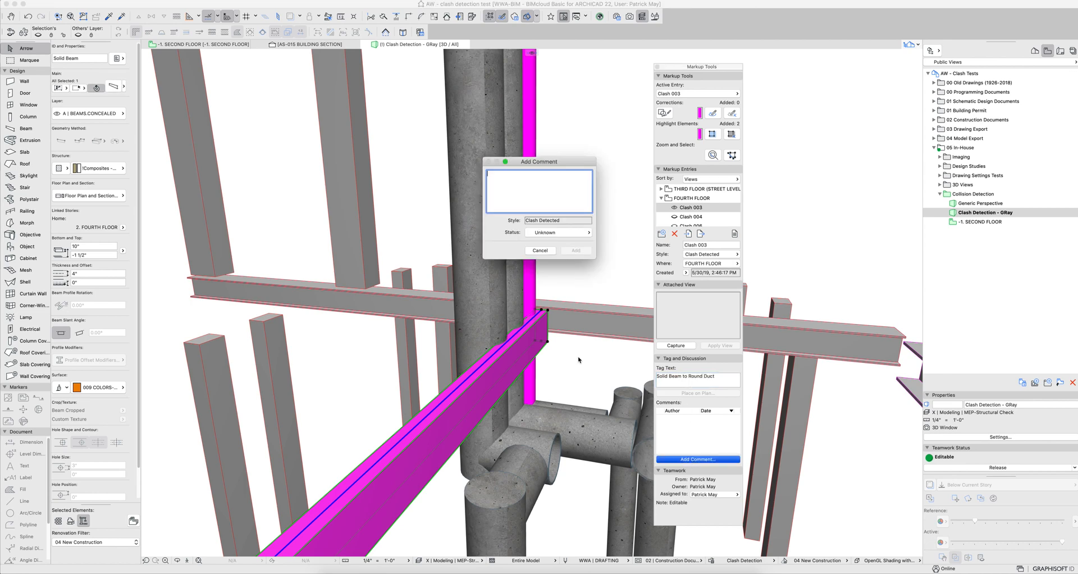
{"action": "left_click", "coordinate": [556, 232]}
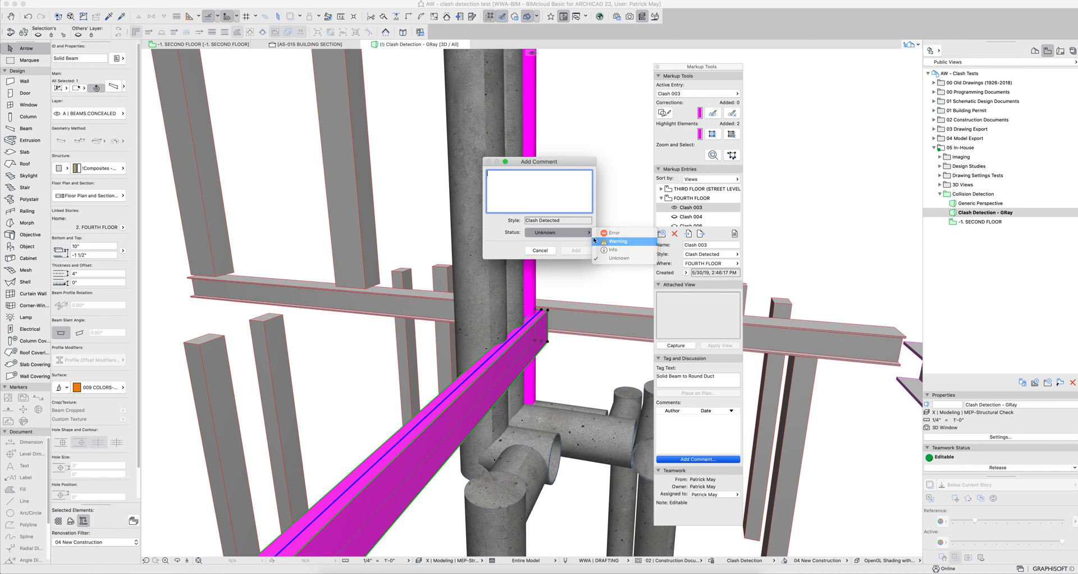
{"action": "left_click", "coordinate": [618, 240]}
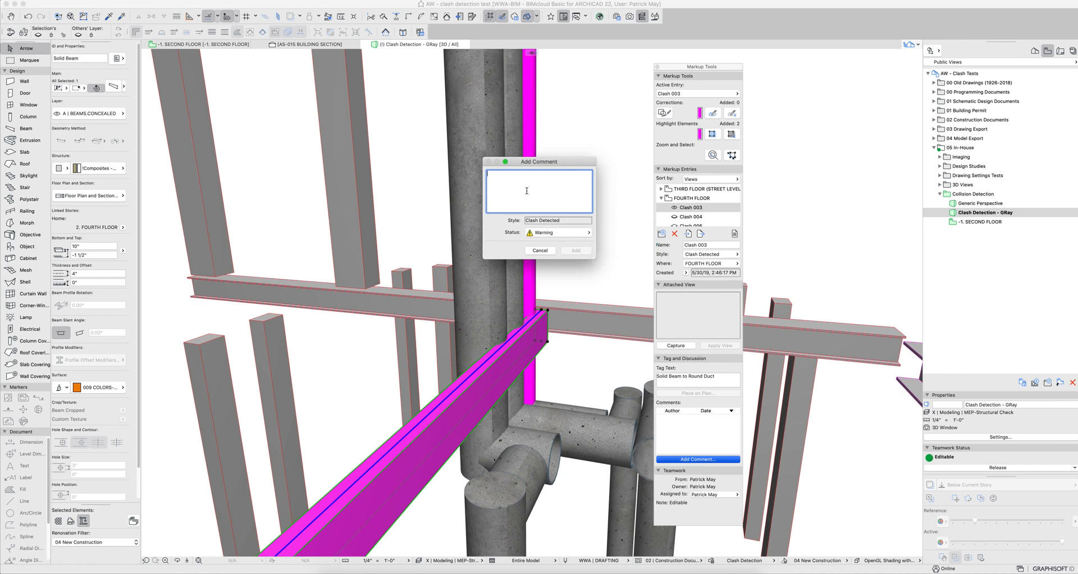
{"action": "type", "text": "Verlfy w/"}
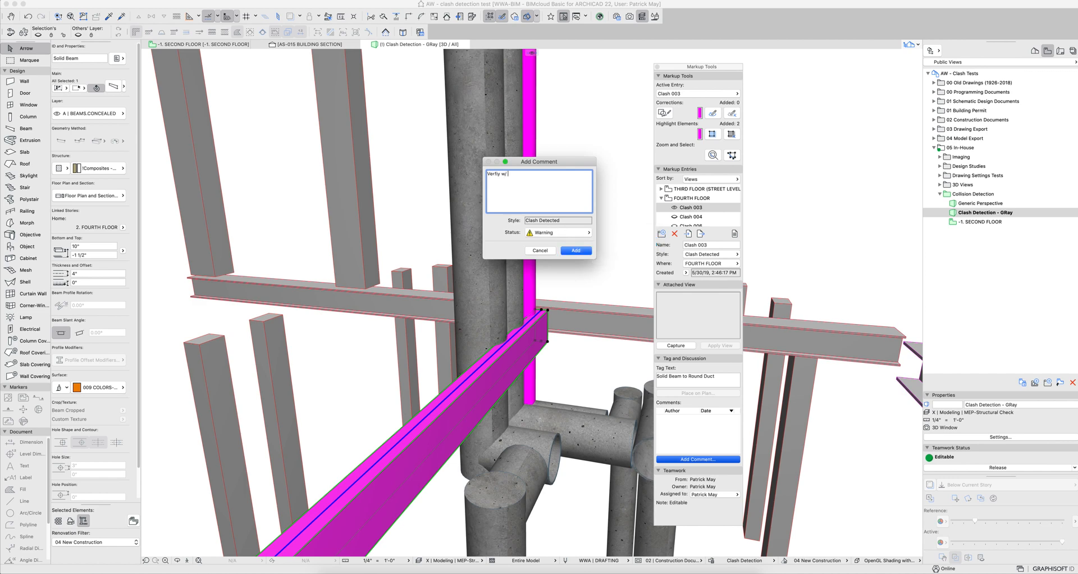
{"action": "type", "text": "mechanical"}
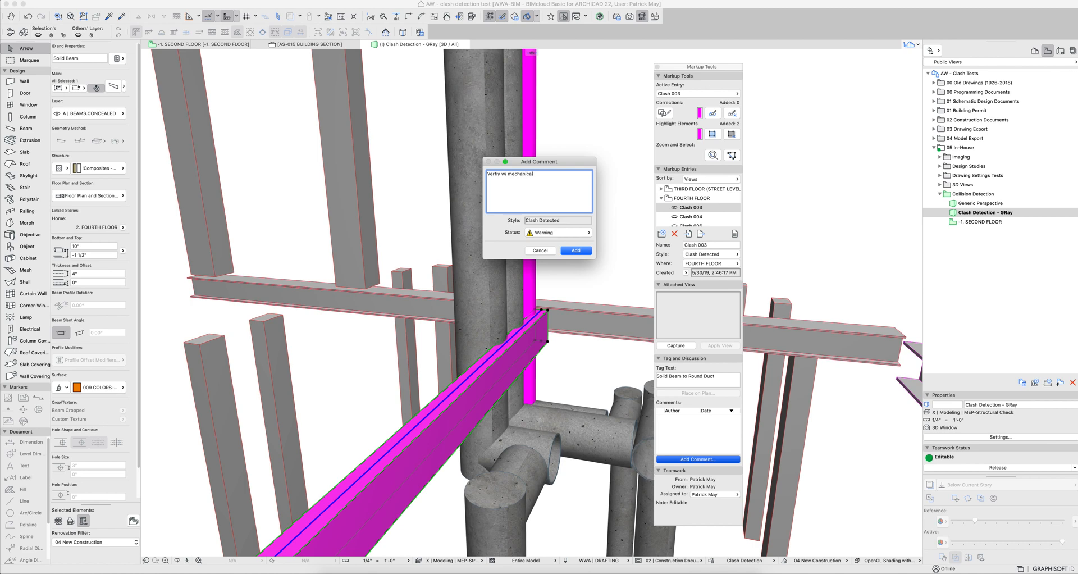
{"action": "left_click", "coordinate": [575, 251]}
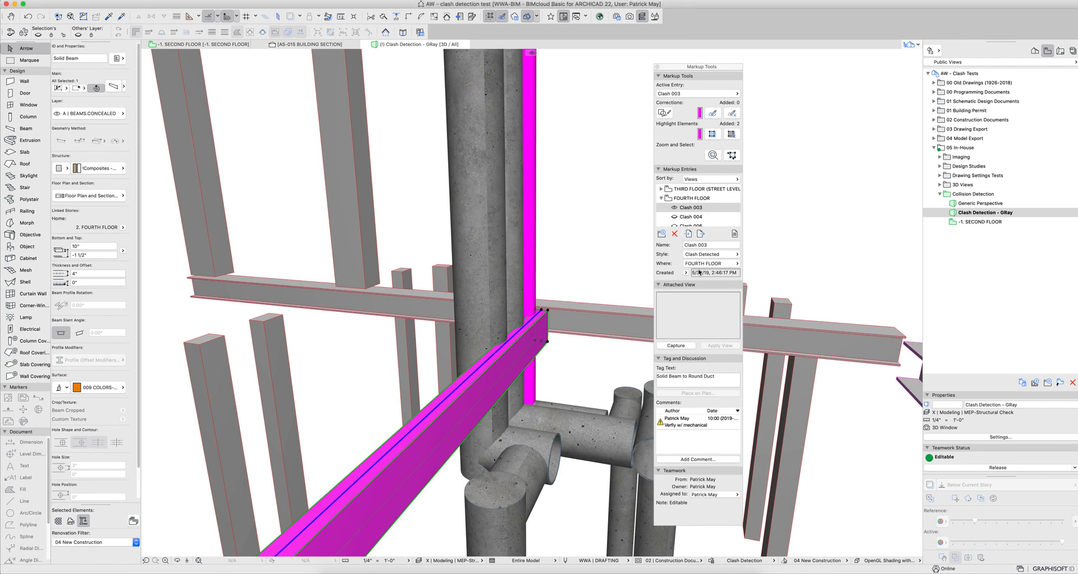
Reopen the Clash 001 entry to review its 'Beam and duct' tag and comment
{"action": "left_click", "coordinate": [710, 254]}
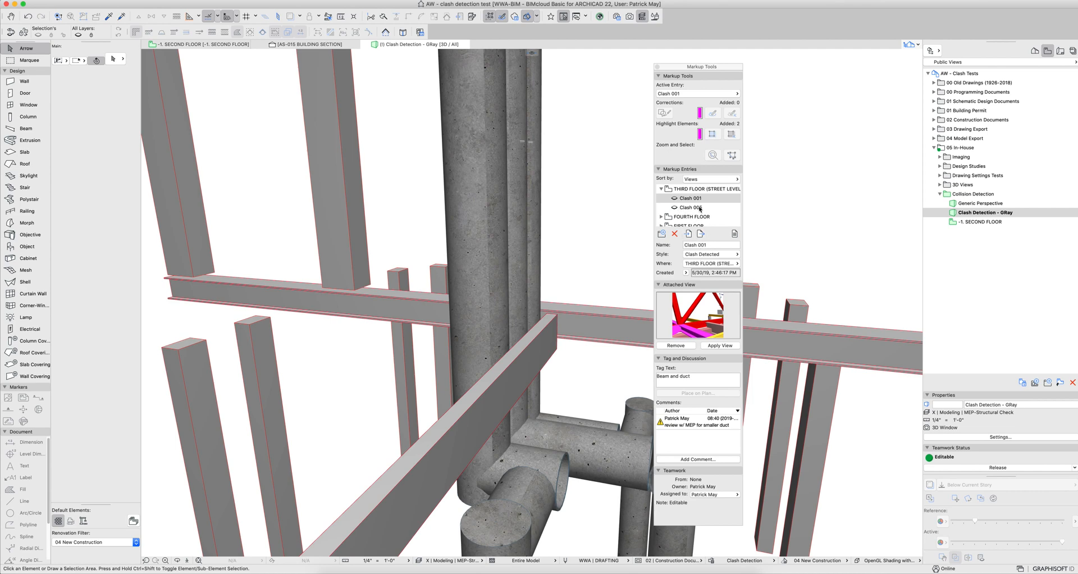
{"action": "mouse_move", "coordinate": [699, 210]}
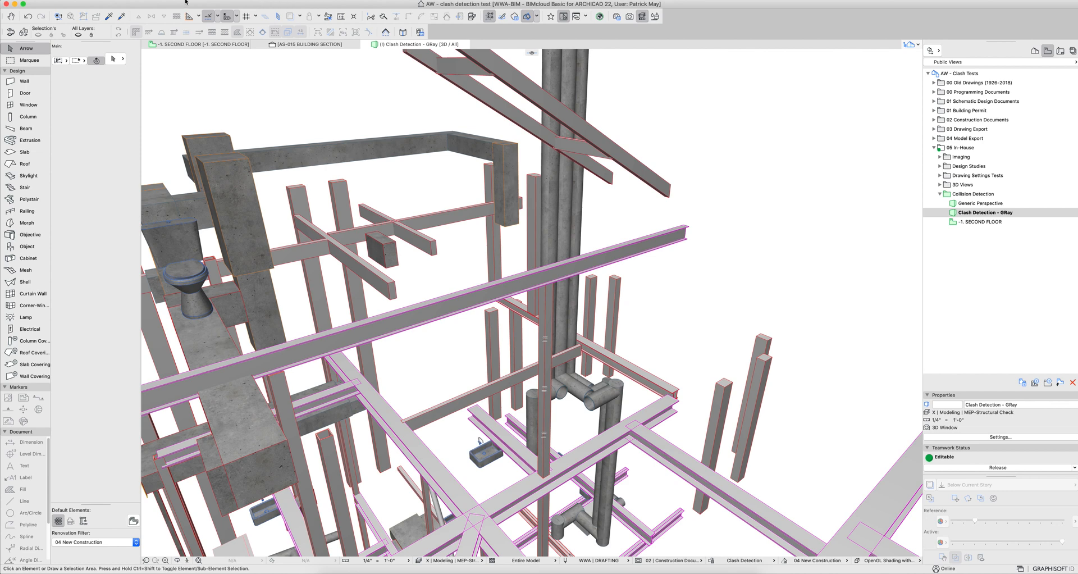
Rerun structural-versus-mechanical collision detection and dismiss the resulting report
{"action": "left_click", "coordinate": [178, 4]}
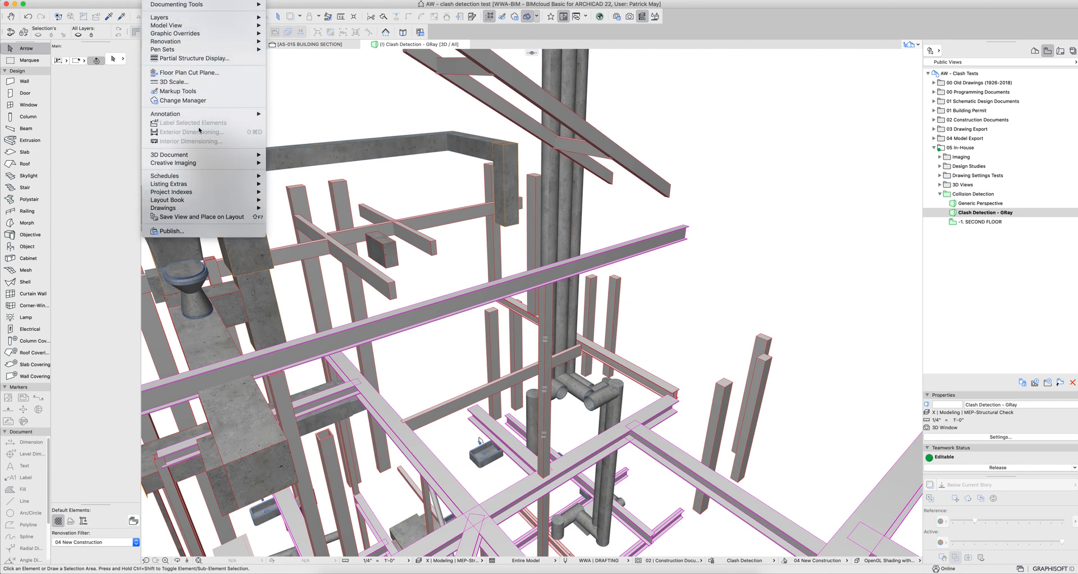
{"action": "left_click", "coordinate": [141, 4]}
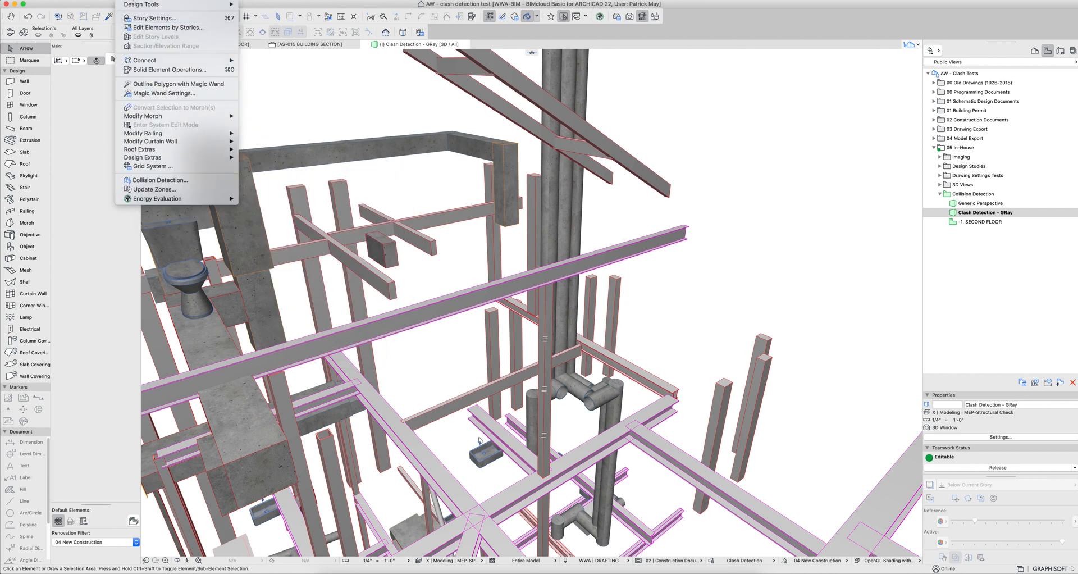
{"action": "mouse_move", "coordinate": [142, 157]}
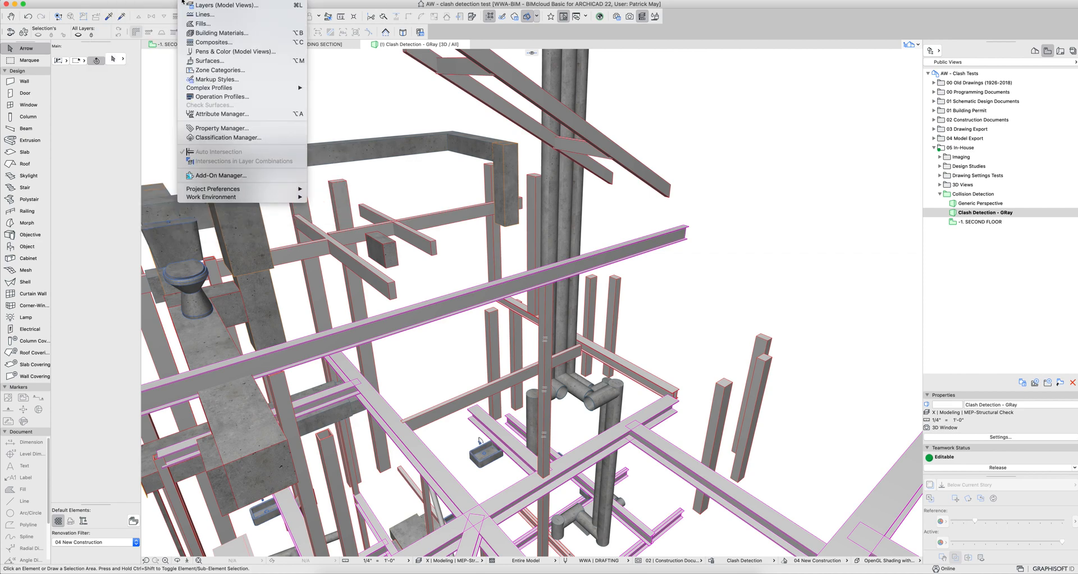
{"action": "left_click", "coordinate": [148, 4]}
{"action": "type", "text": "collis"}
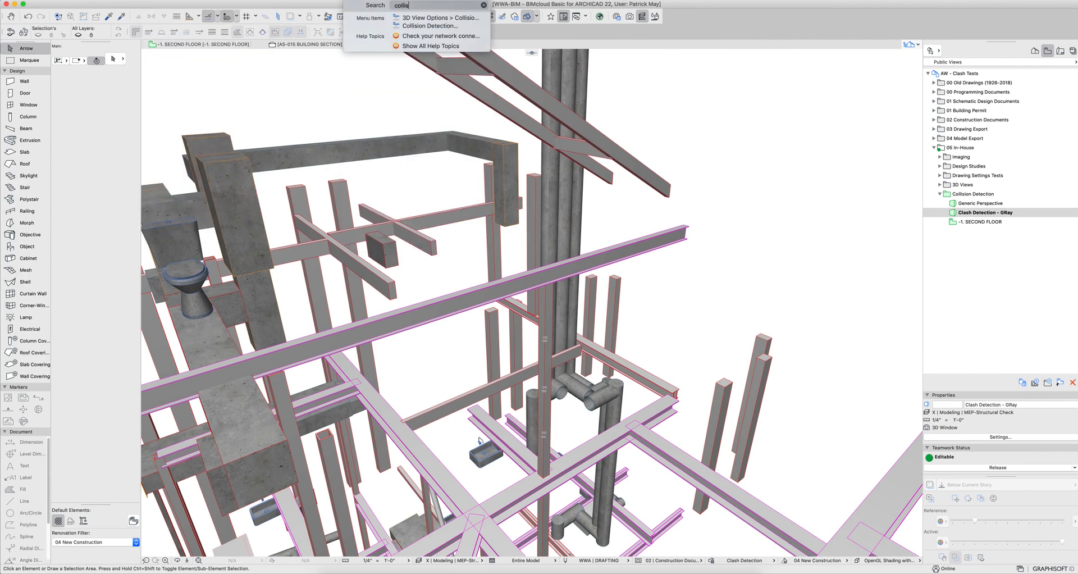
{"action": "left_click", "coordinate": [440, 17]}
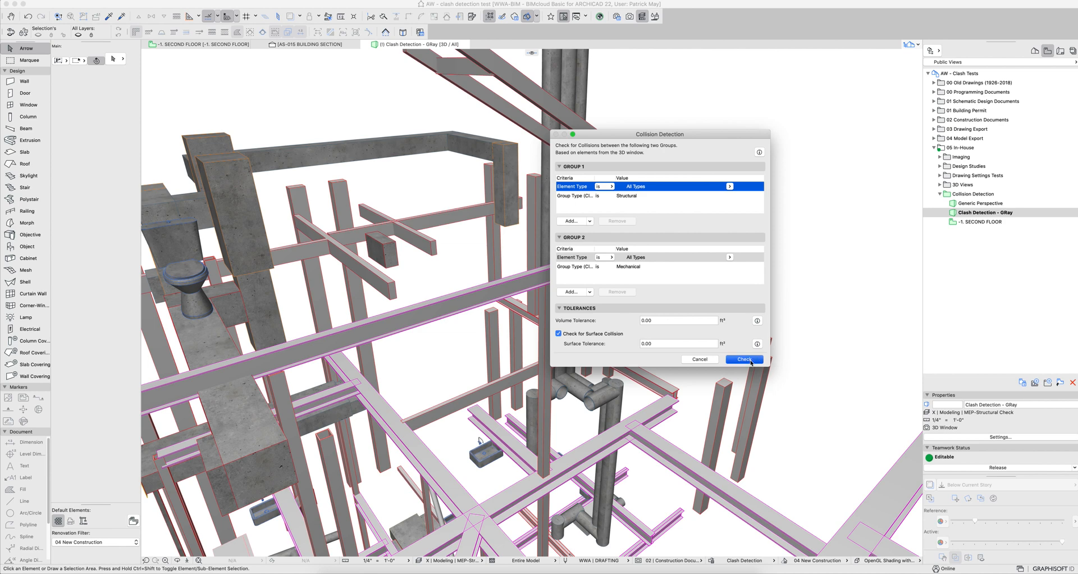
{"action": "left_click", "coordinate": [743, 359]}
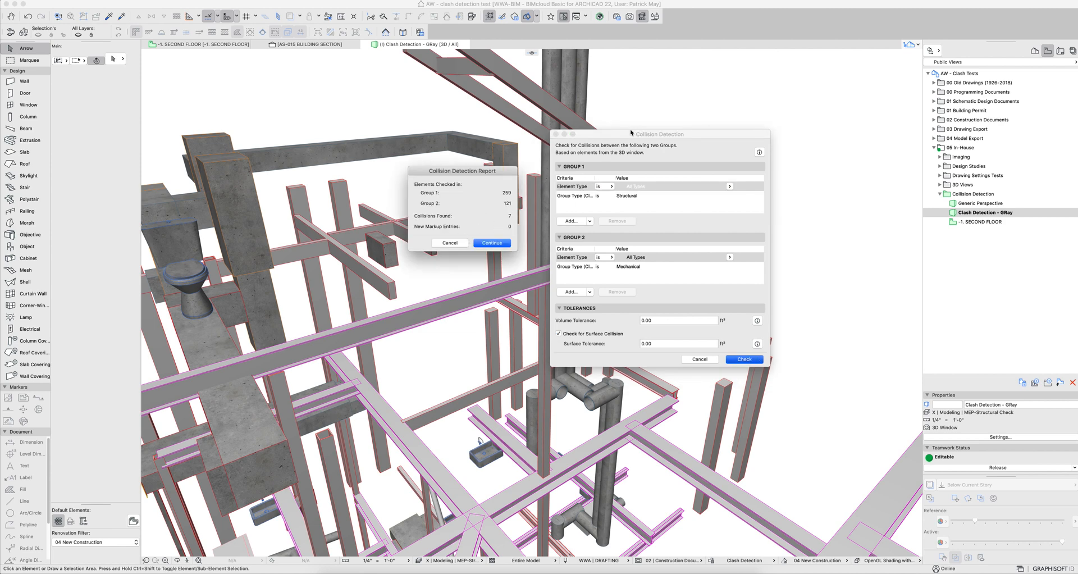
{"action": "left_click_drag", "start_coordinate": [658, 134], "coordinate": [793, 138]}
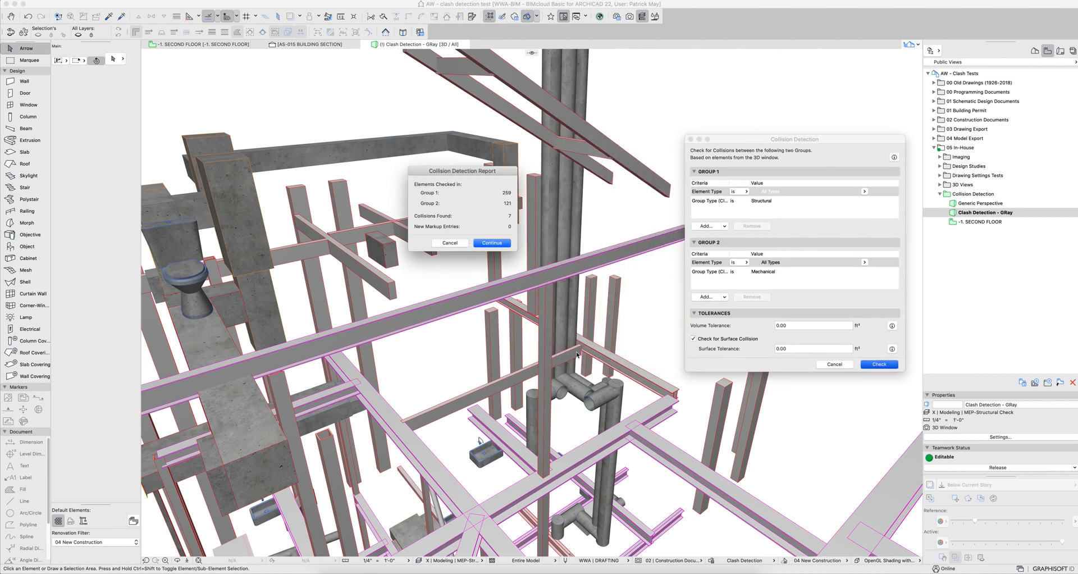
{"action": "left_click", "coordinate": [490, 242]}
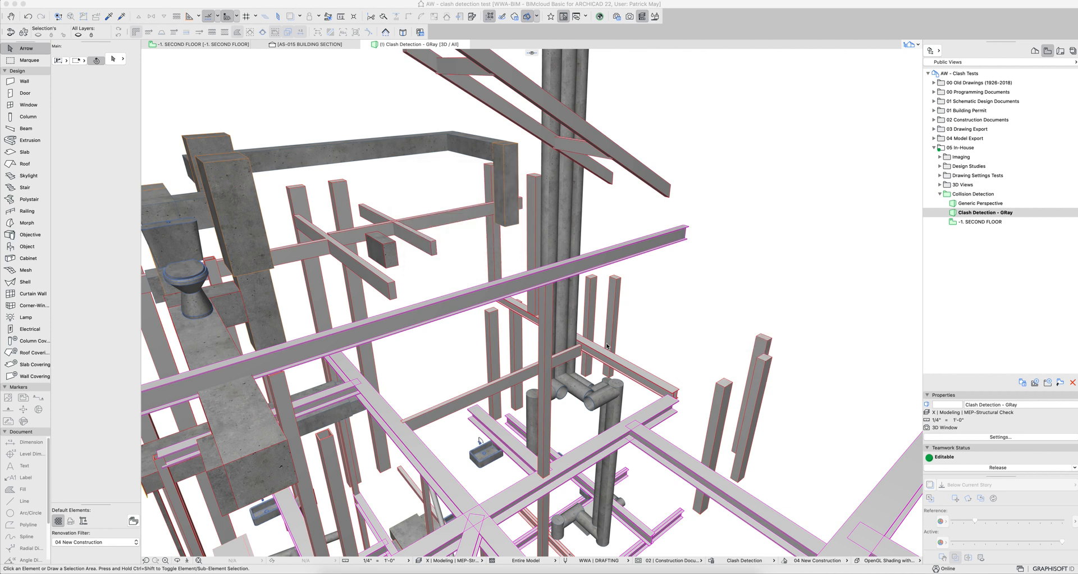